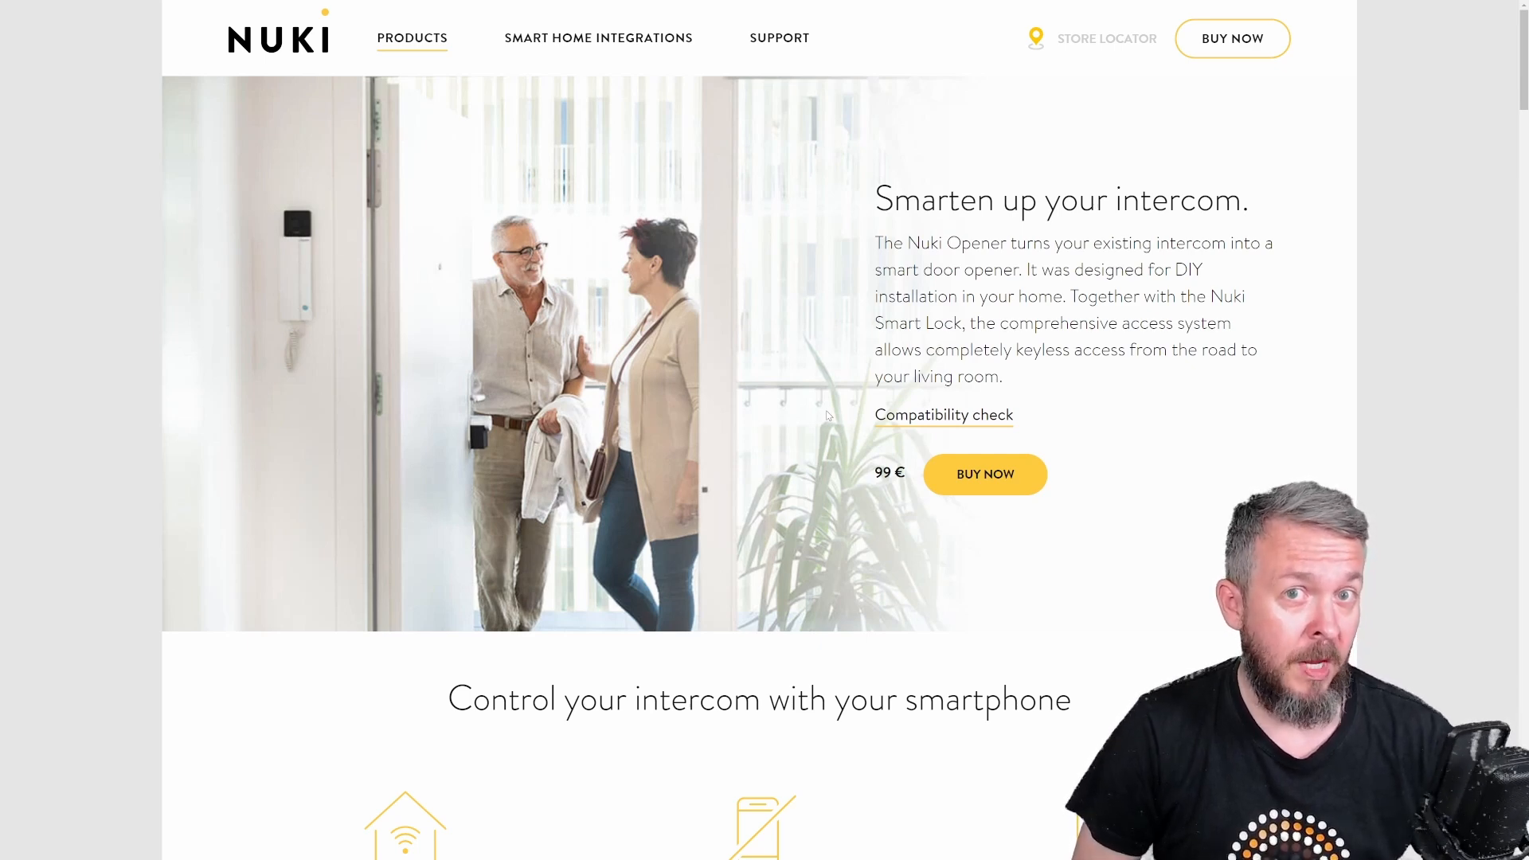
mouse_move(869, 421)
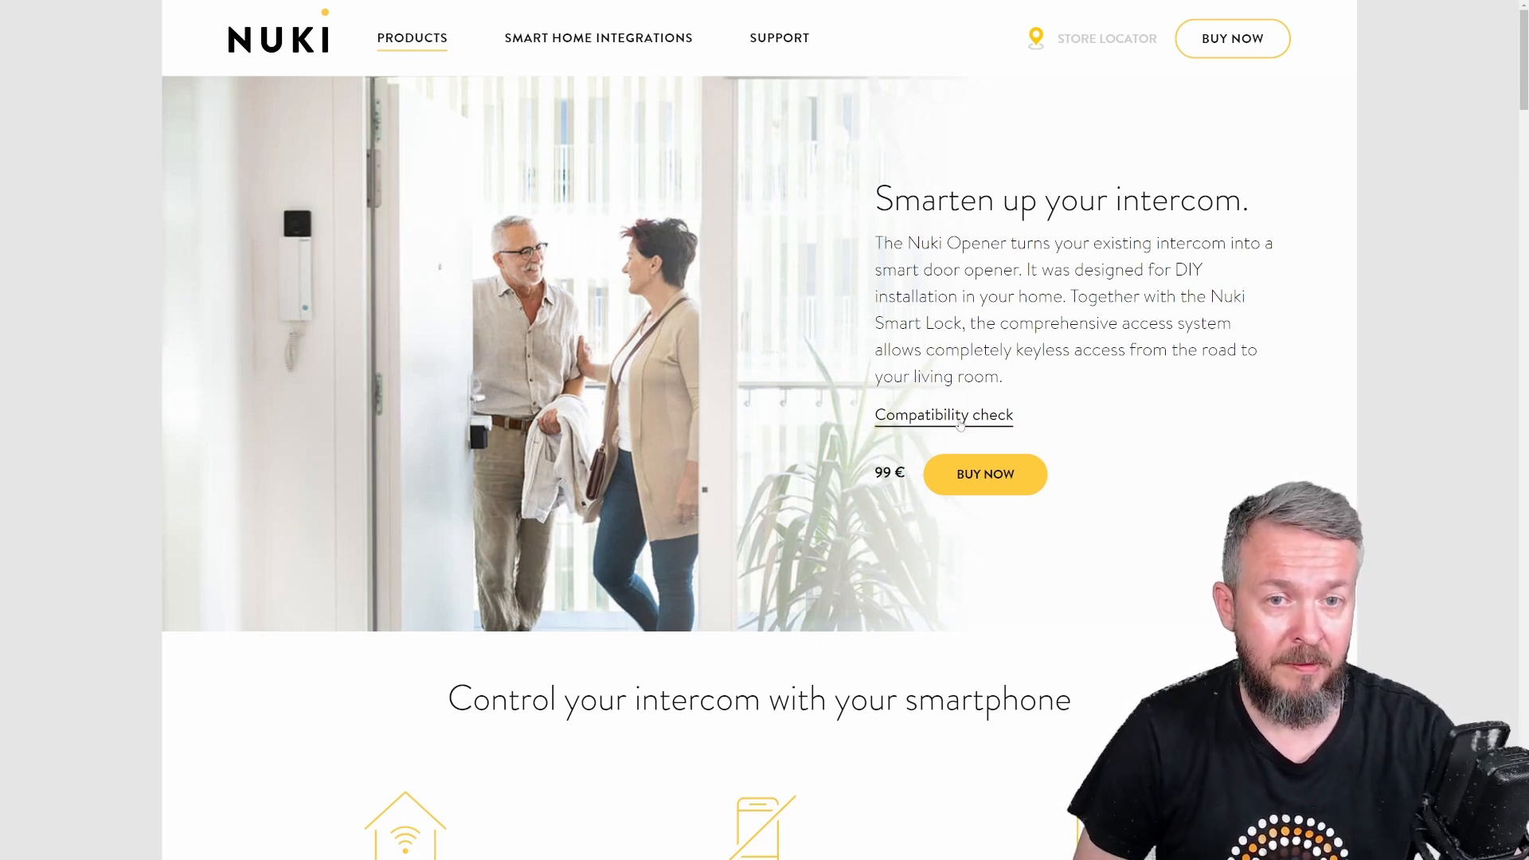
Step: Run the Opener compatibility check with Bitron as manufacturer and choose the intercom model
click(943, 414)
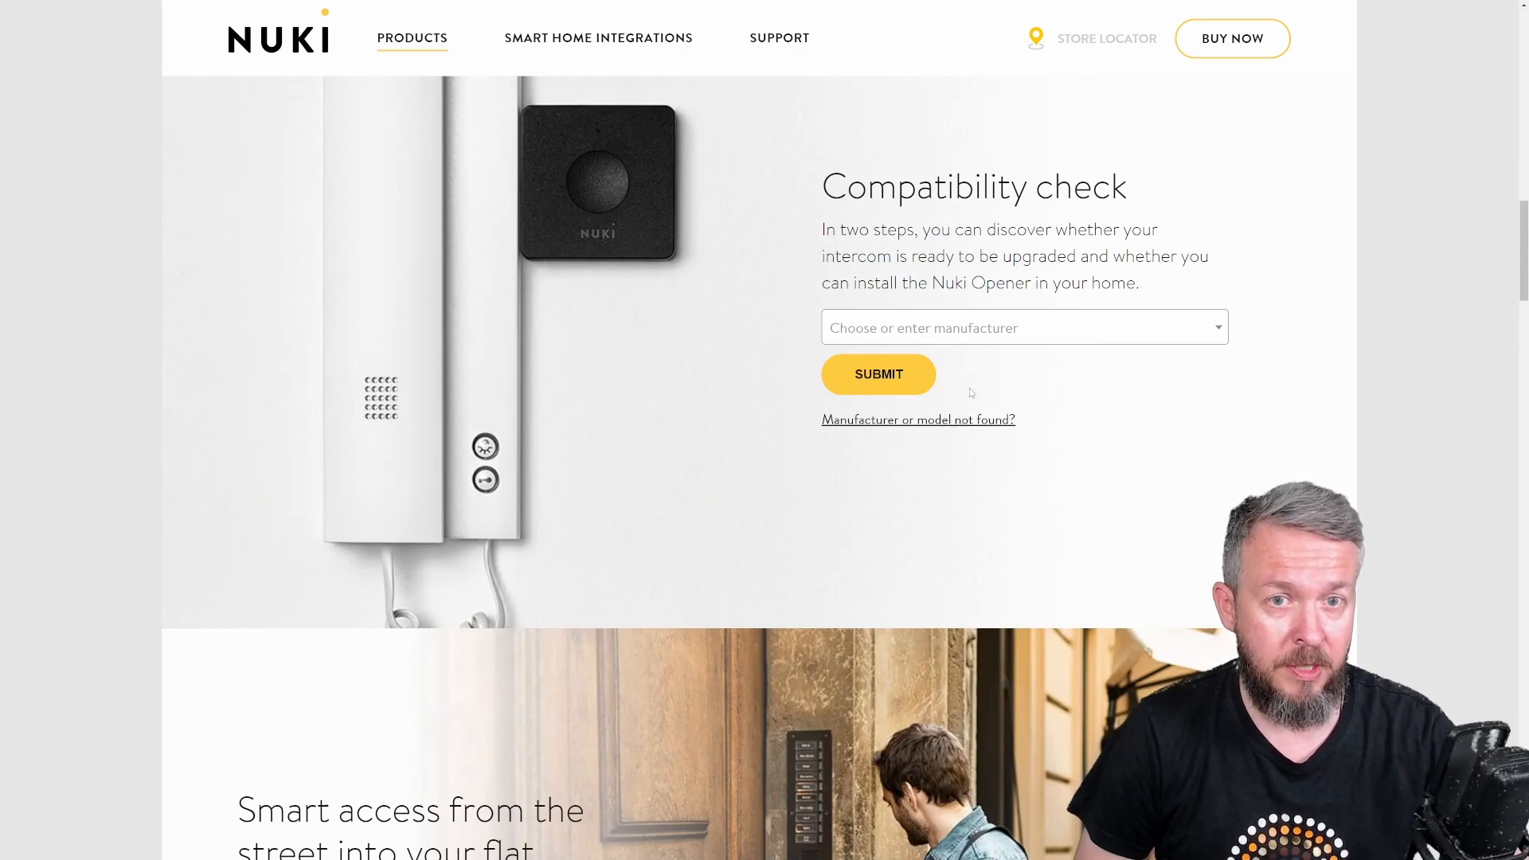
click(1021, 327)
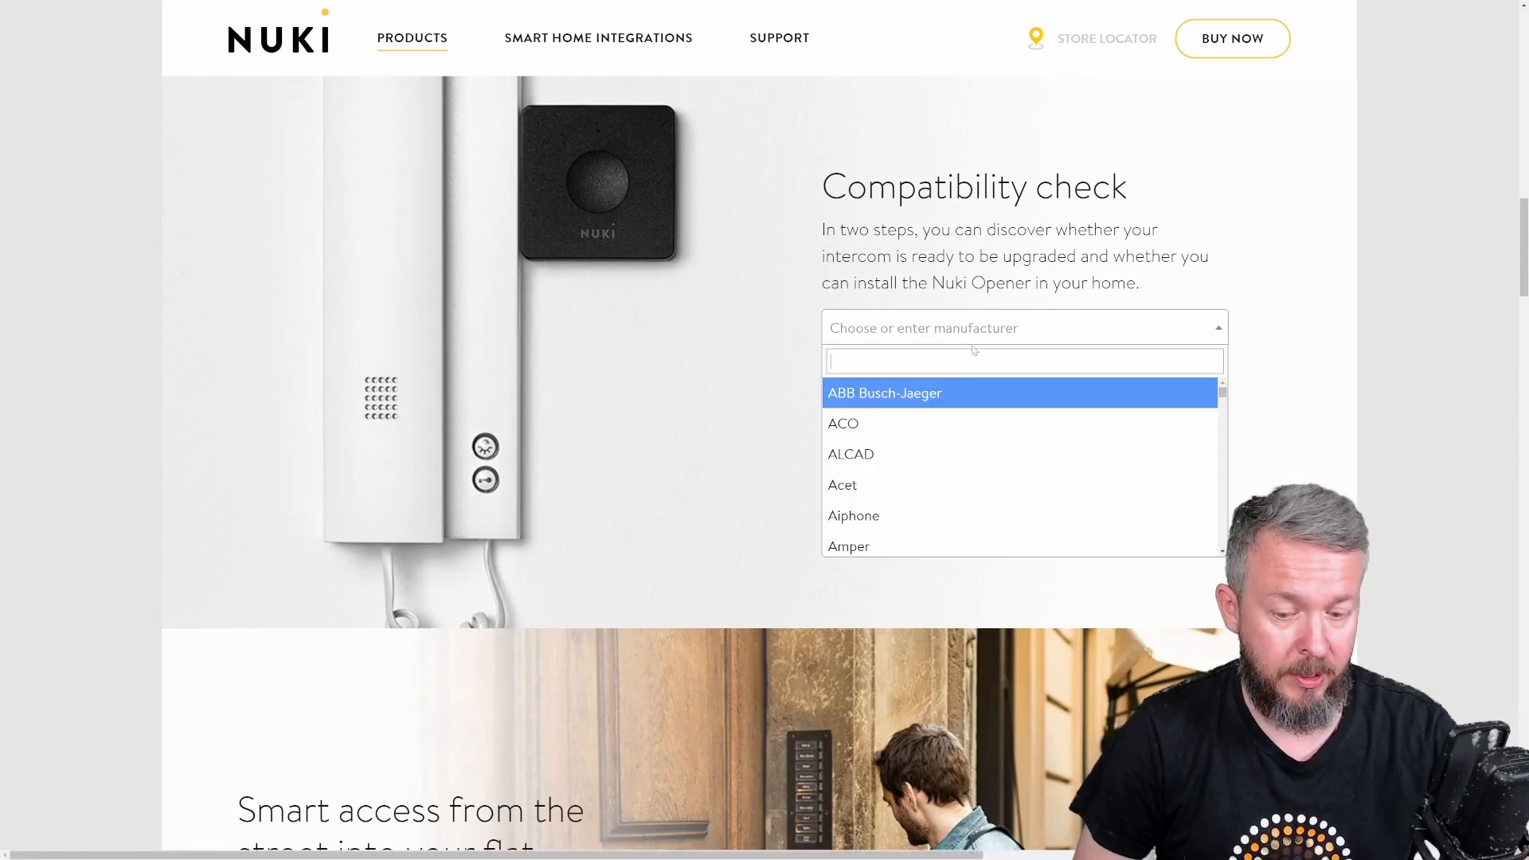
text(b)
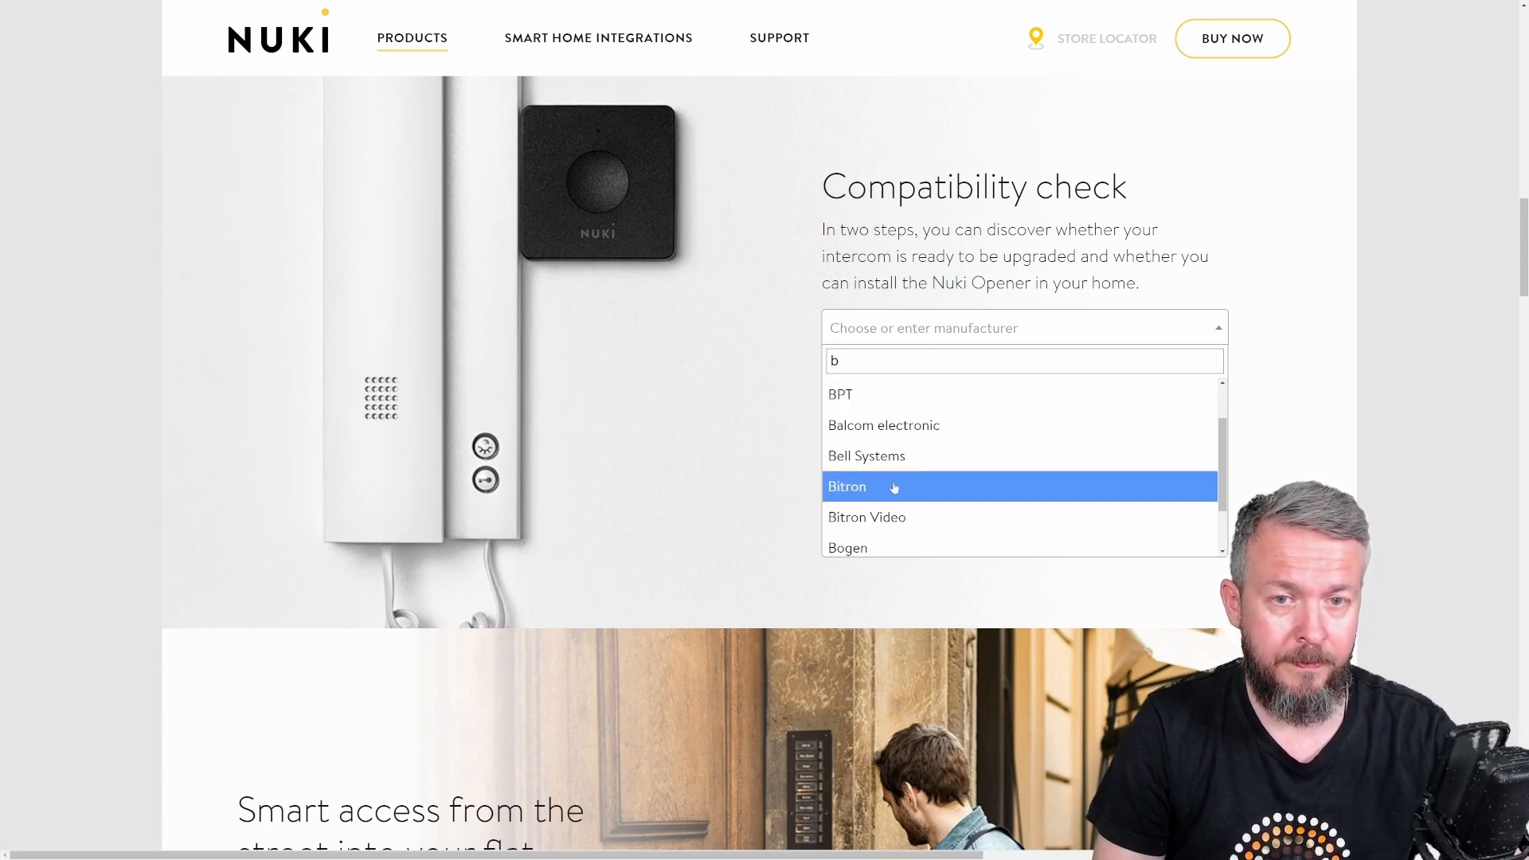
click(847, 486)
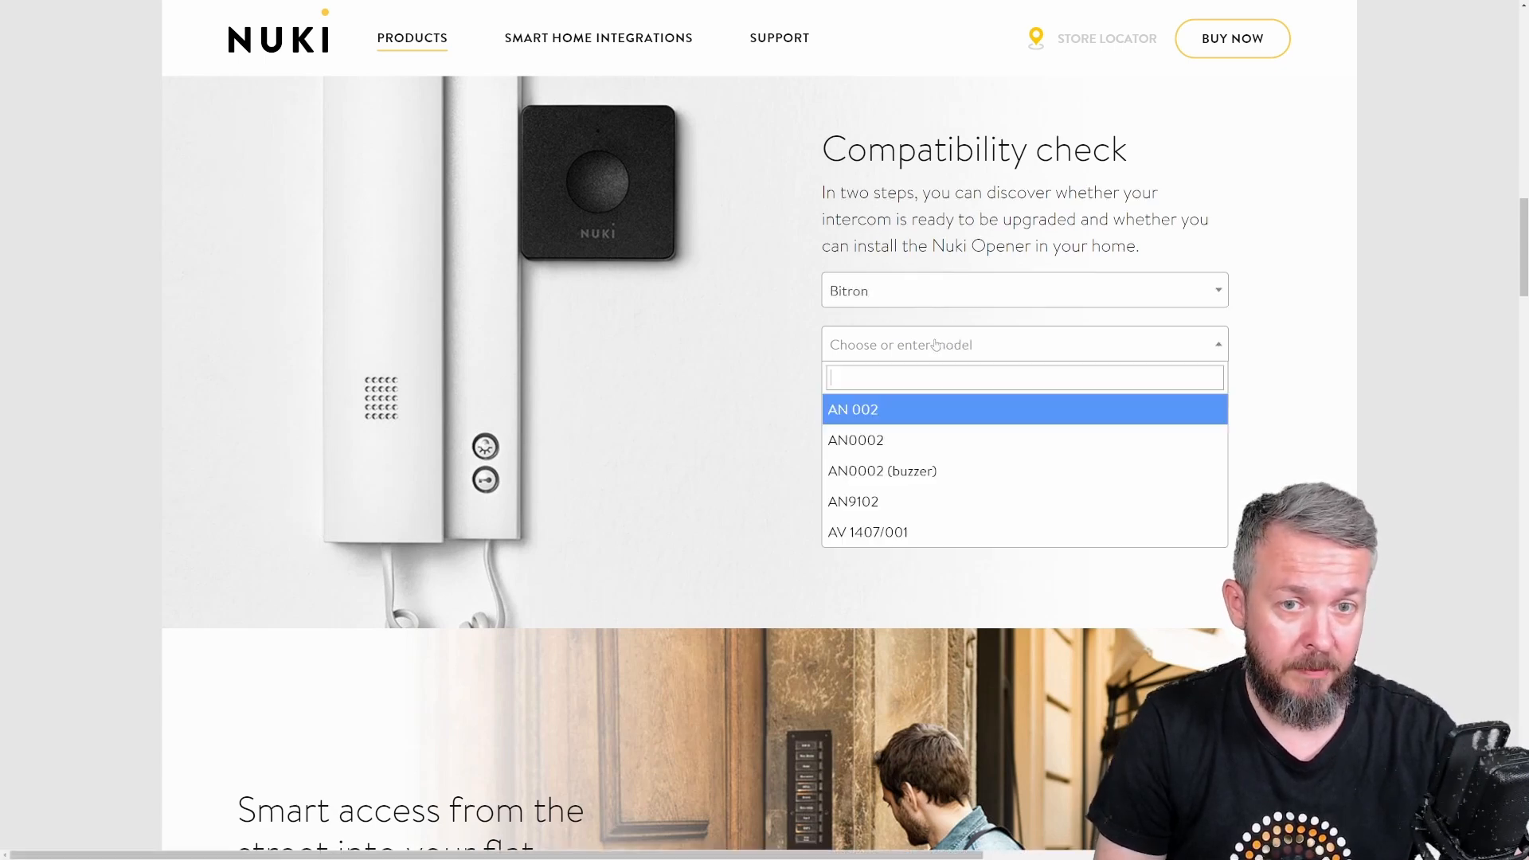
click(856, 440)
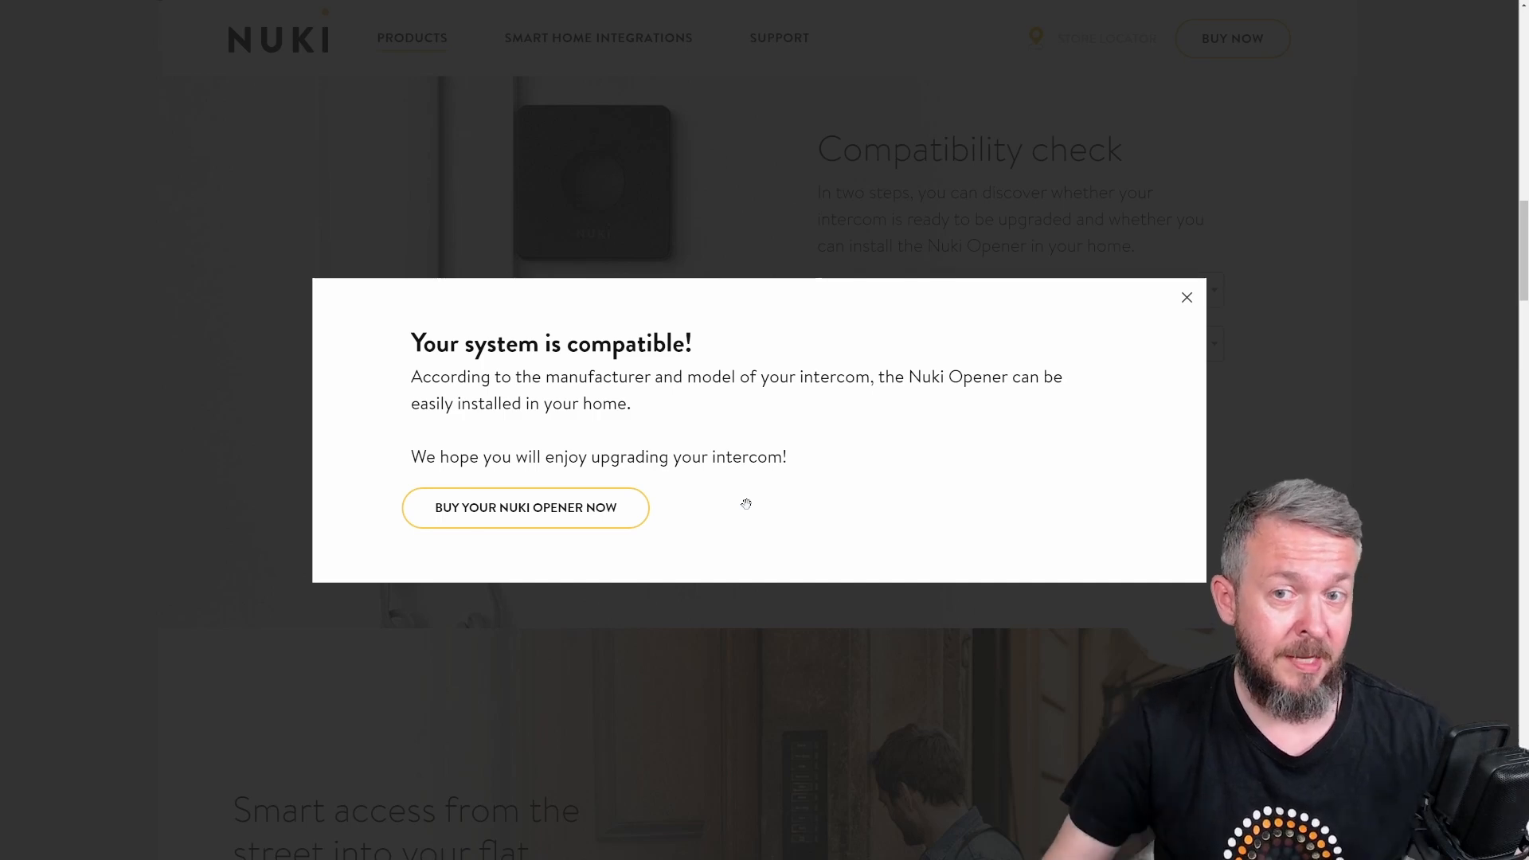
mouse_move(738, 371)
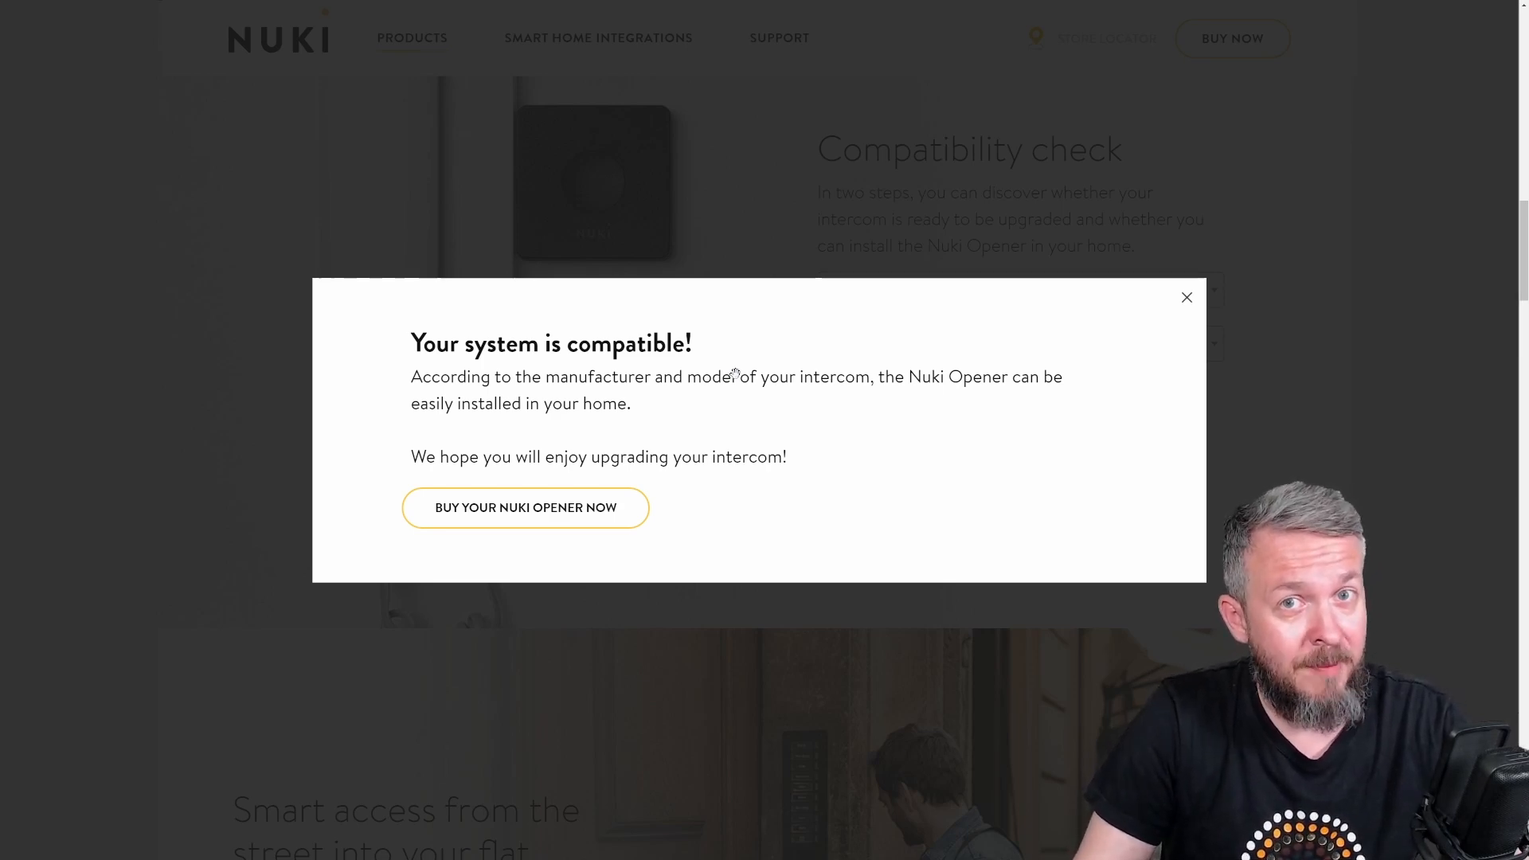
mouse_move(295, 474)
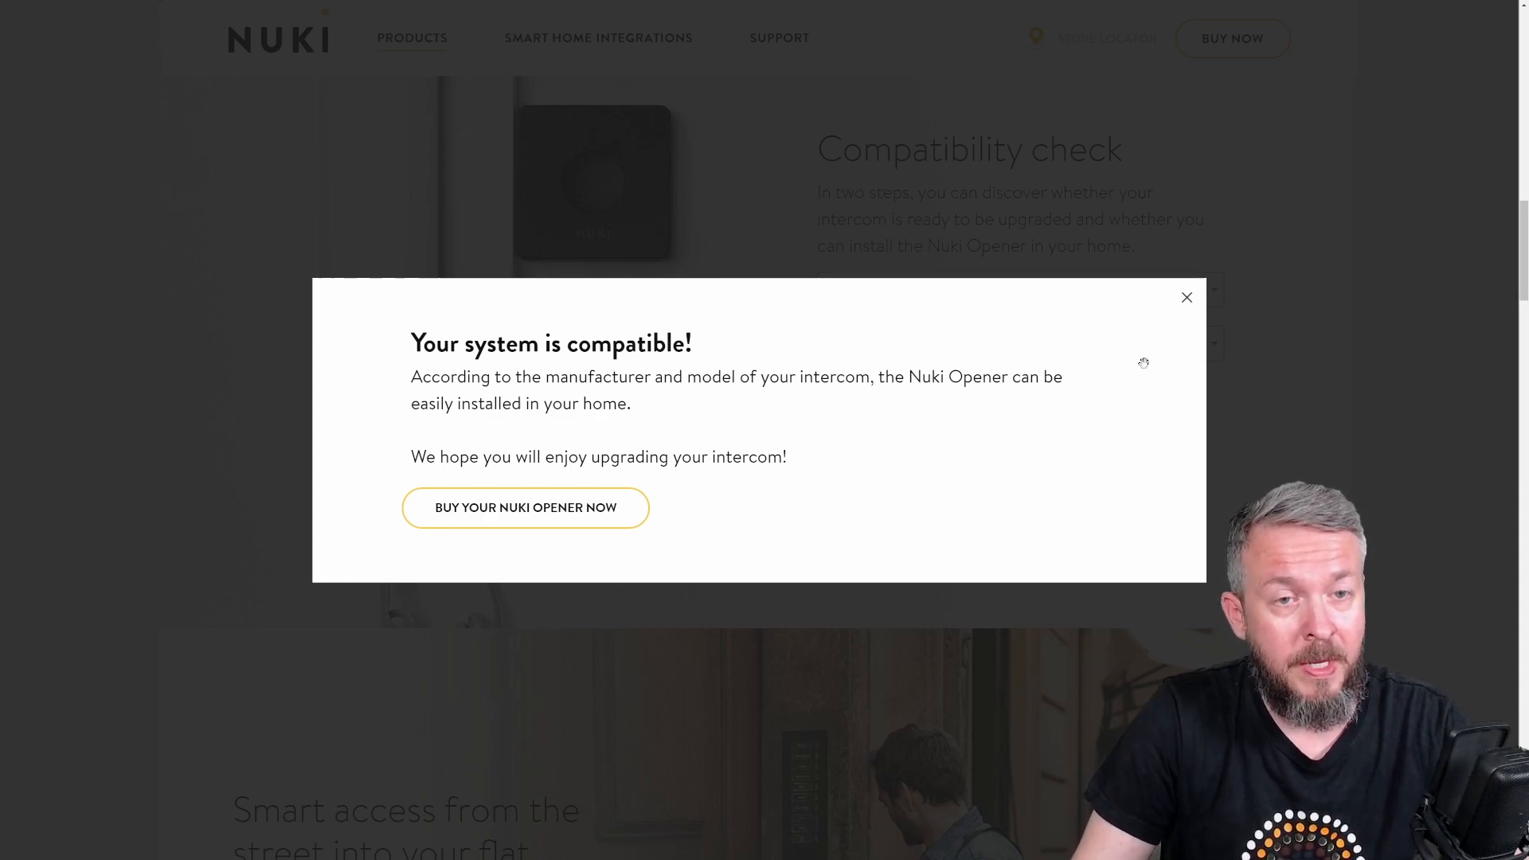
Step: Dismiss the compatibility result and scroll the Bitron AN0002 data sheet to the Terminals list
click(1187, 296)
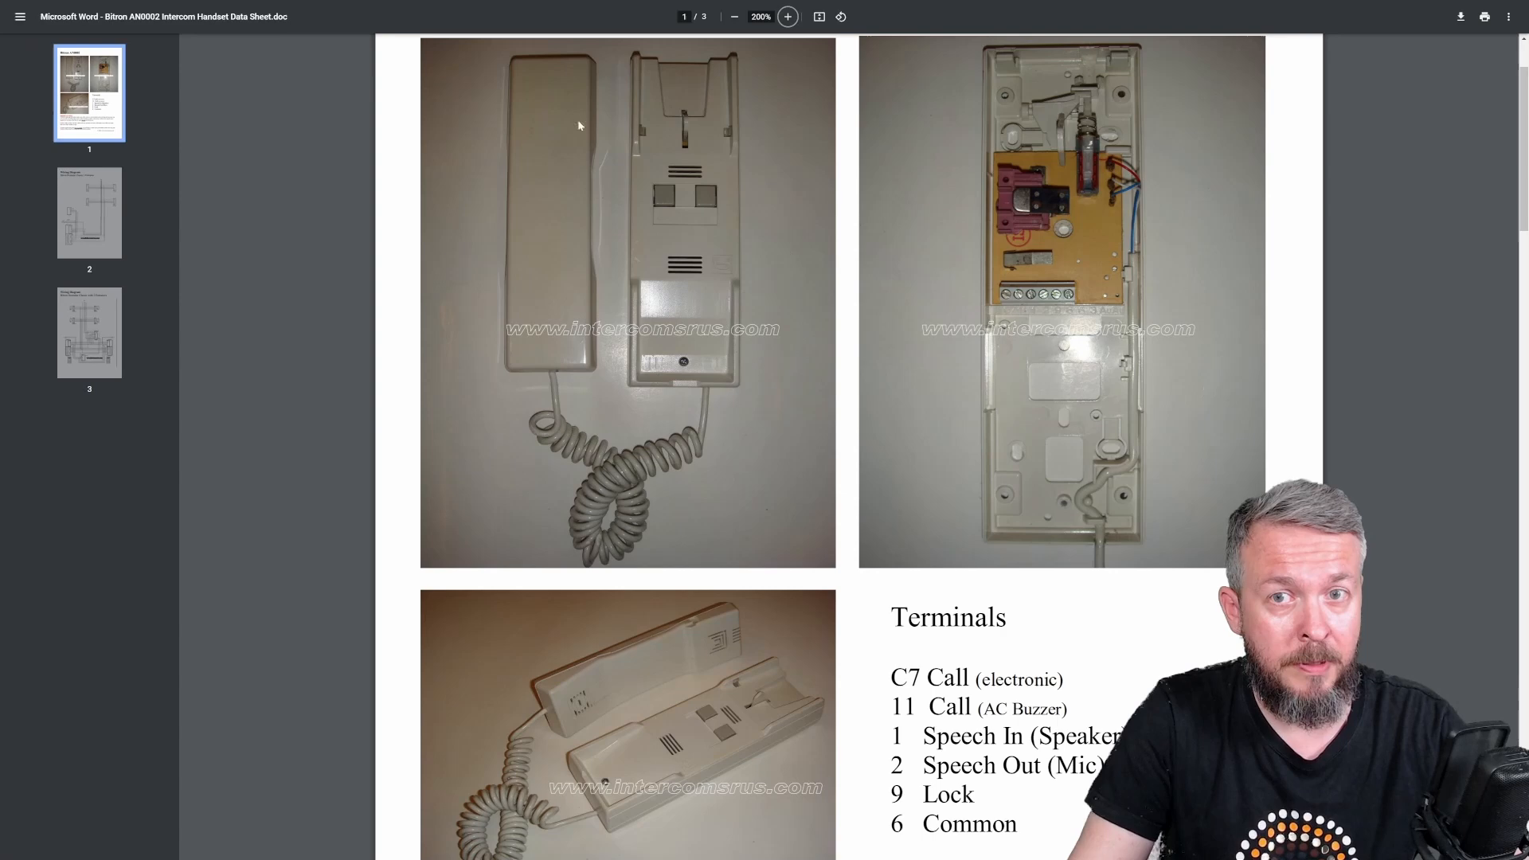
mouse_move(1018, 153)
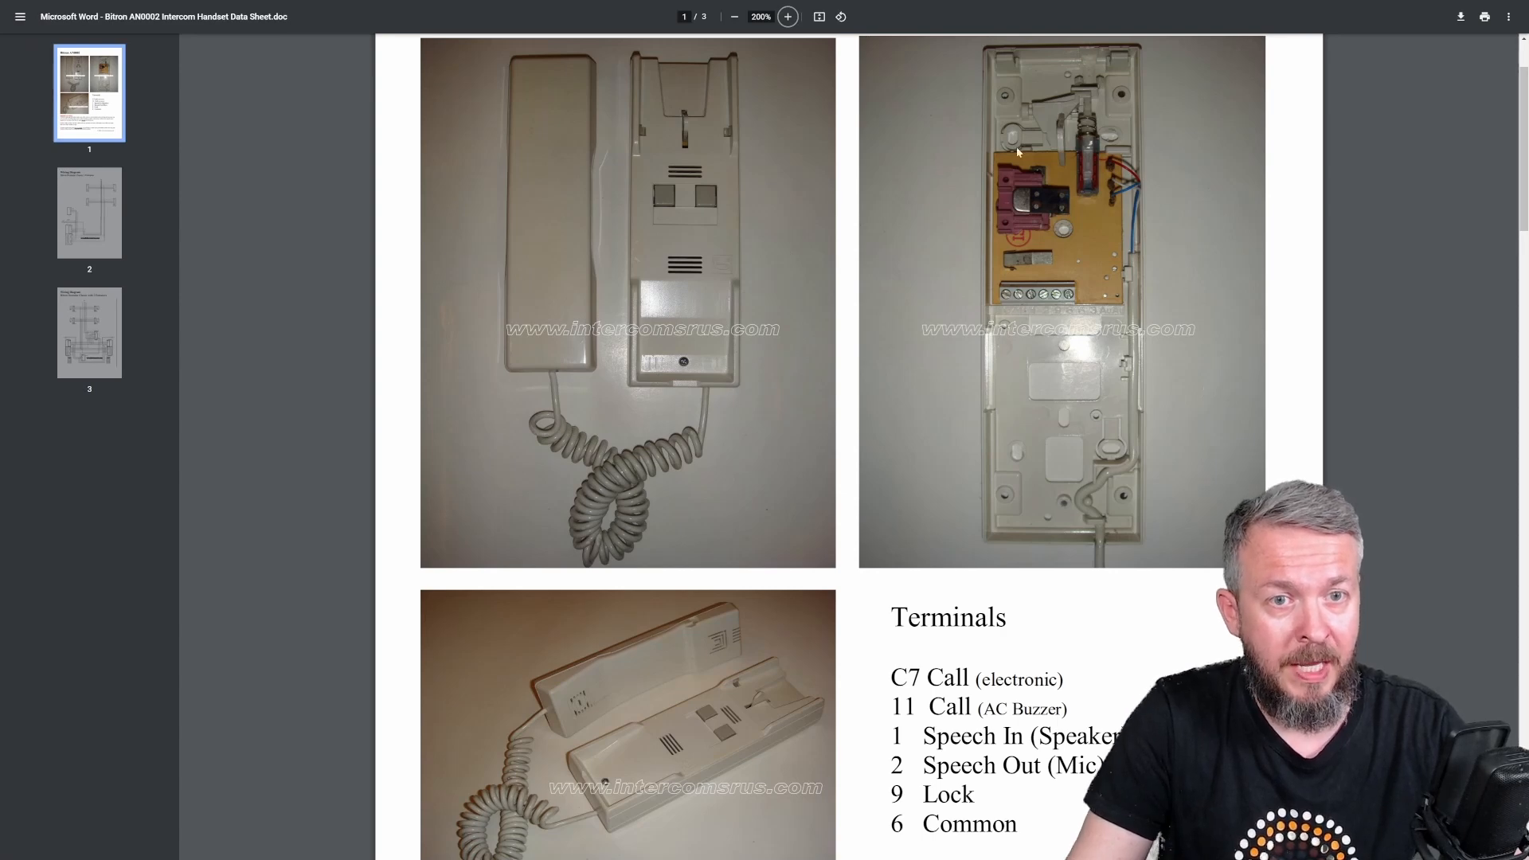
mouse_move(1095, 114)
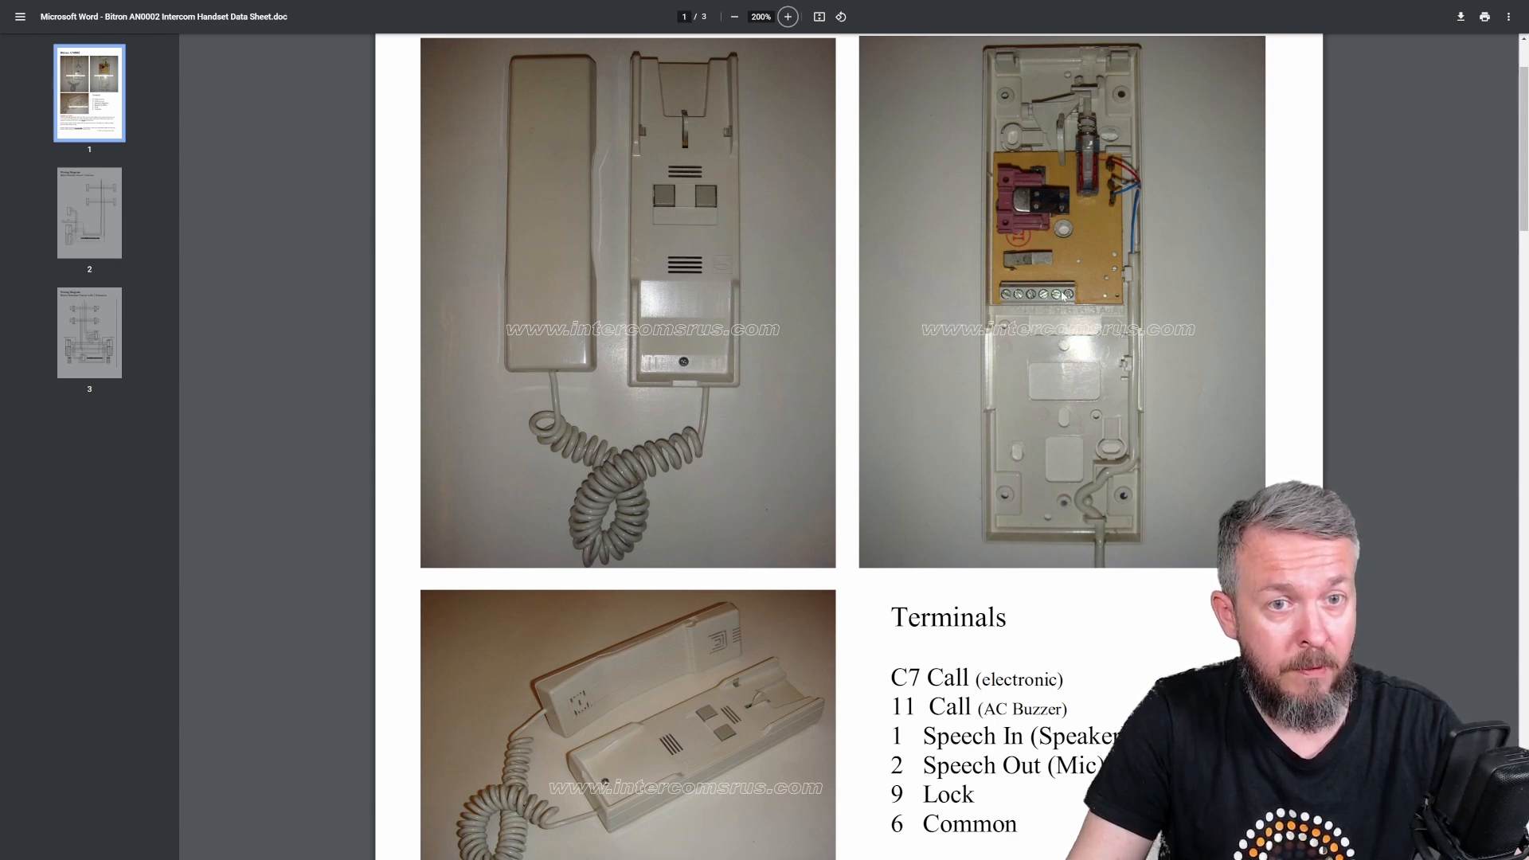
mouse_move(1068, 413)
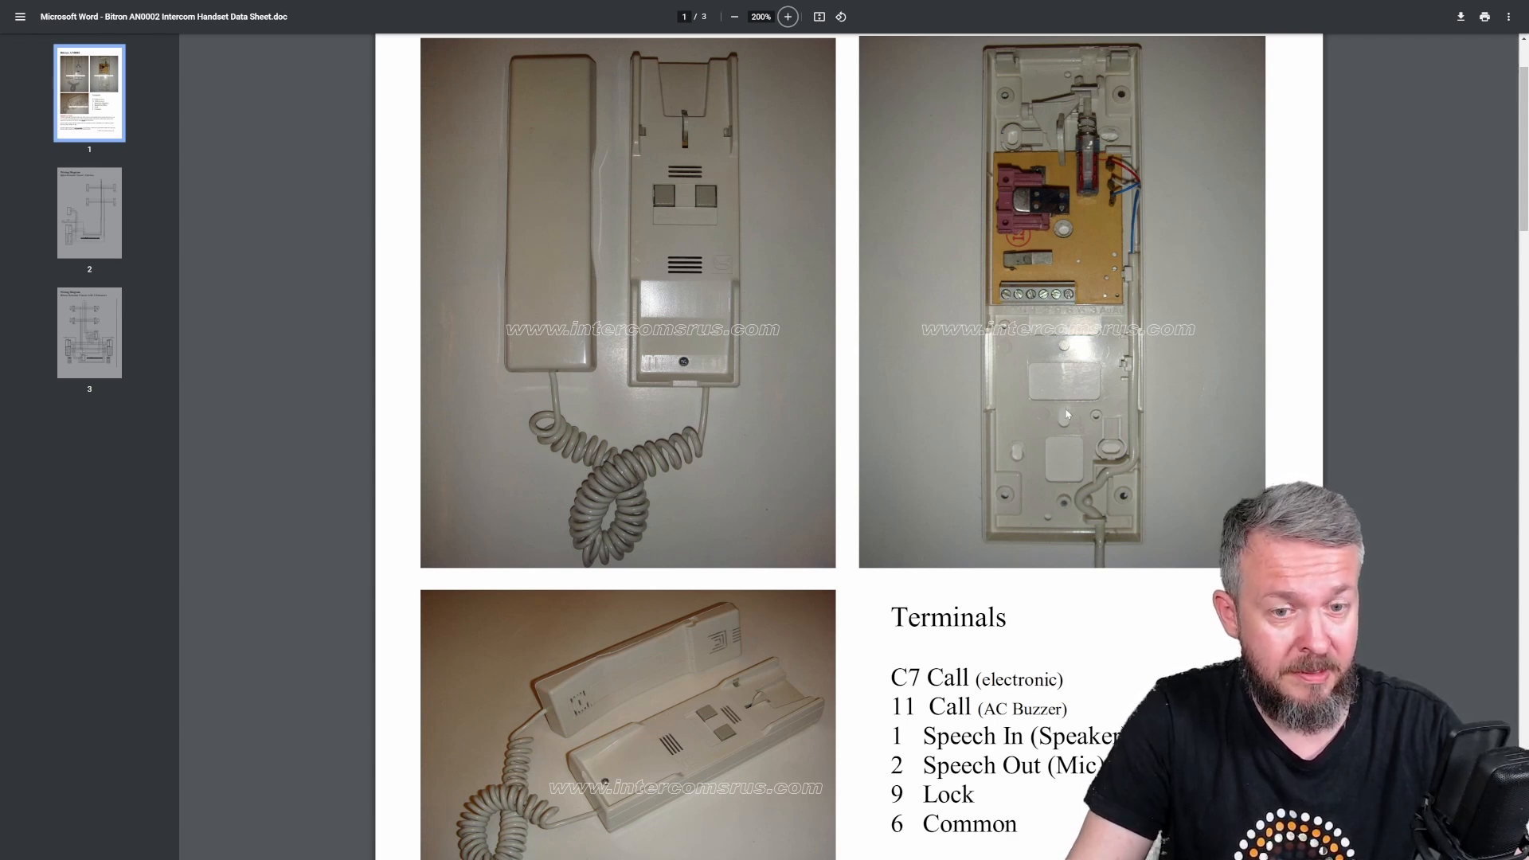
scroll(down, 3)
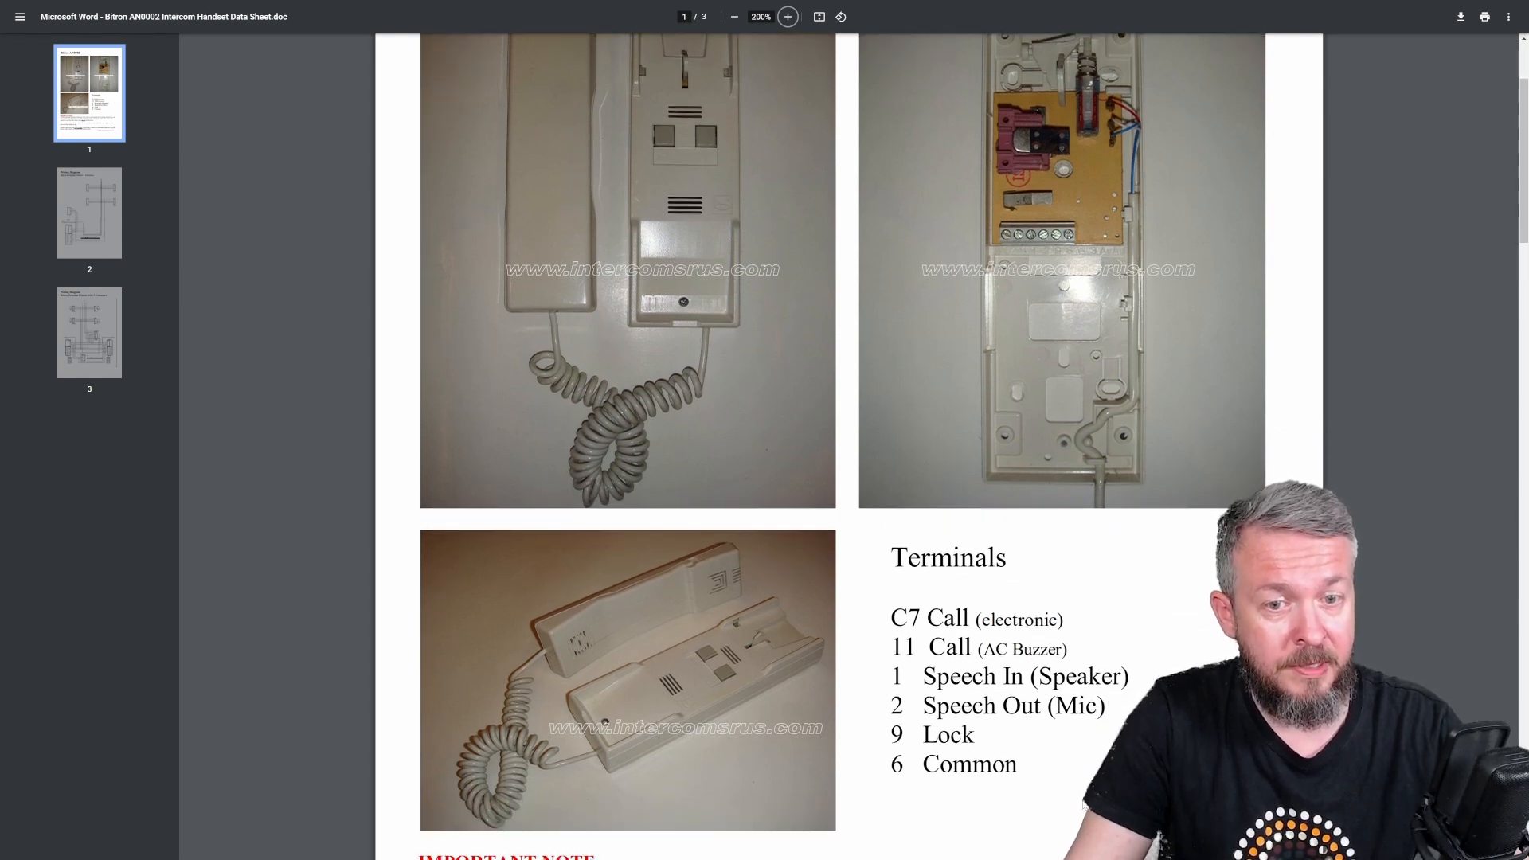
mouse_move(843, 718)
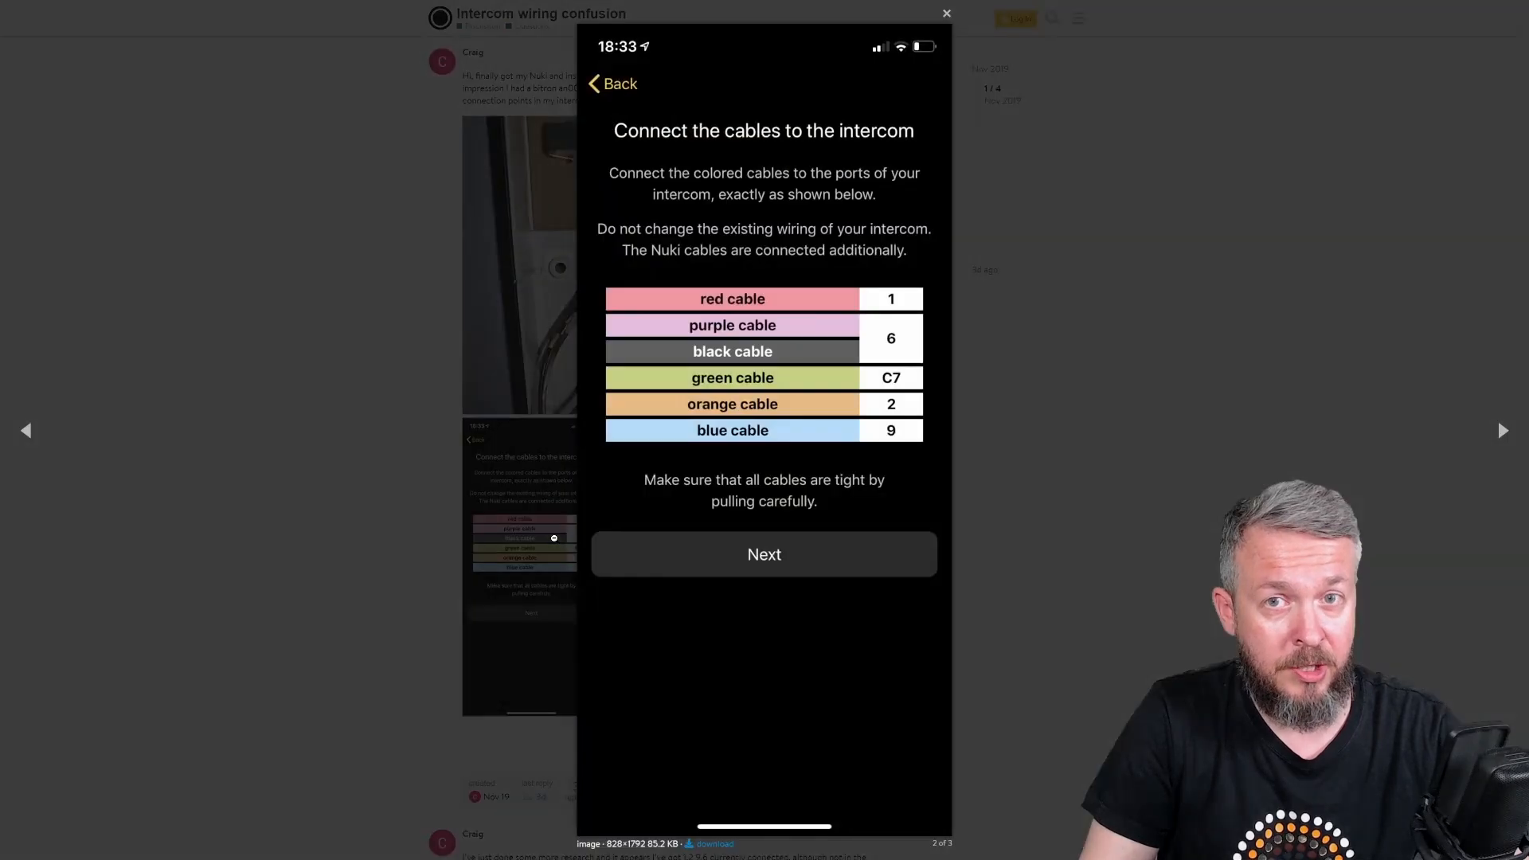
mouse_move(752, 282)
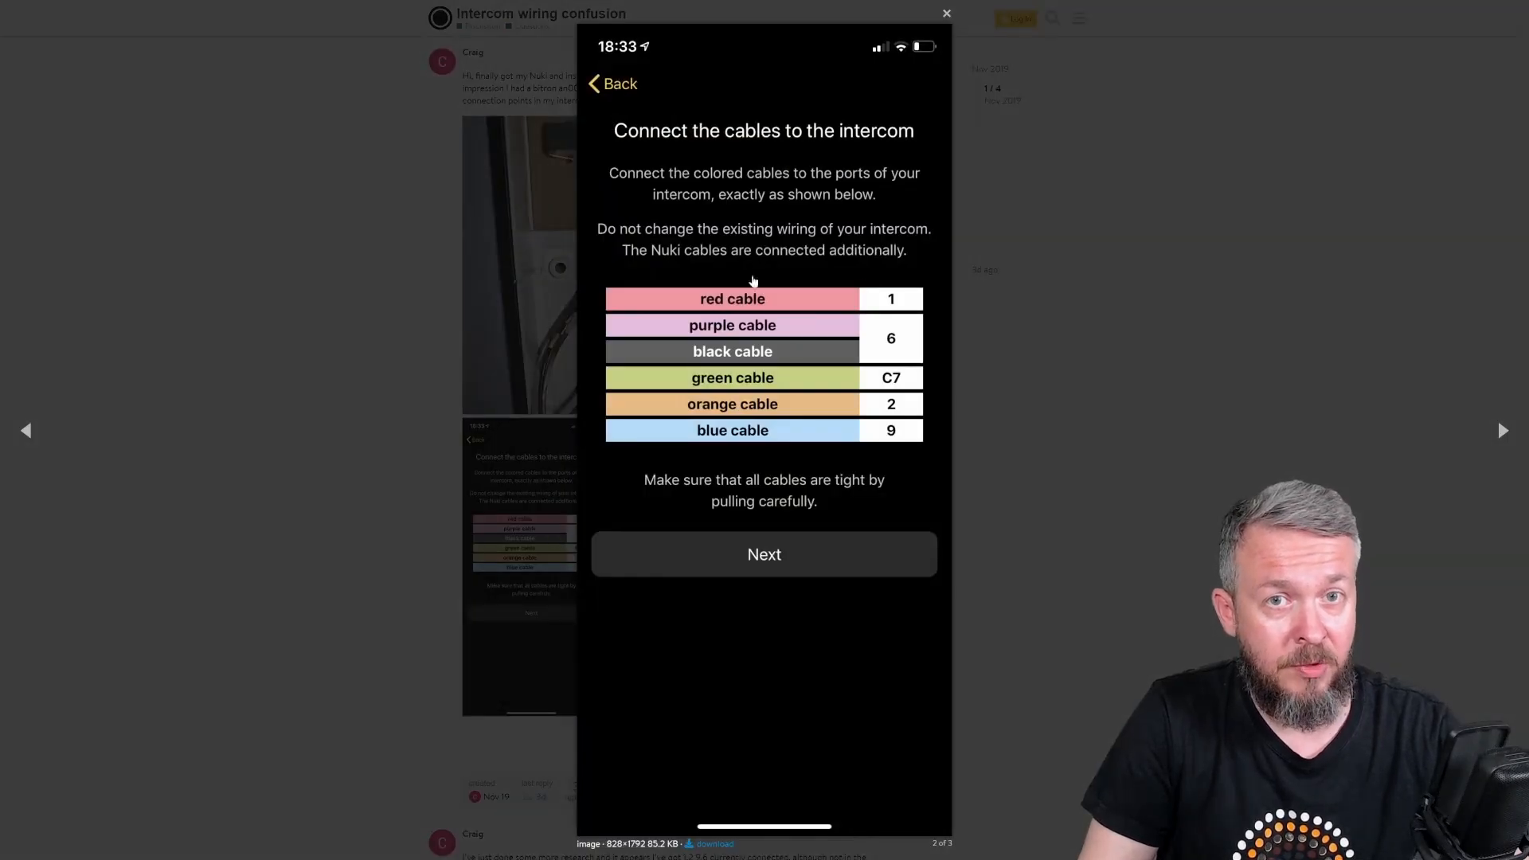
mouse_move(884, 431)
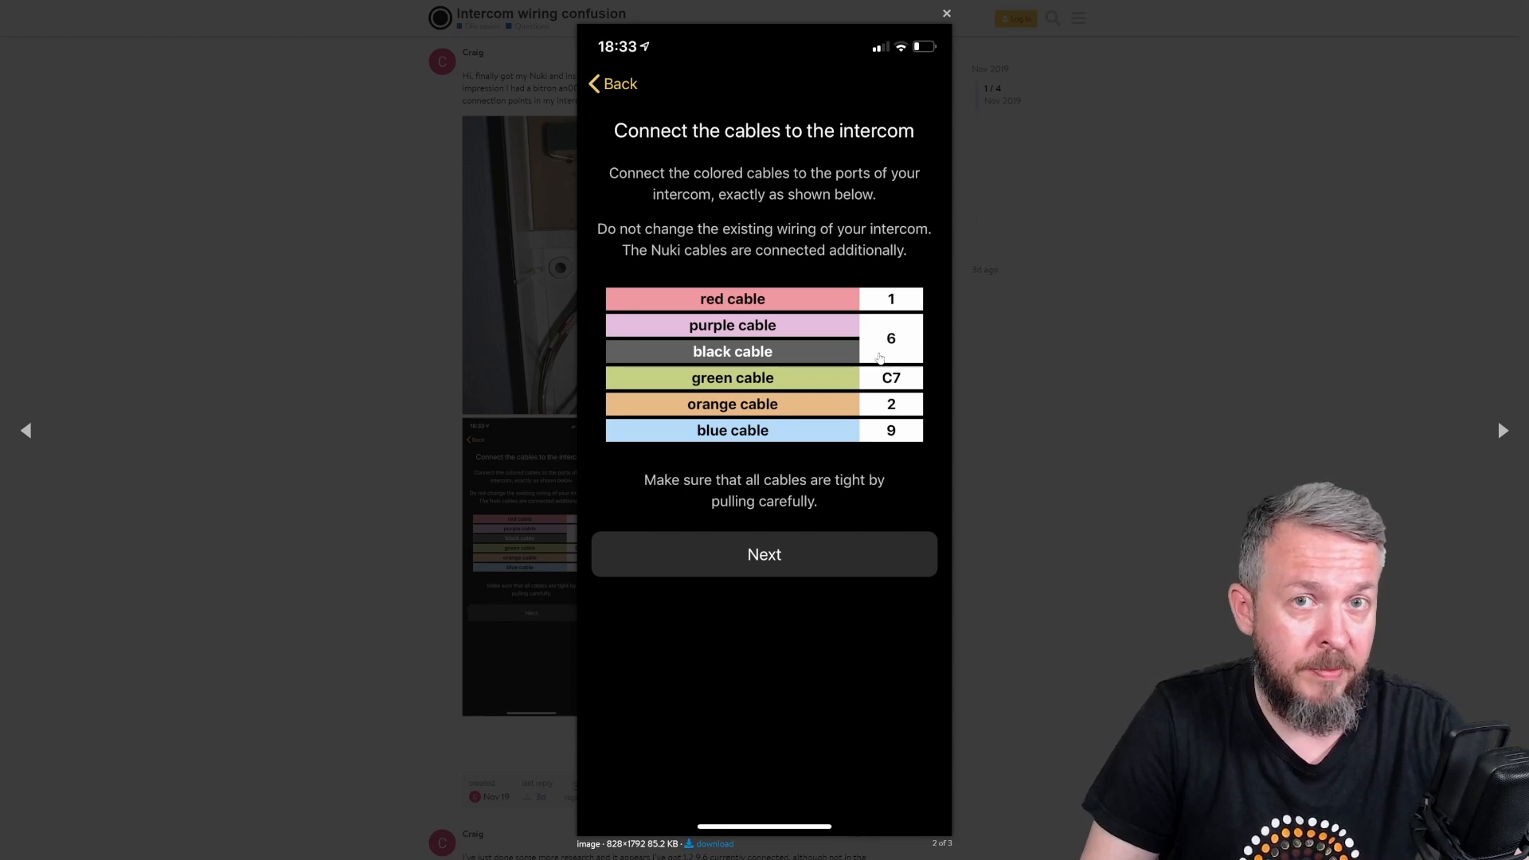
mouse_move(778, 340)
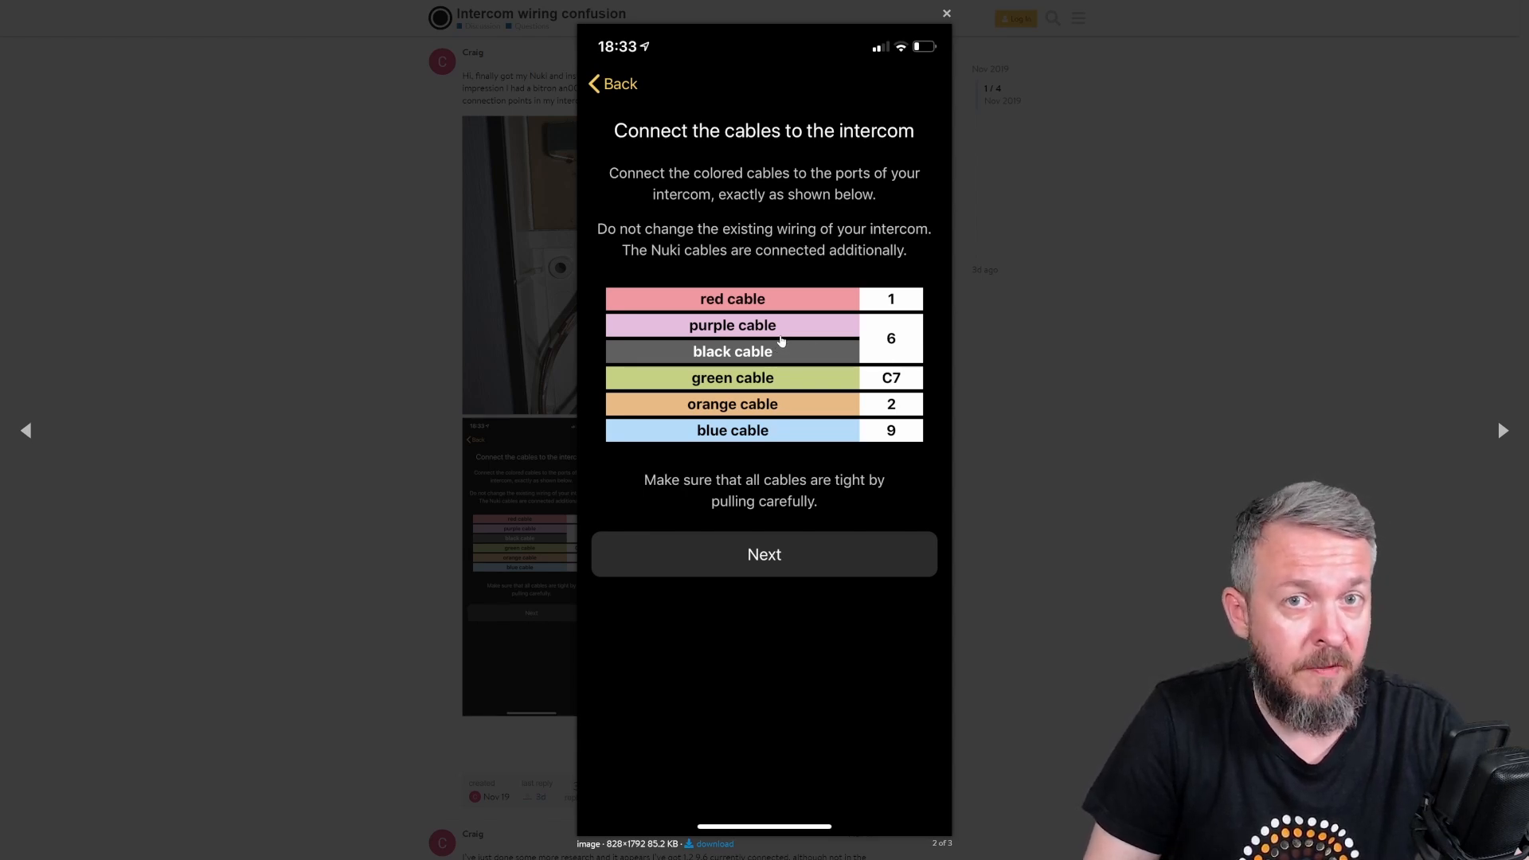
Step: View the forum thread's full-size screenshot mapping cable colours to intercom terminals
click(944, 13)
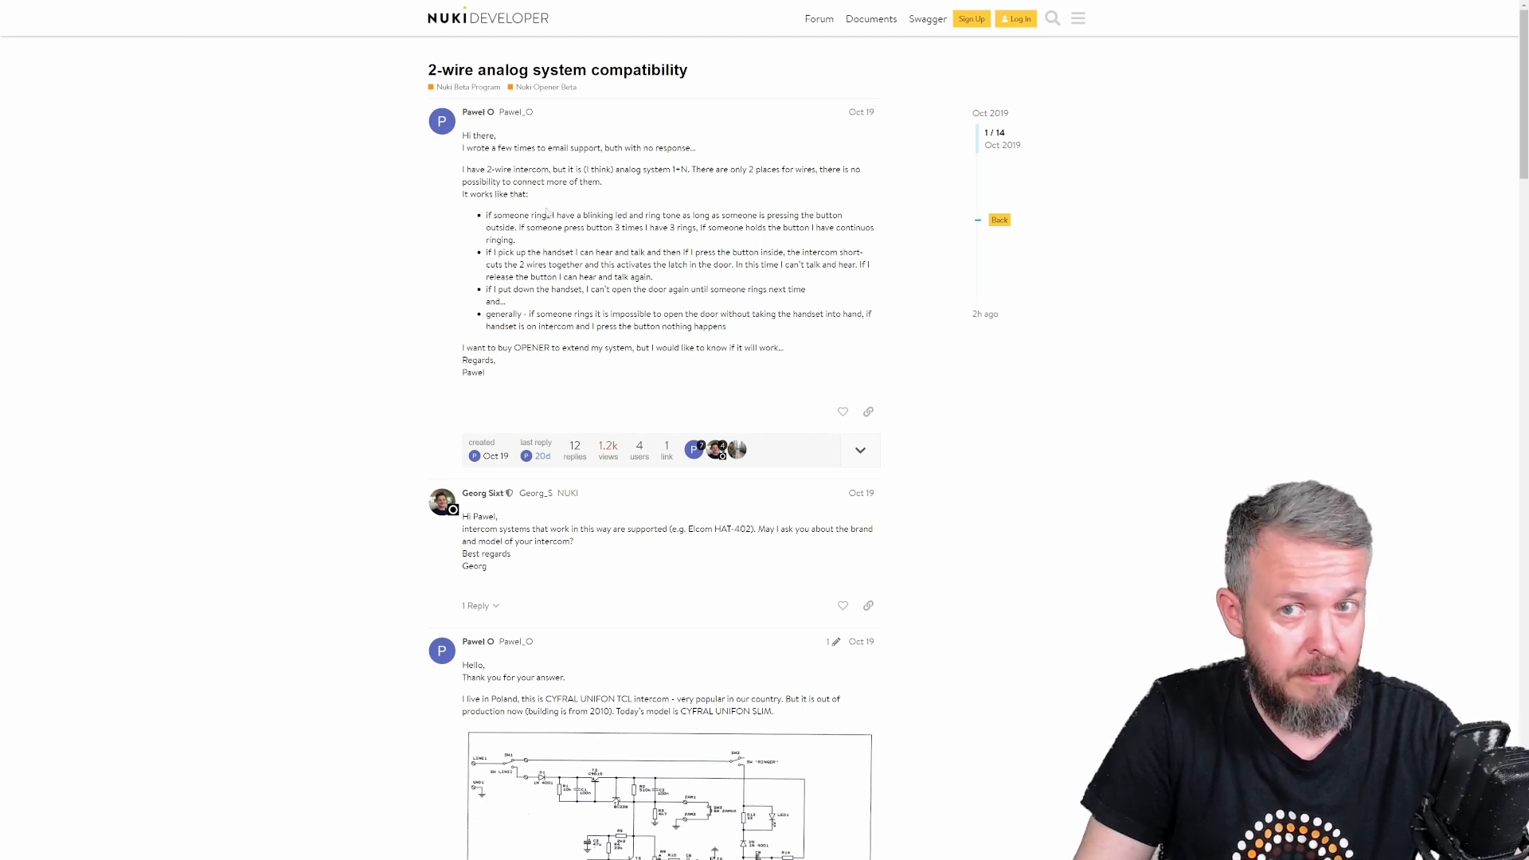
mouse_move(879, 361)
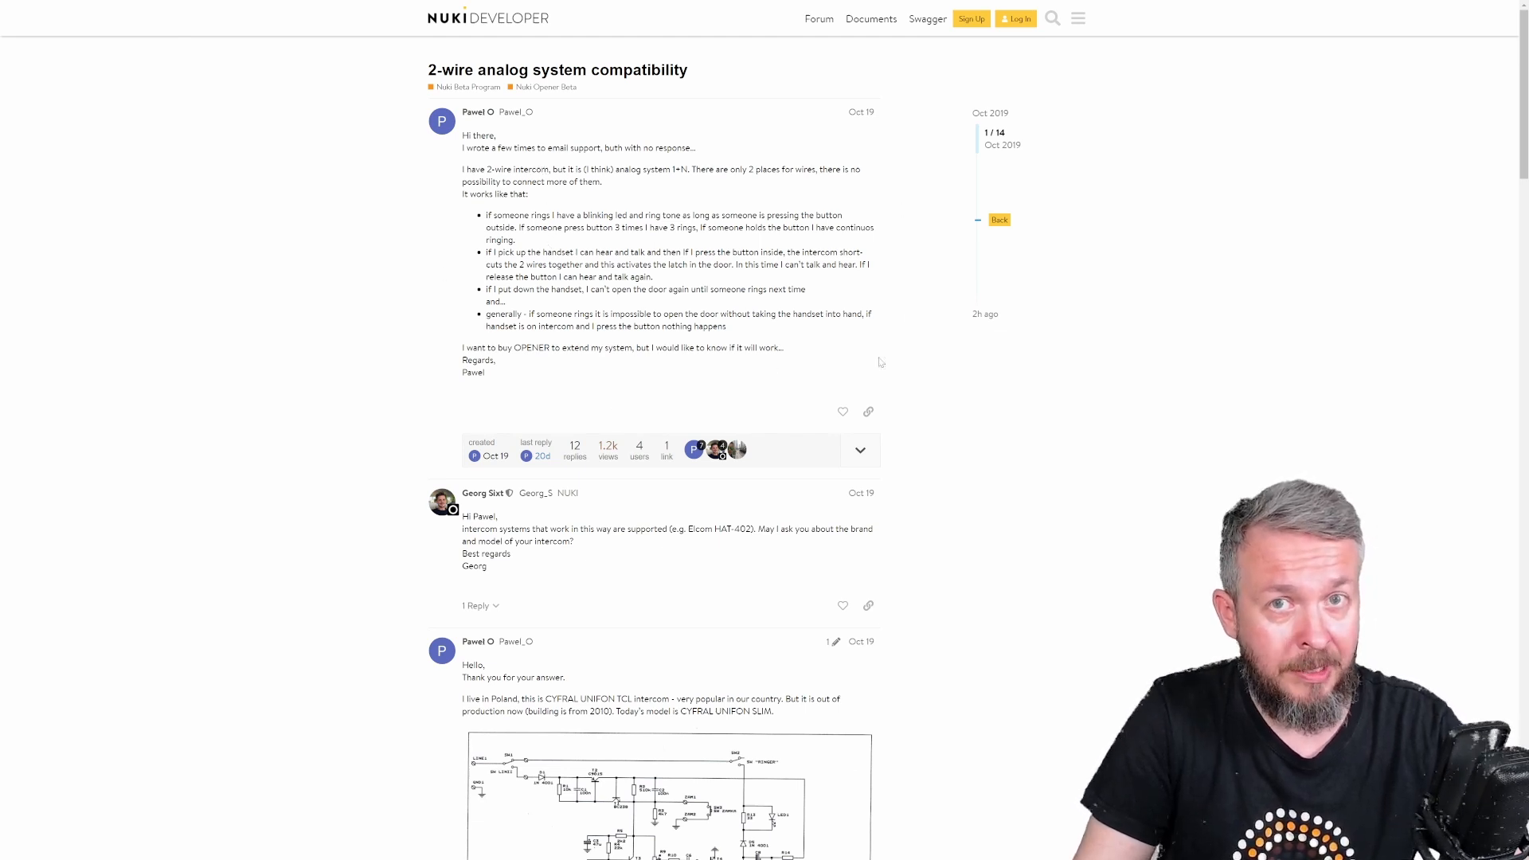
mouse_move(653, 165)
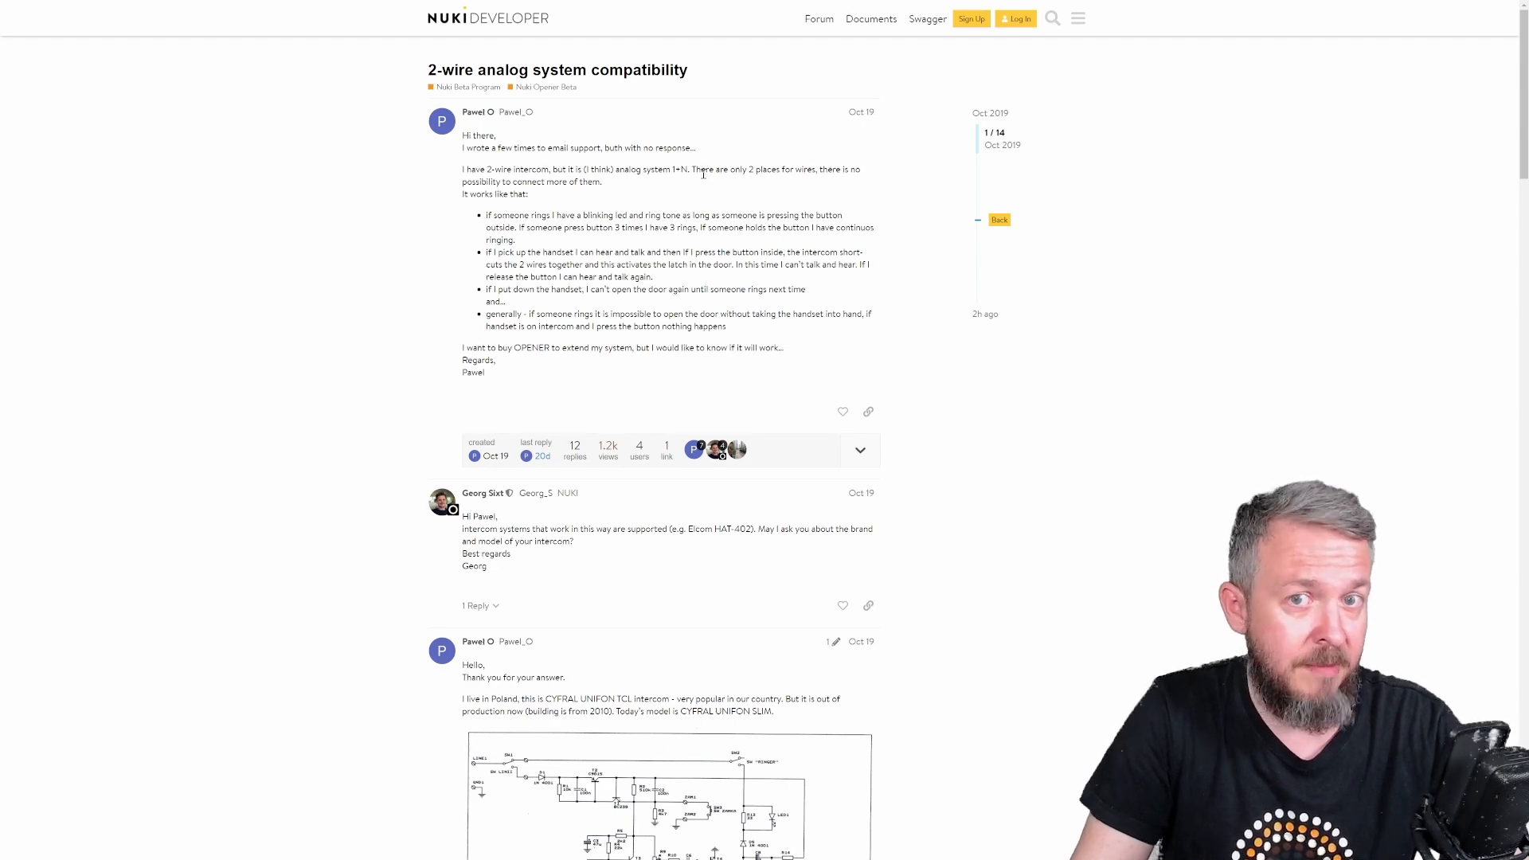
Step: Scroll through the replies in the 2-wire analog system compatibility thread
scroll(down, 3)
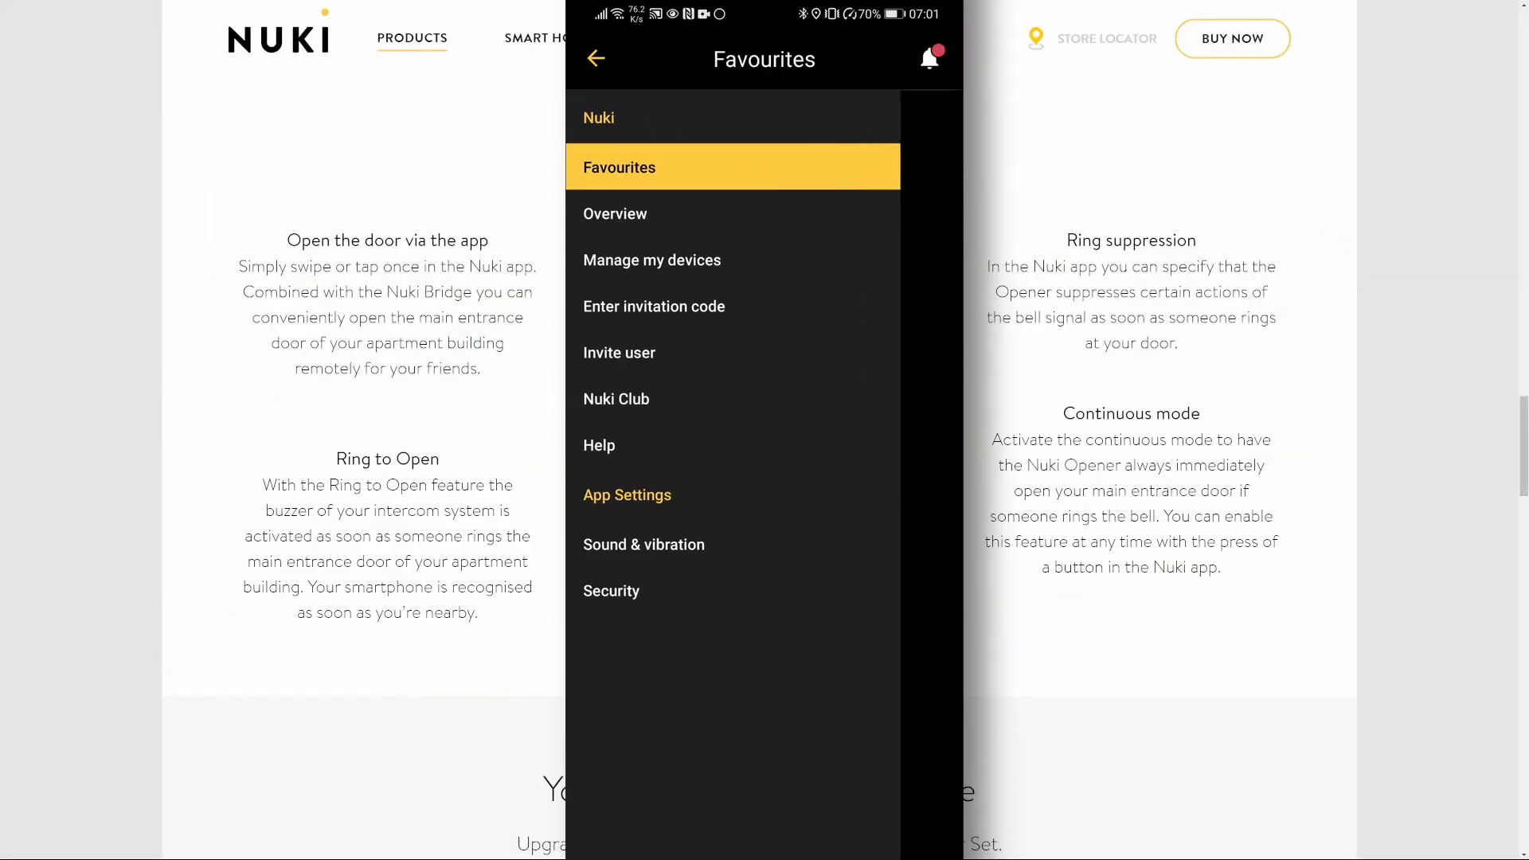
Step: Start Opener setup from the device list and confirm your entered name
click(652, 260)
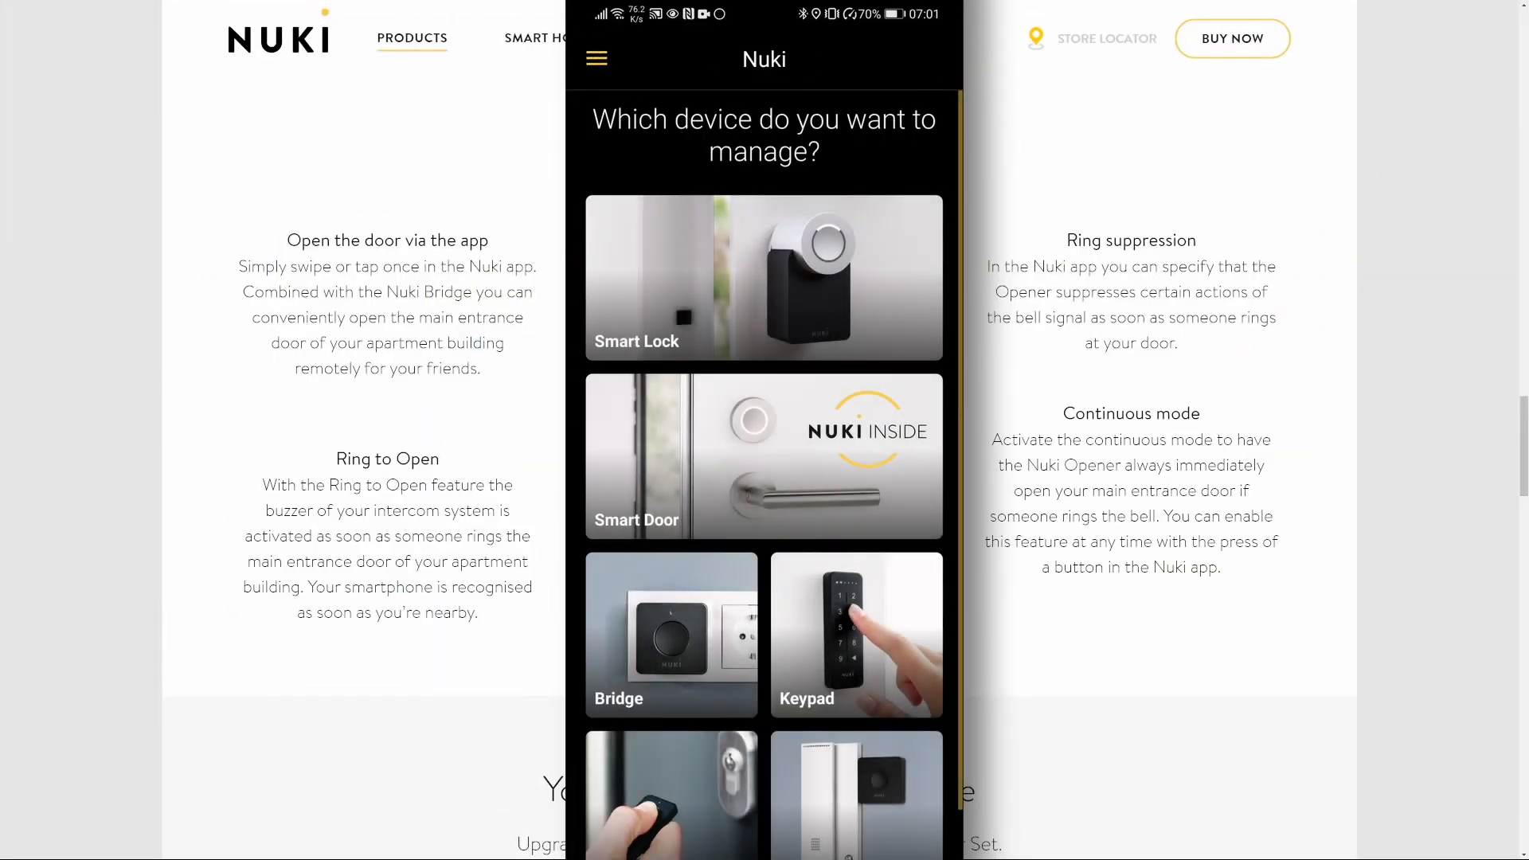
scroll(down, 3)
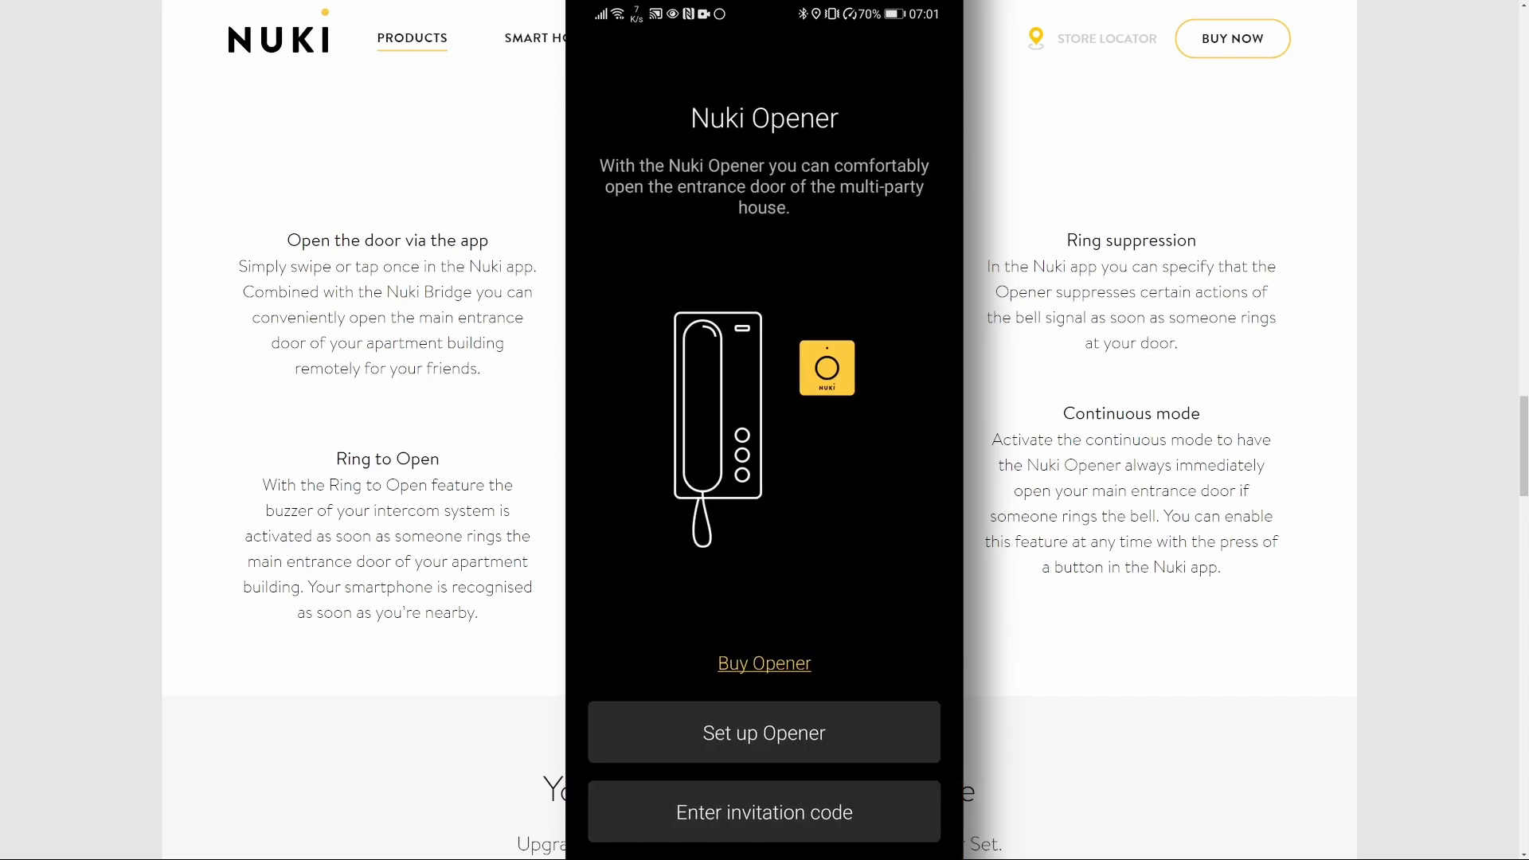
click(764, 733)
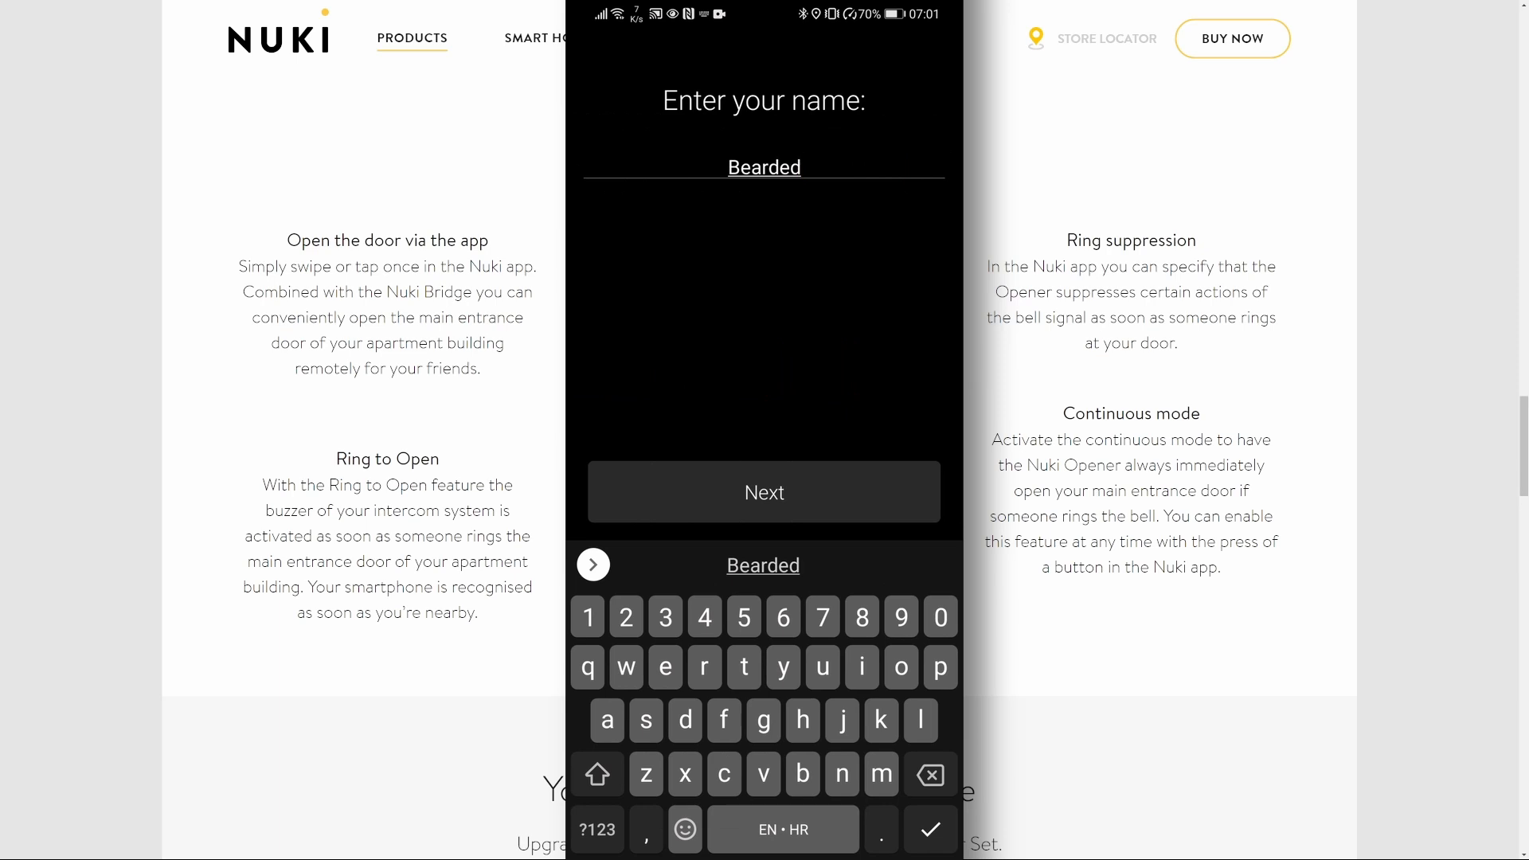
click(763, 493)
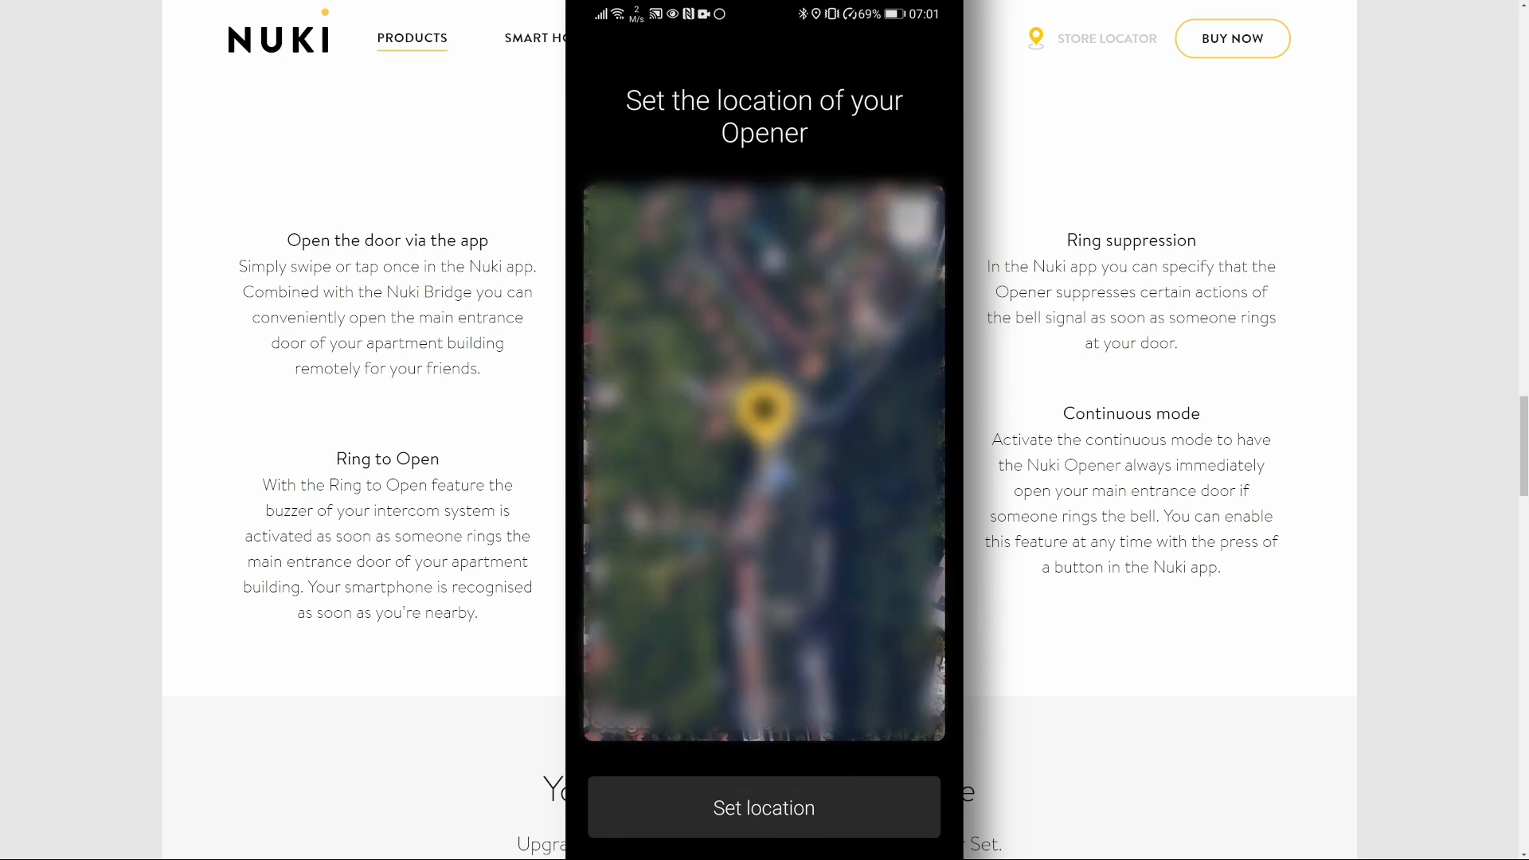
Step: Confirm the Opener's map location and connect the Nuki Bridge successfully
click(764, 807)
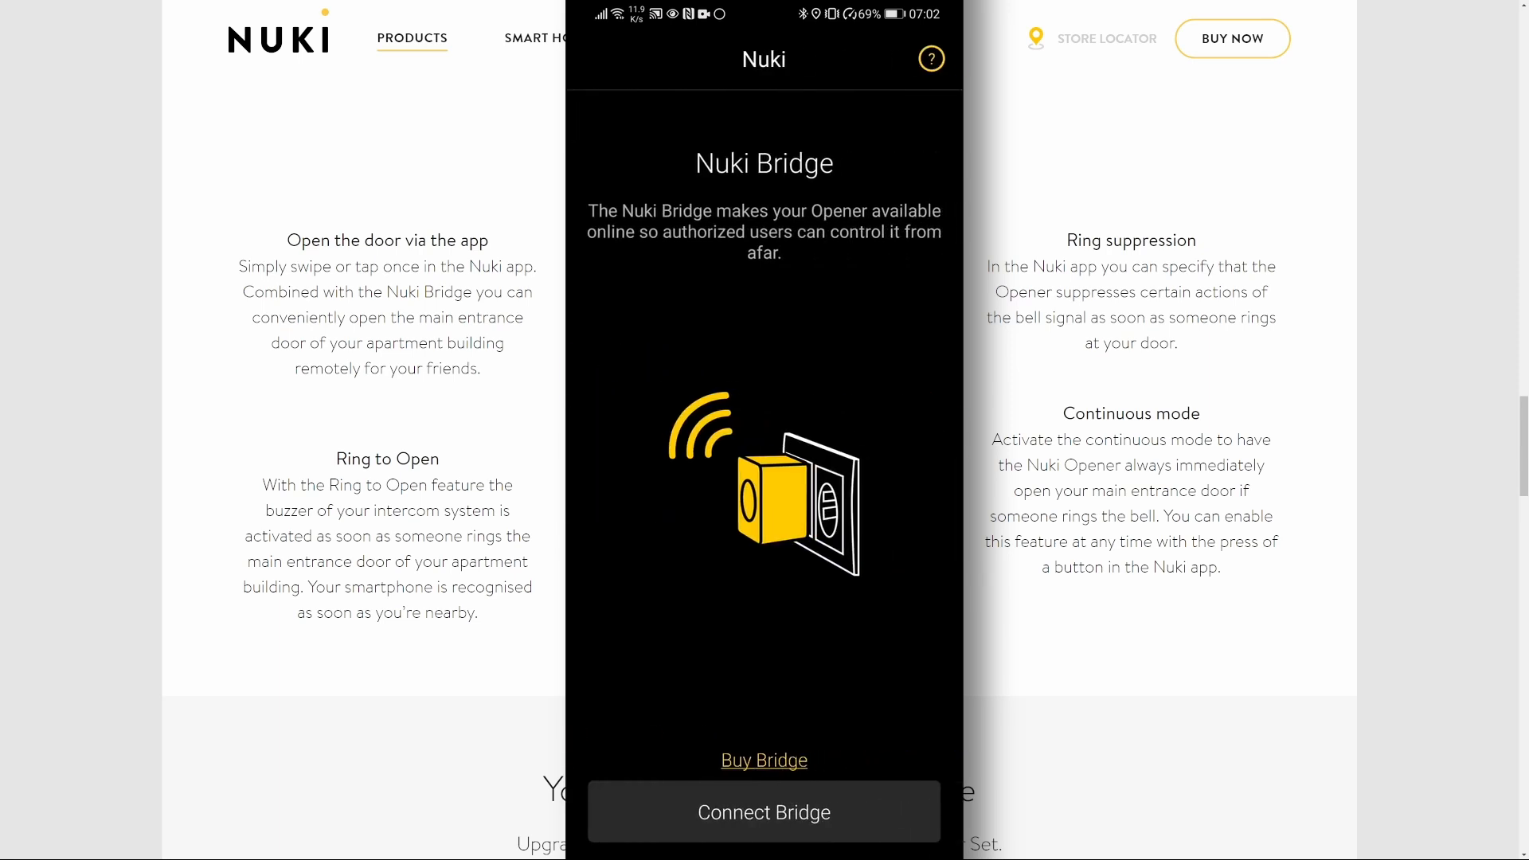
click(764, 812)
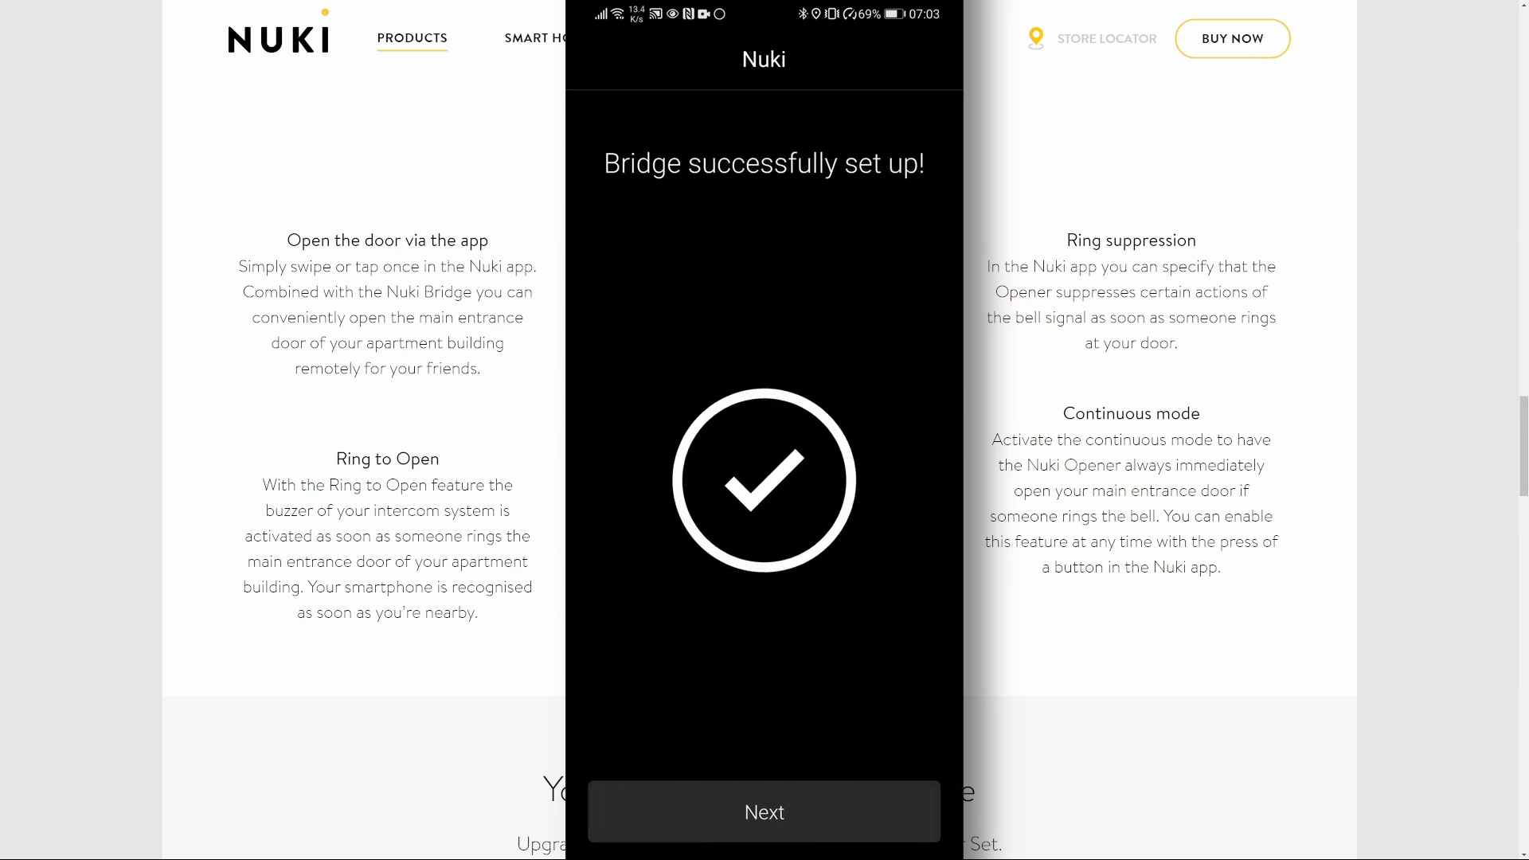
click(764, 812)
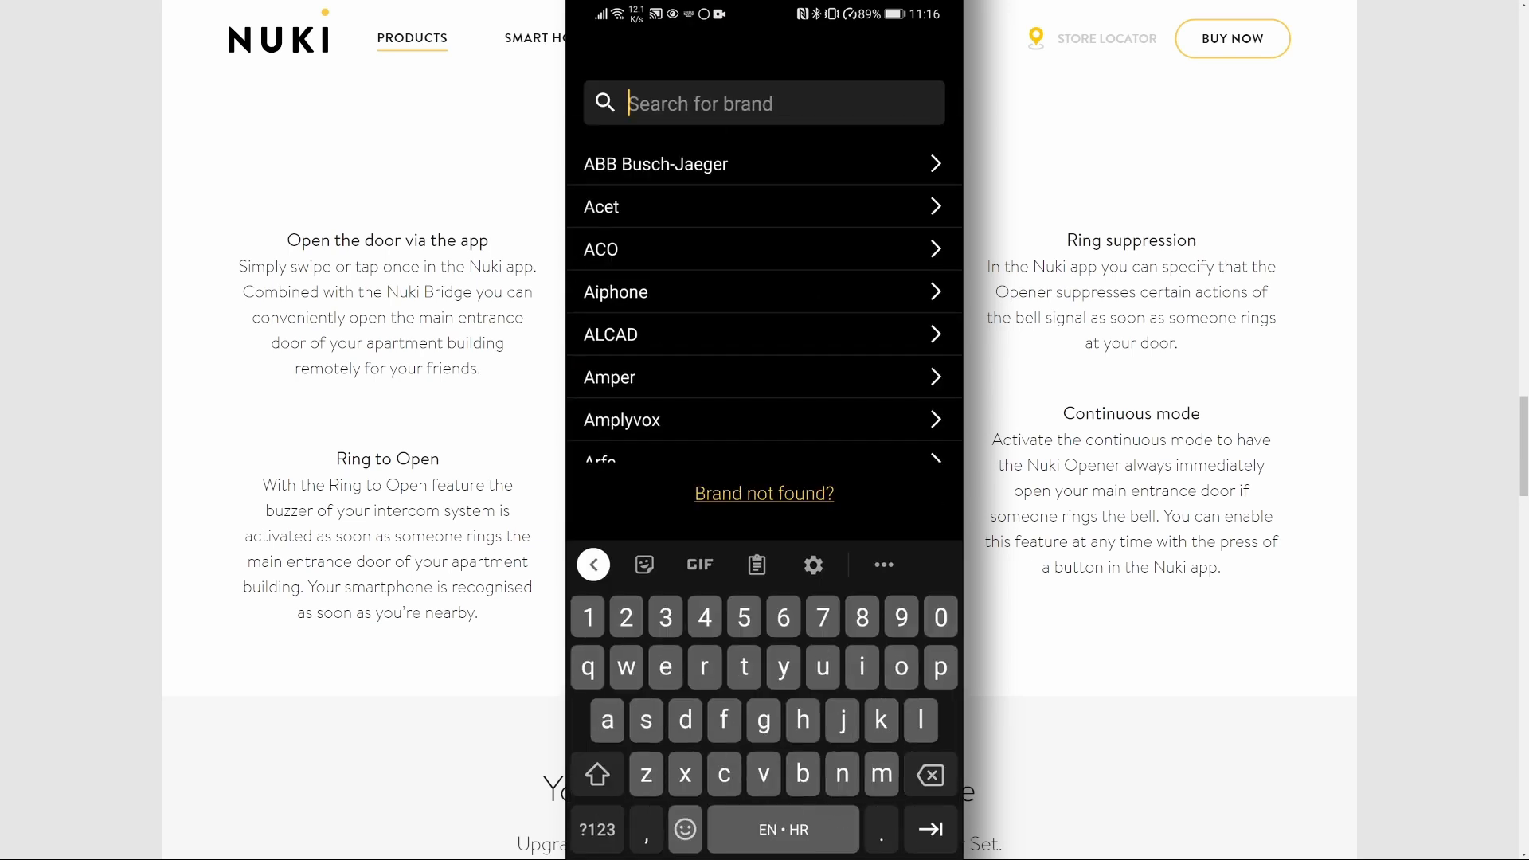
Step: Search 'elc', choose Elcom, and pass the cable wiring and reassembly instructions
text(elc)
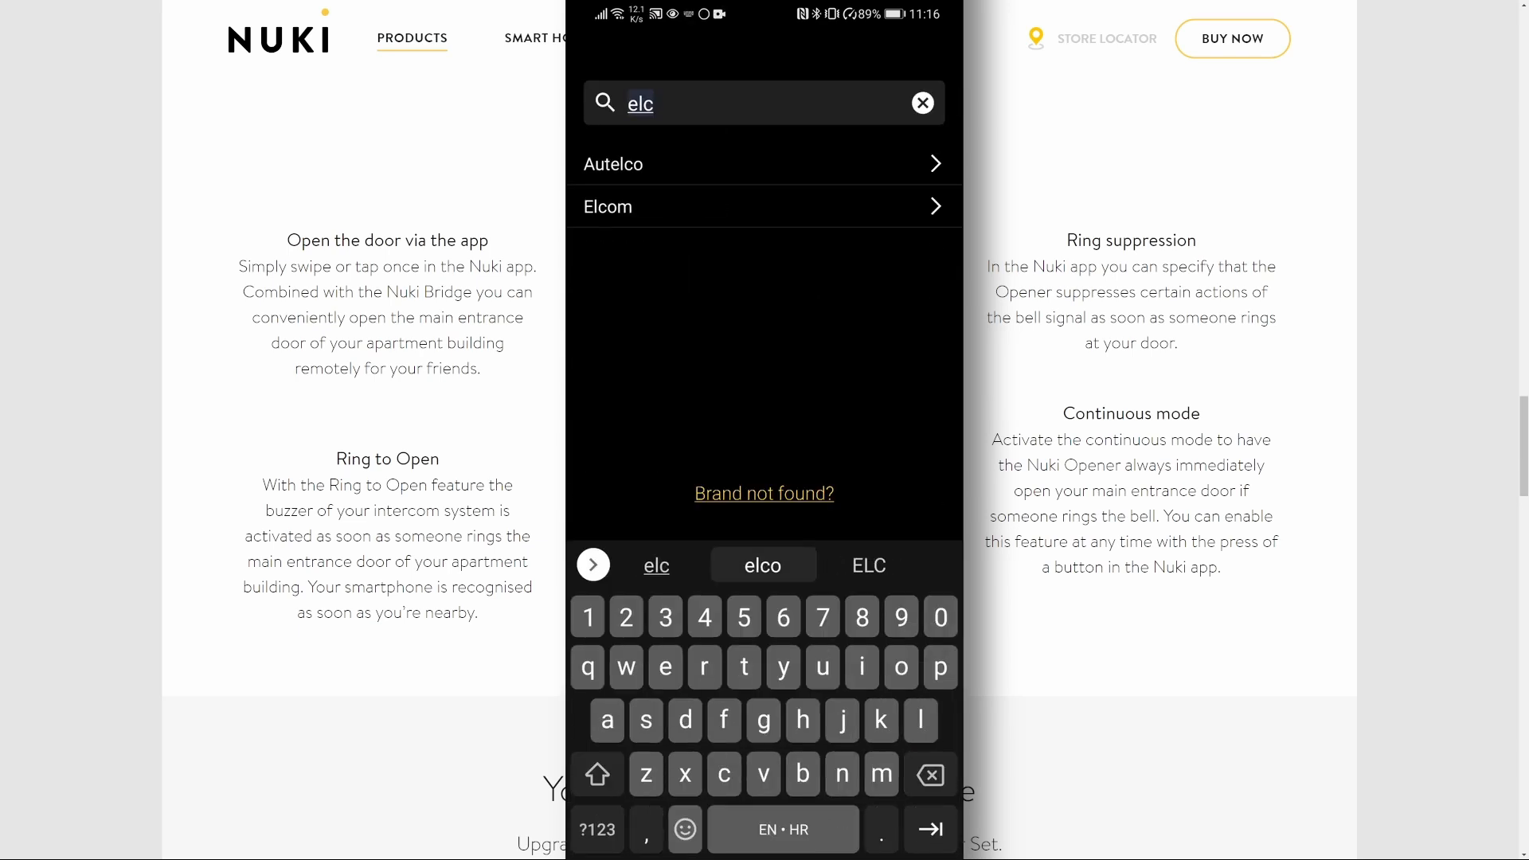
click(608, 205)
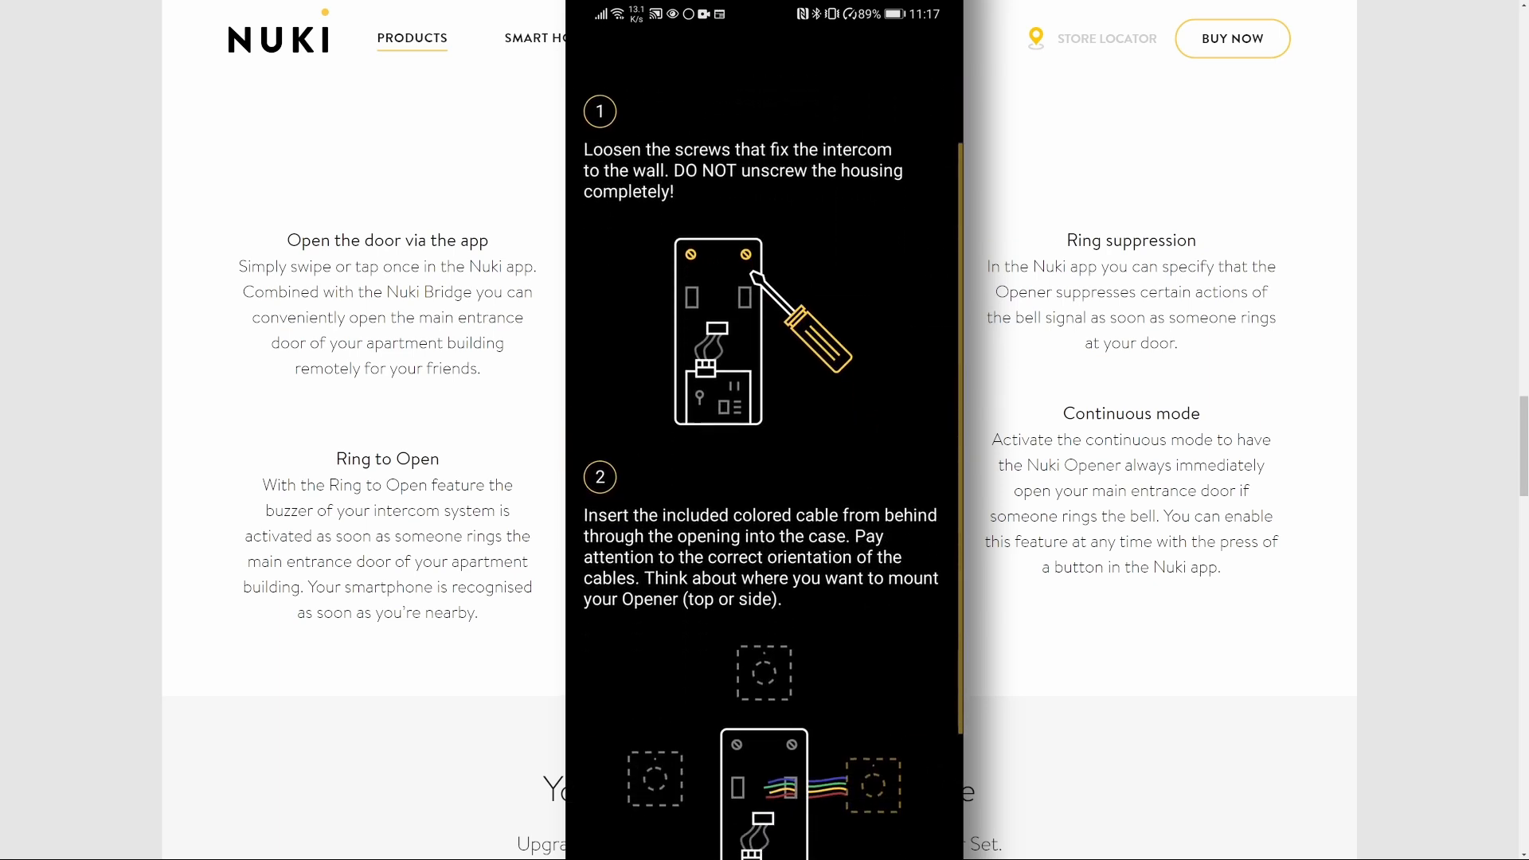
scroll(down, 3)
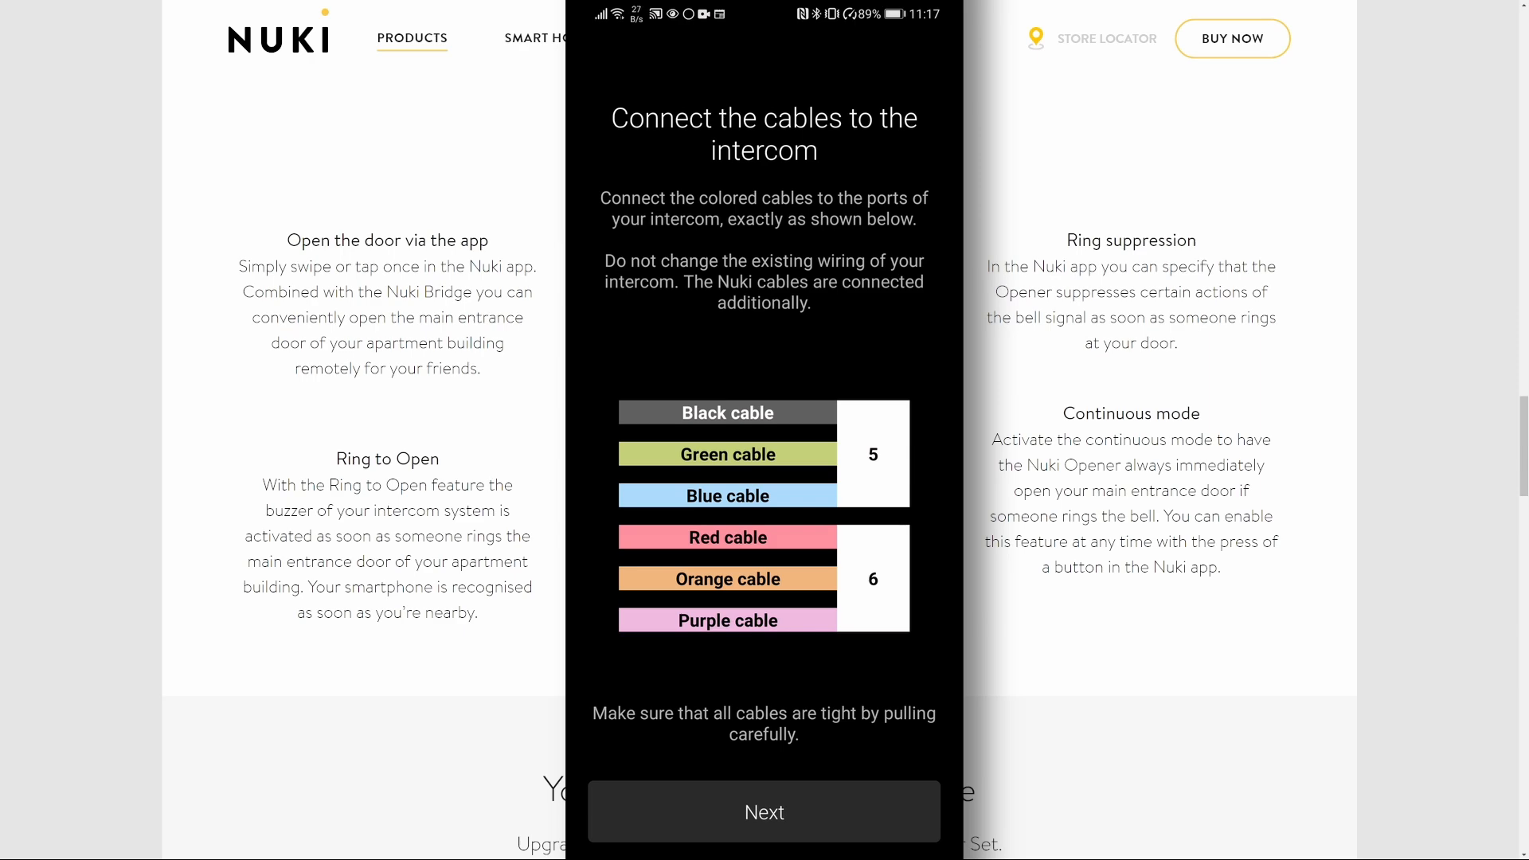
click(764, 811)
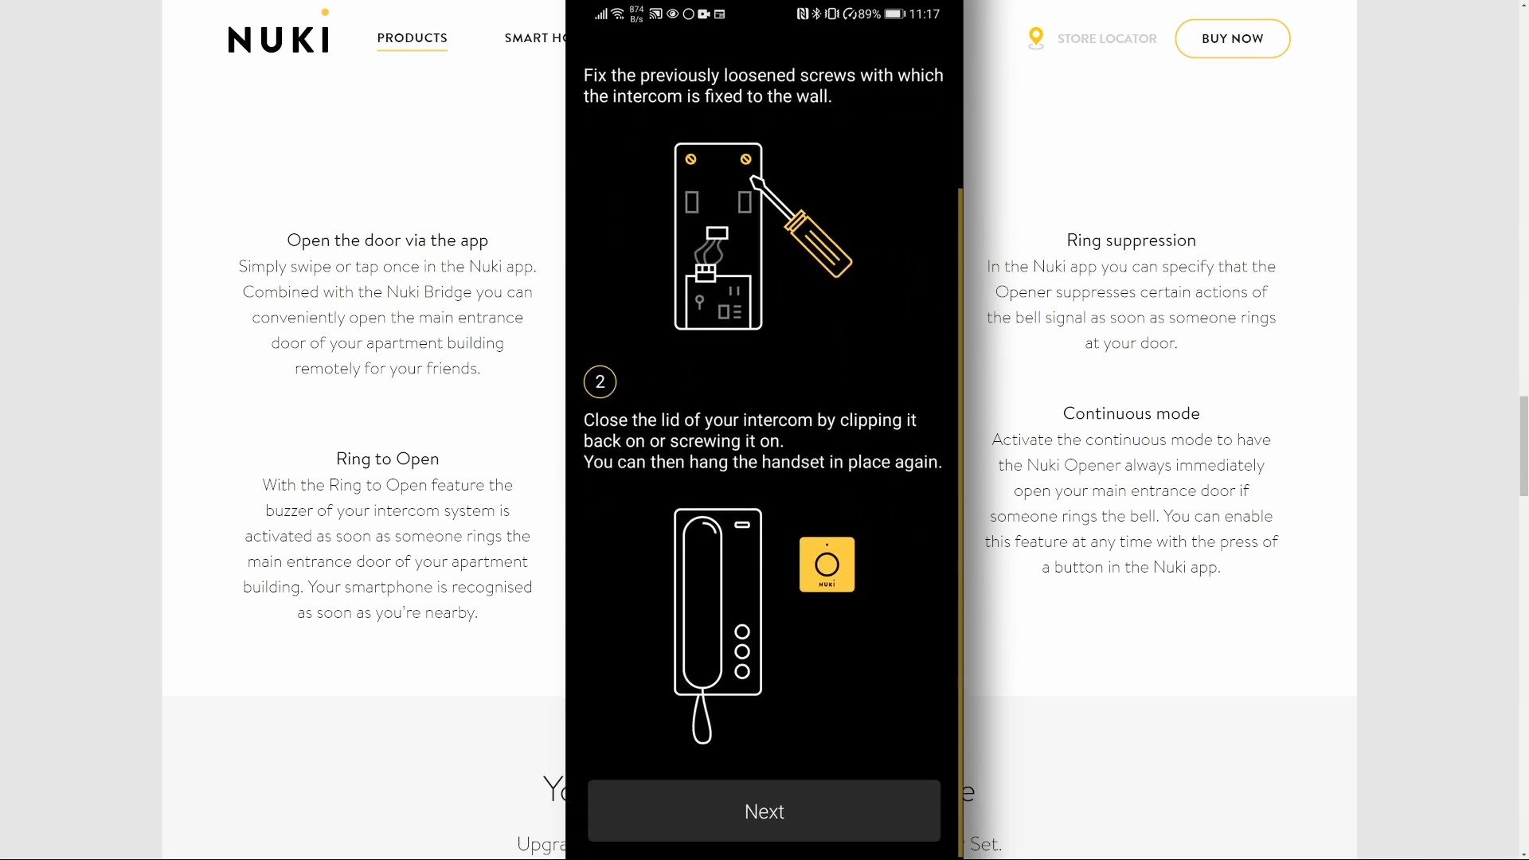
click(764, 811)
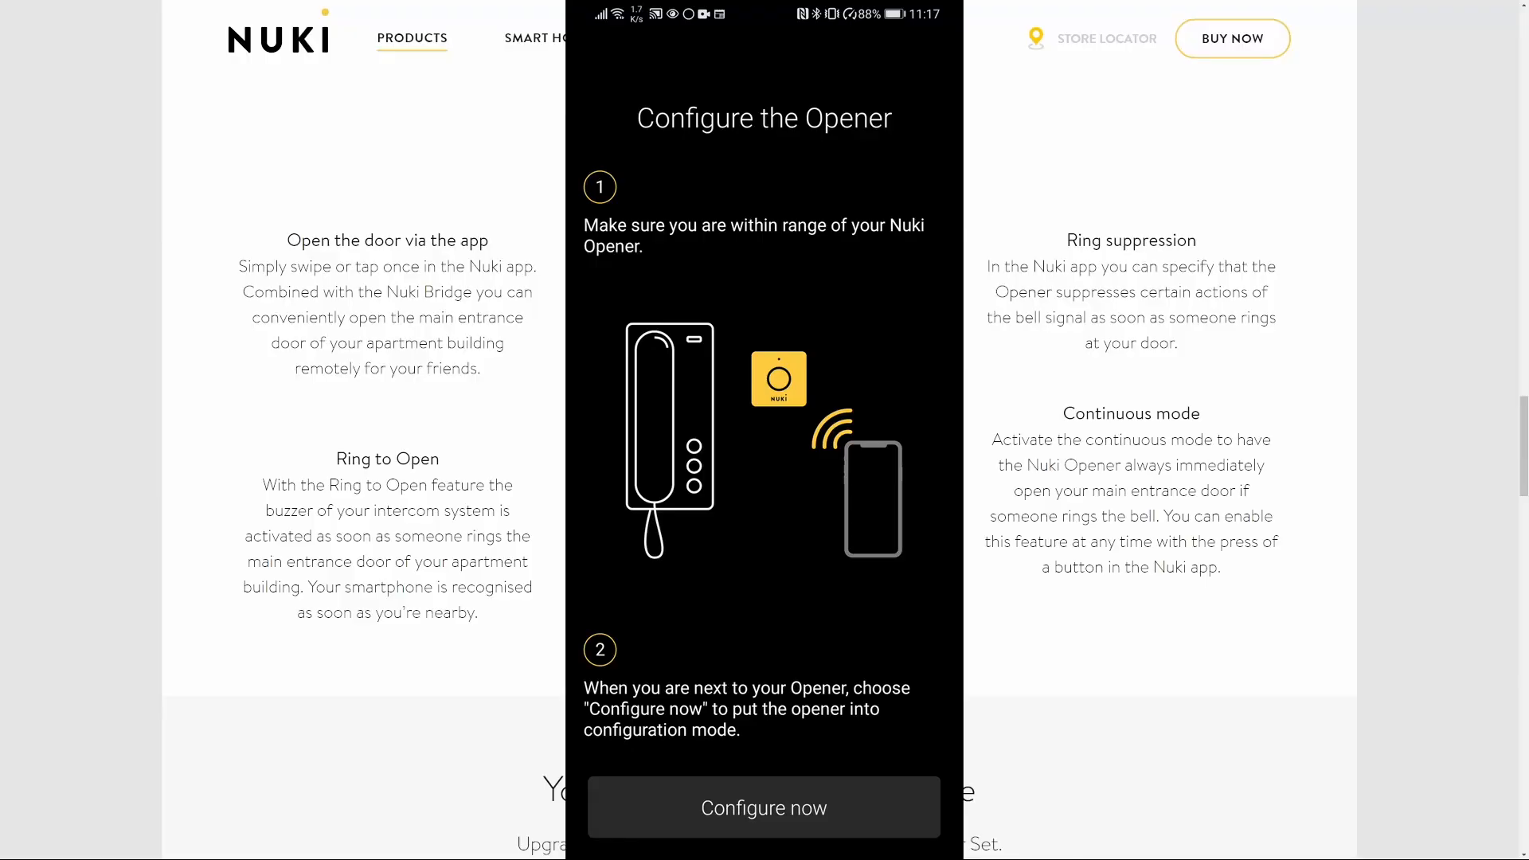
Step: Put the Opener into configuration mode and confirm the door opens from the app
click(764, 808)
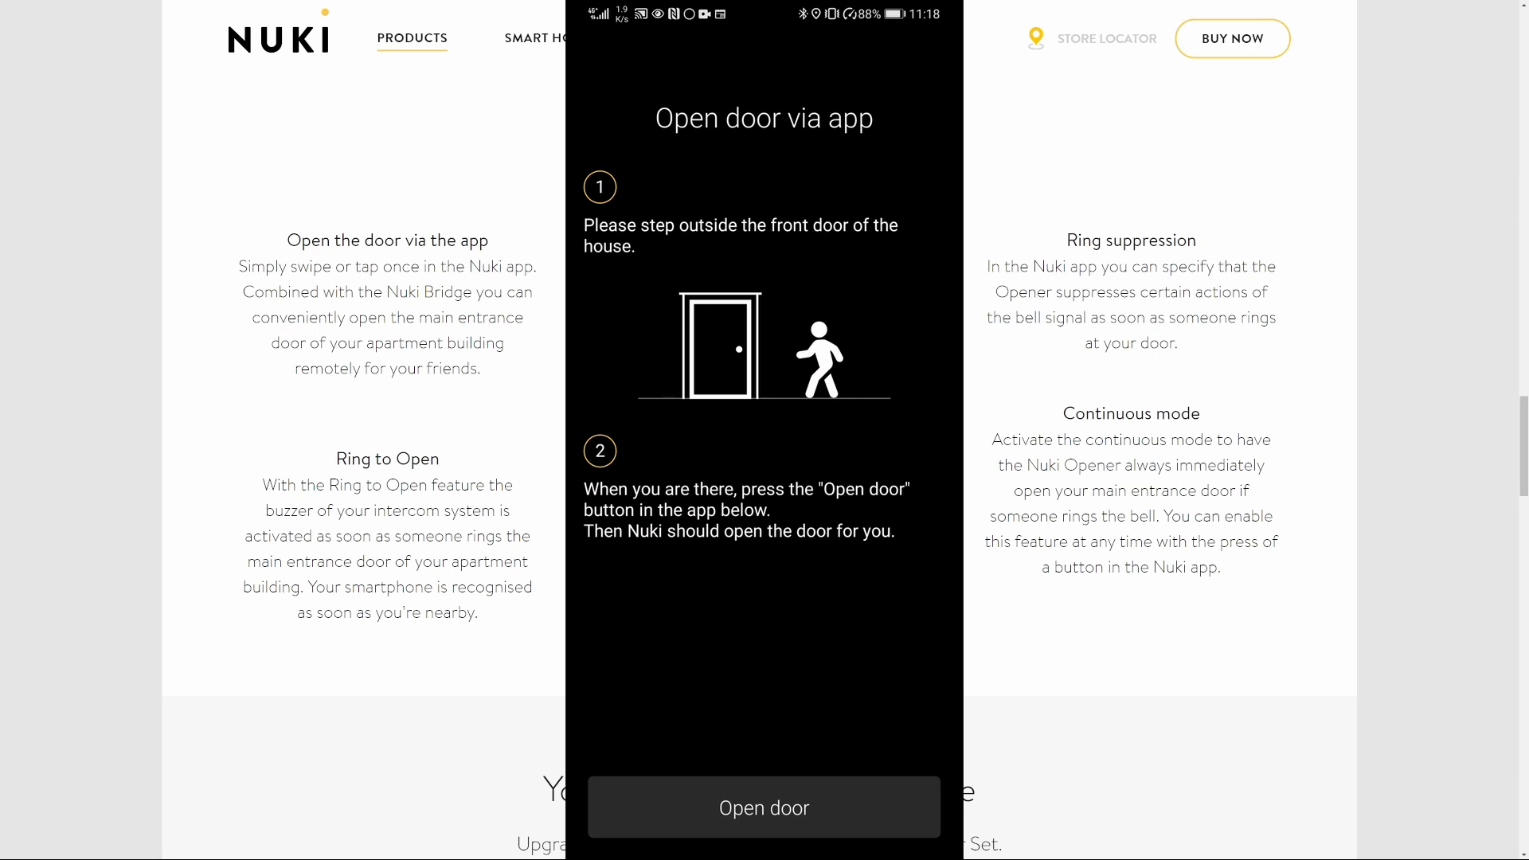
click(764, 808)
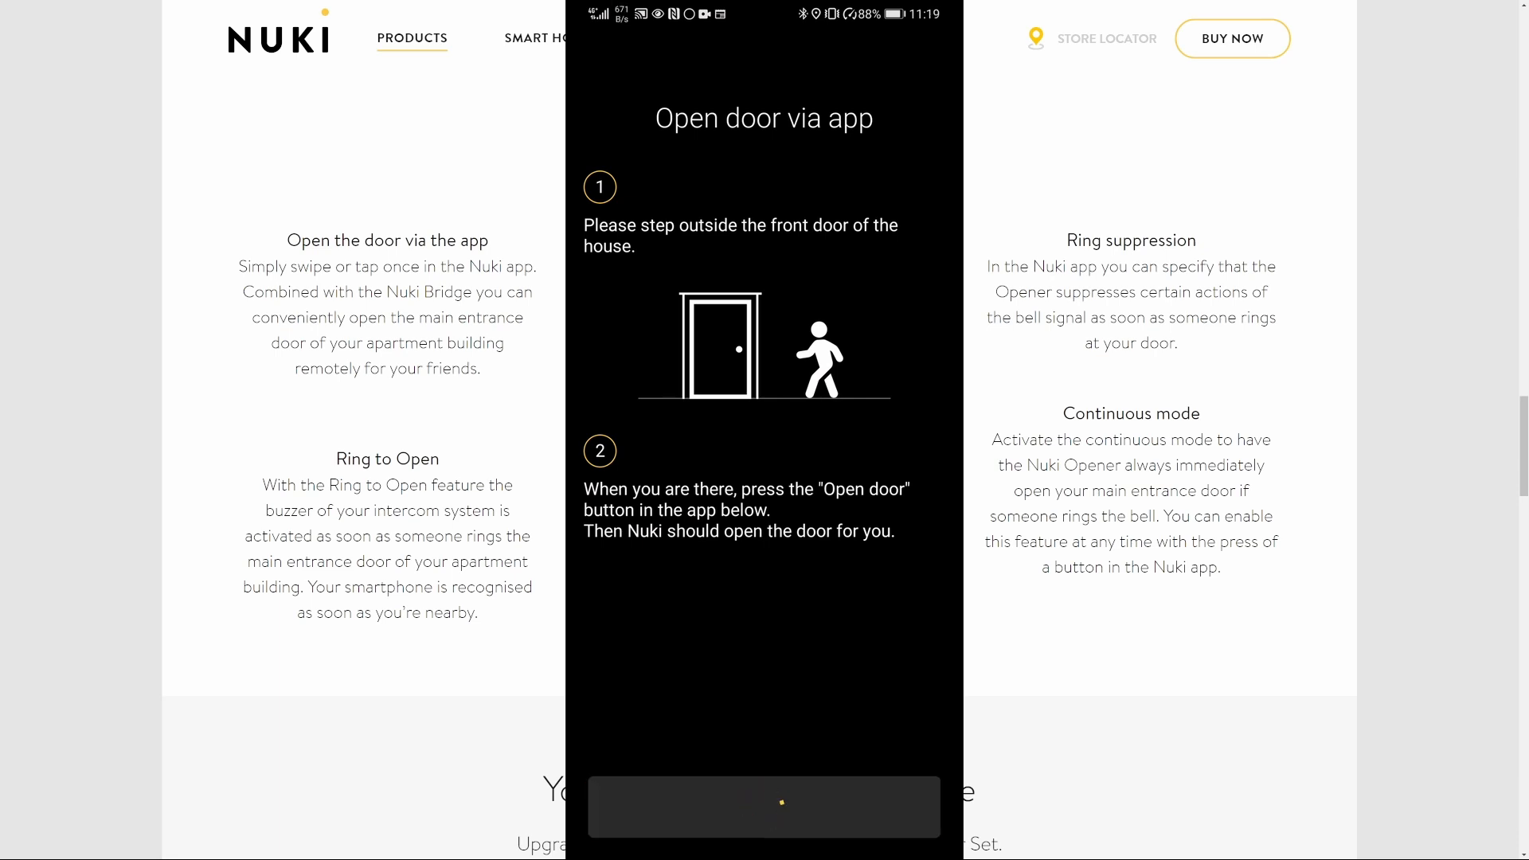
click(764, 807)
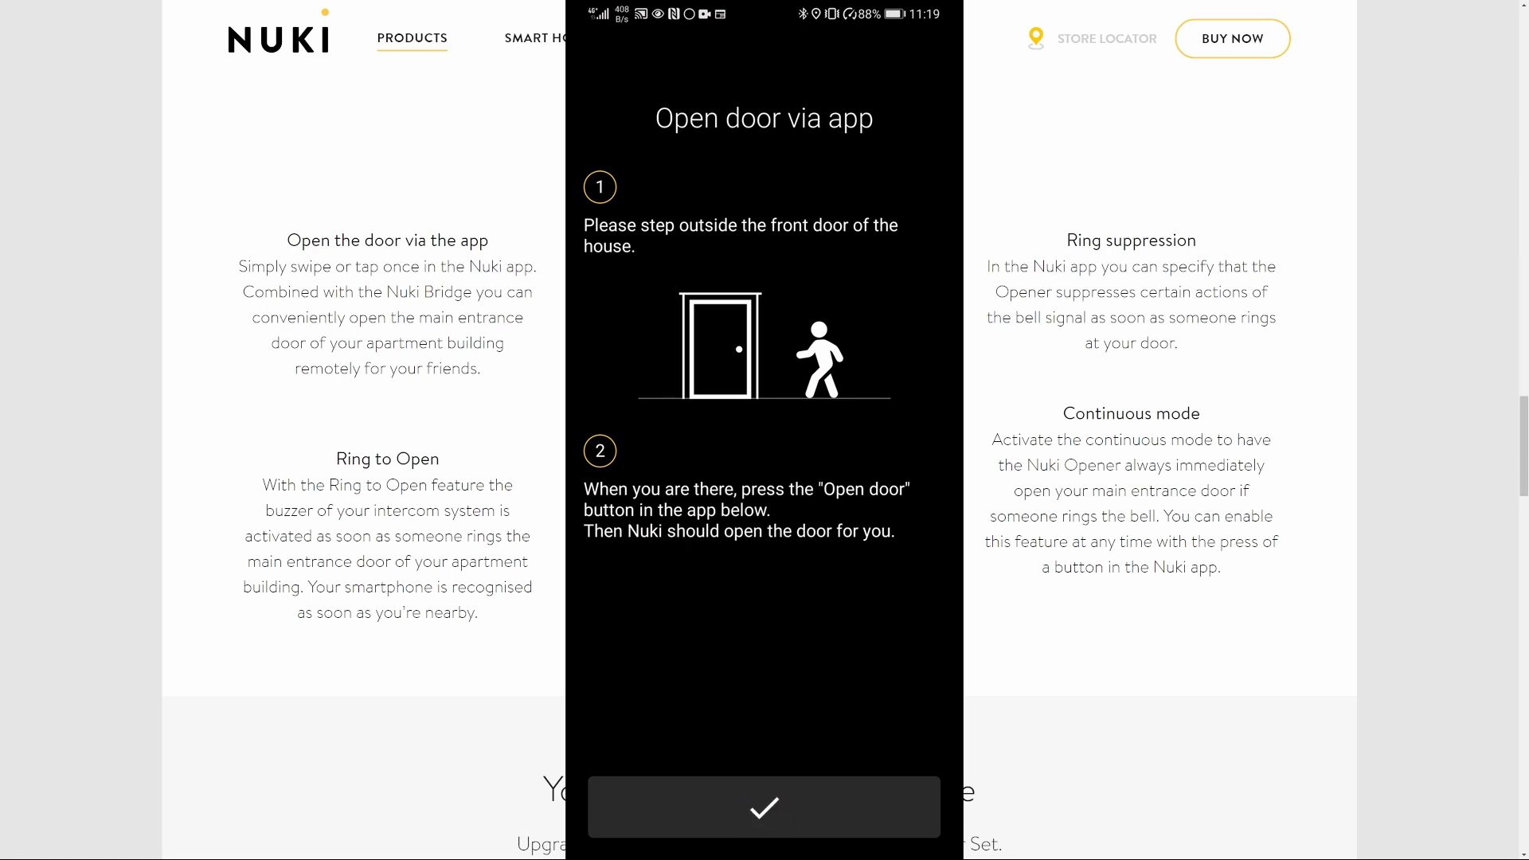
click(764, 808)
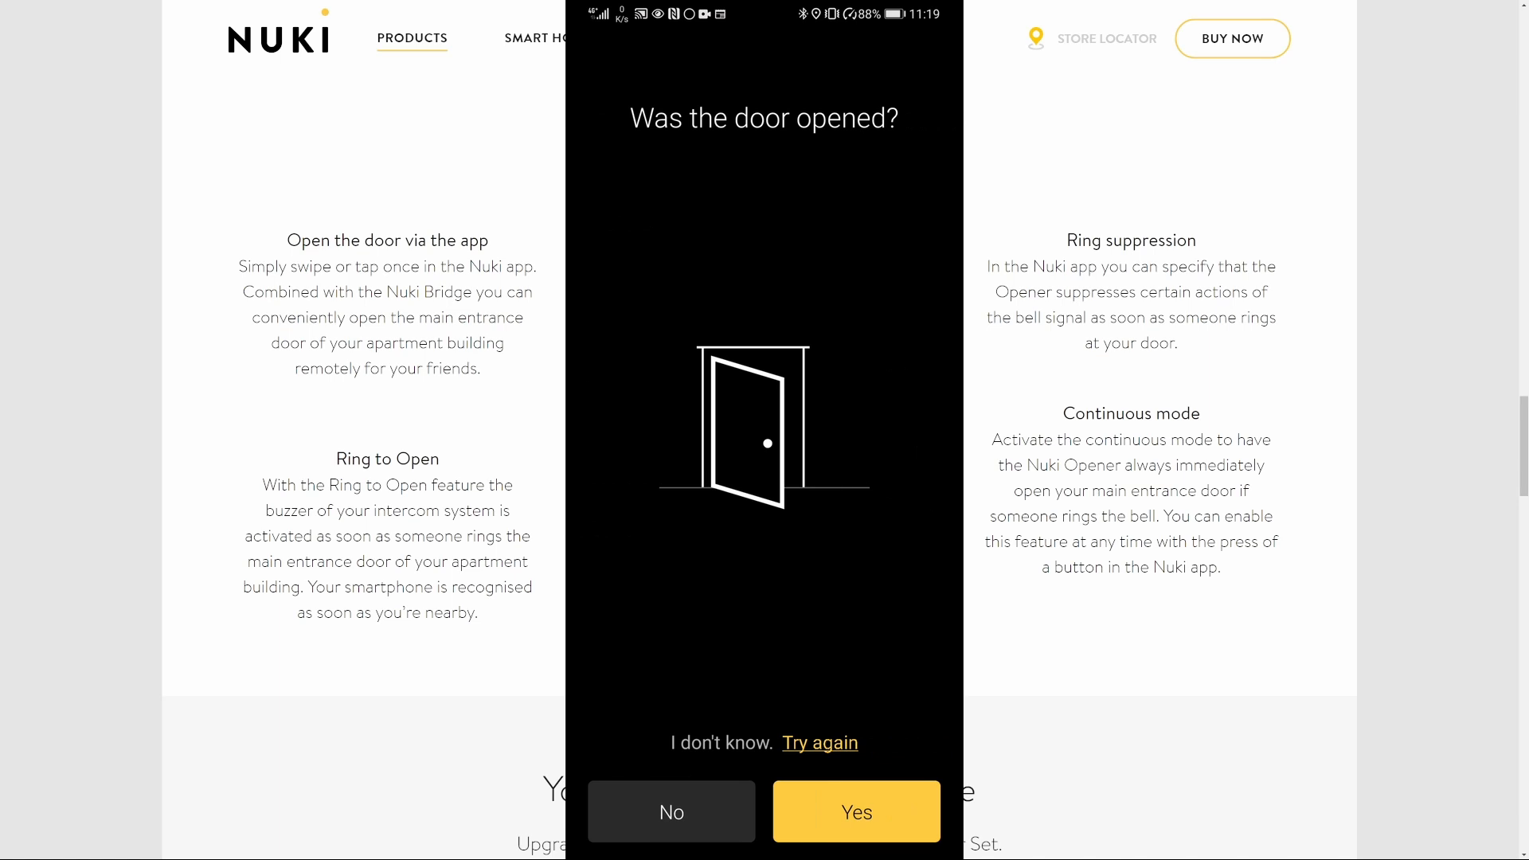
click(820, 742)
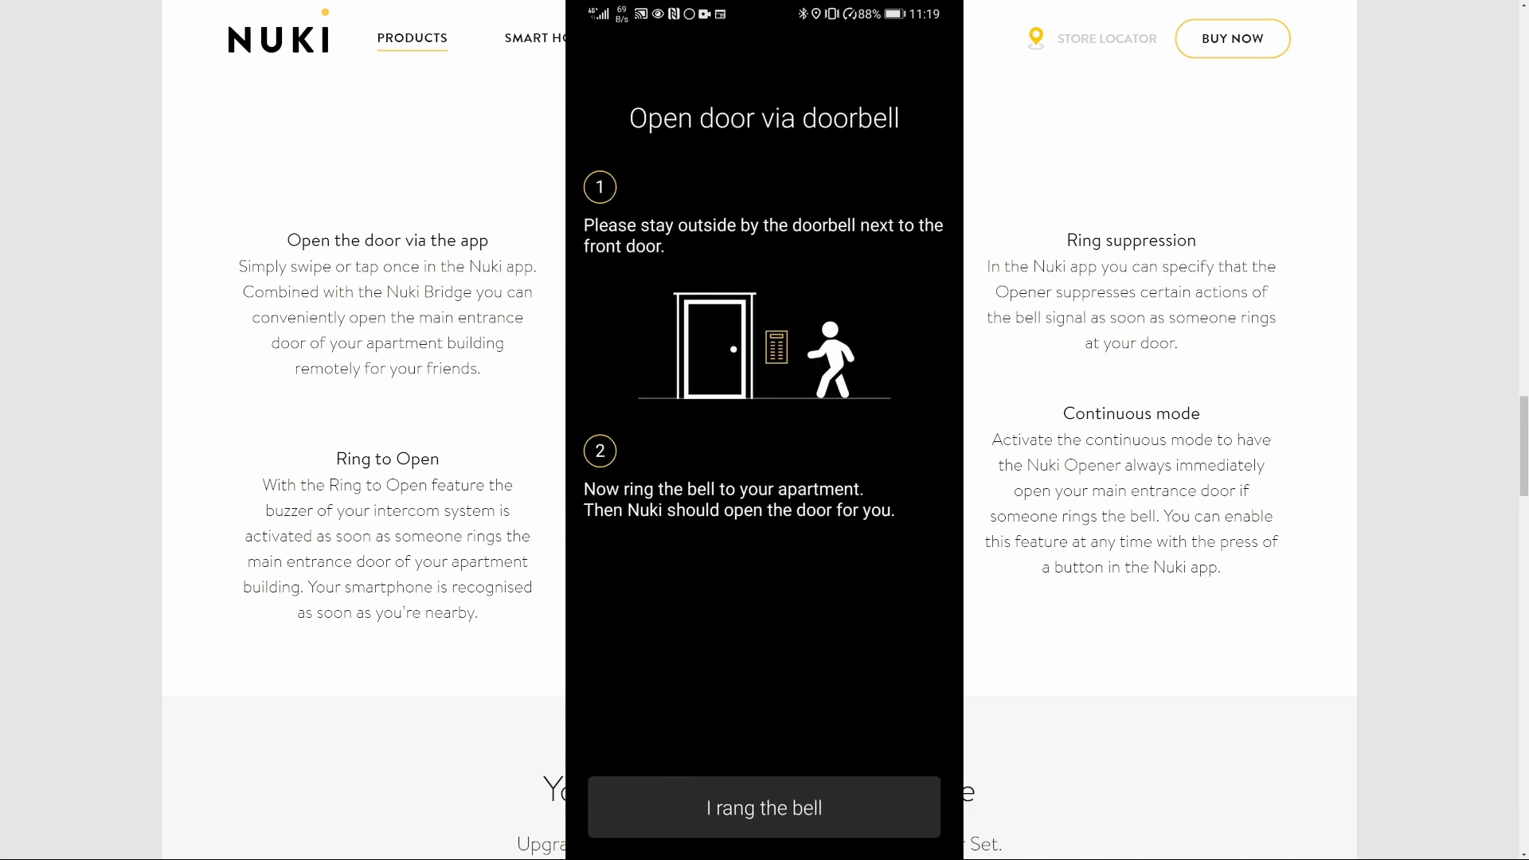
Step: Confirm the door opens when the doorbell is rung, after one retry
click(764, 807)
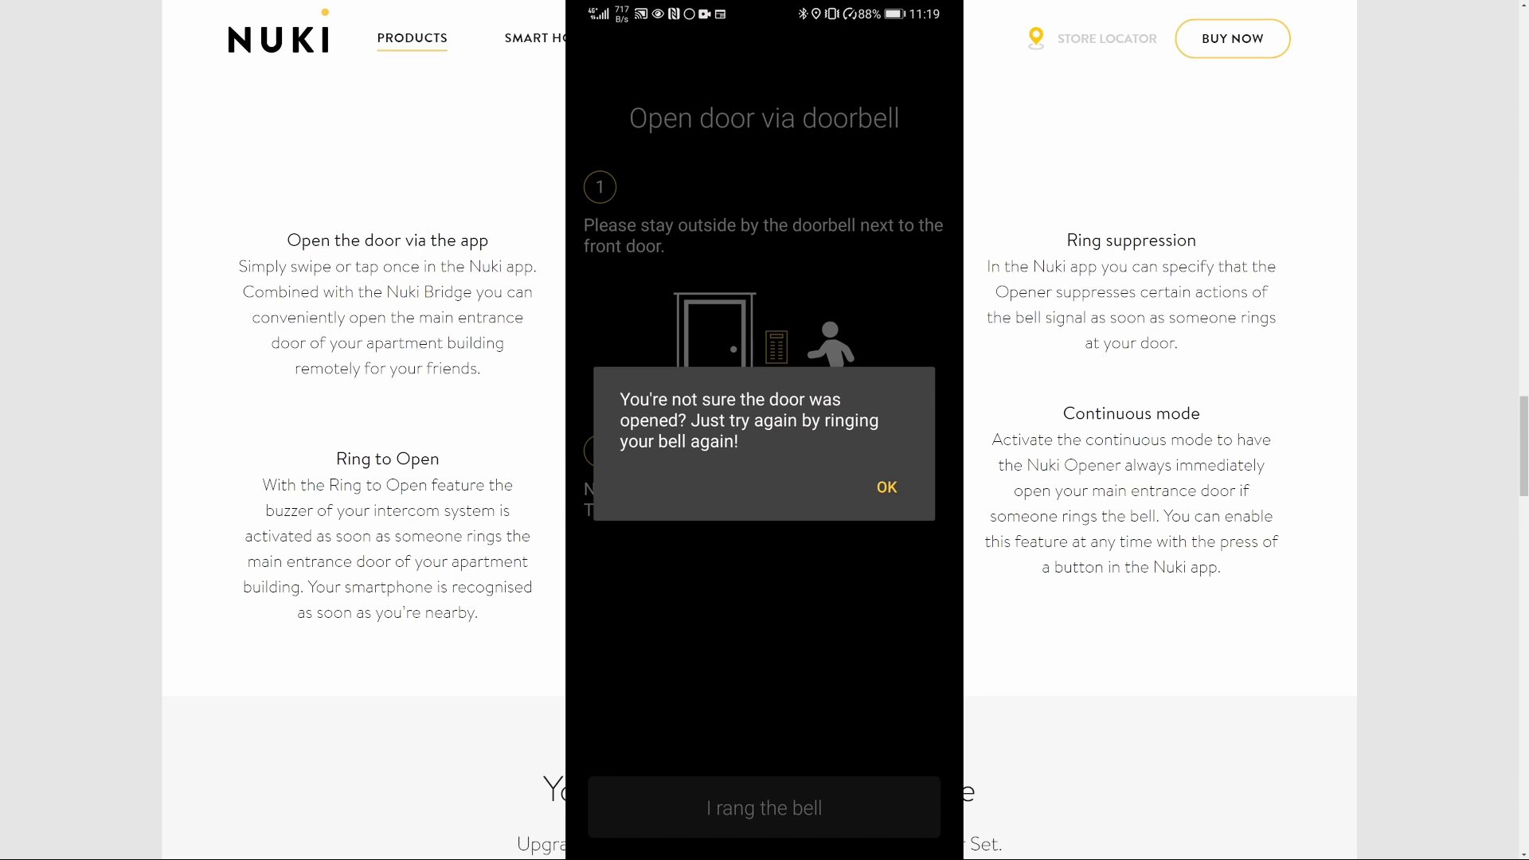
click(885, 486)
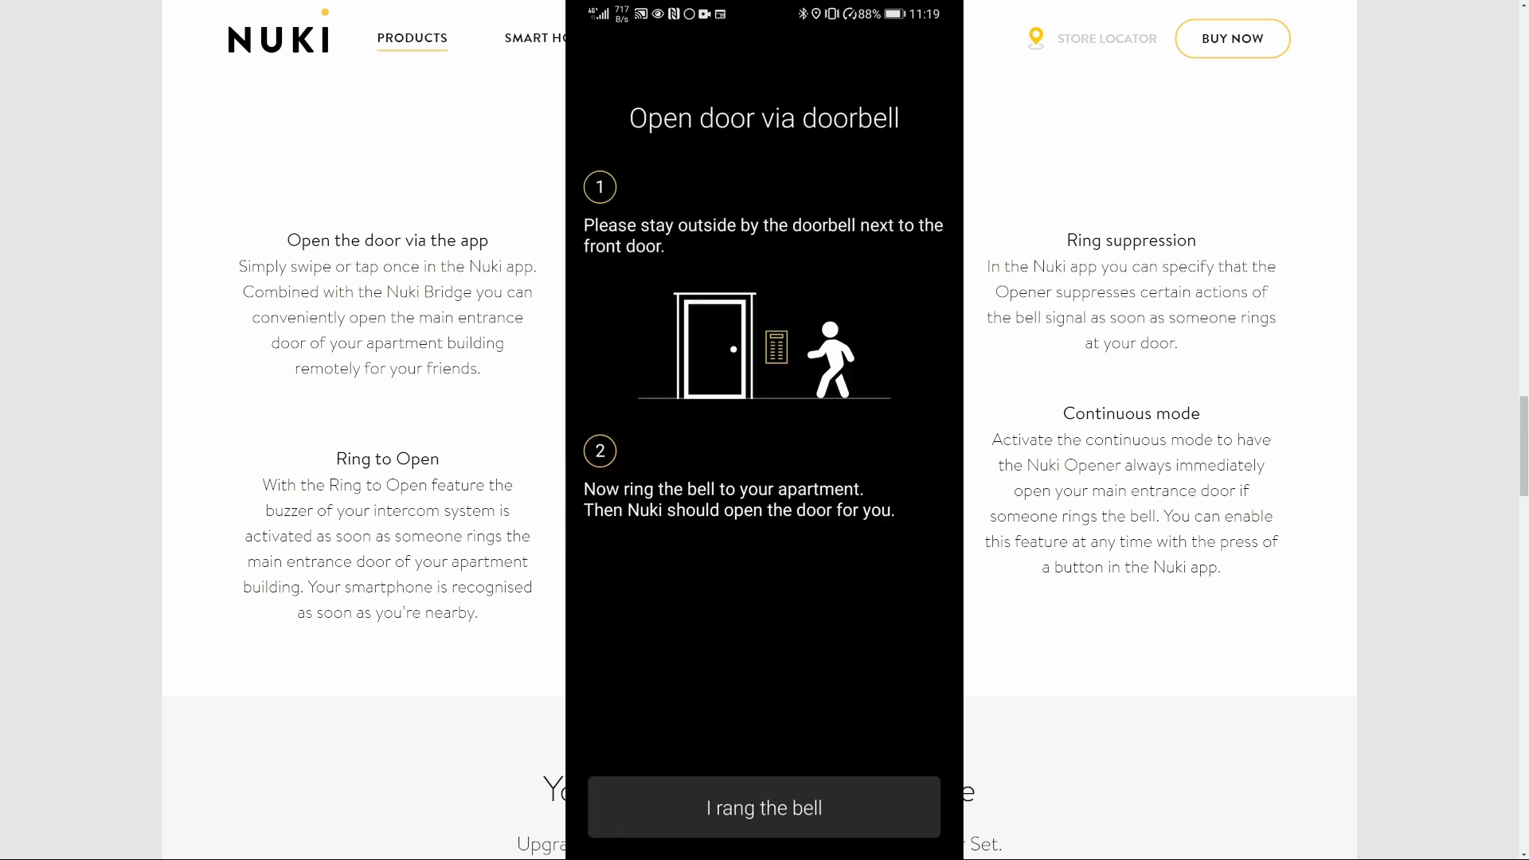
click(764, 807)
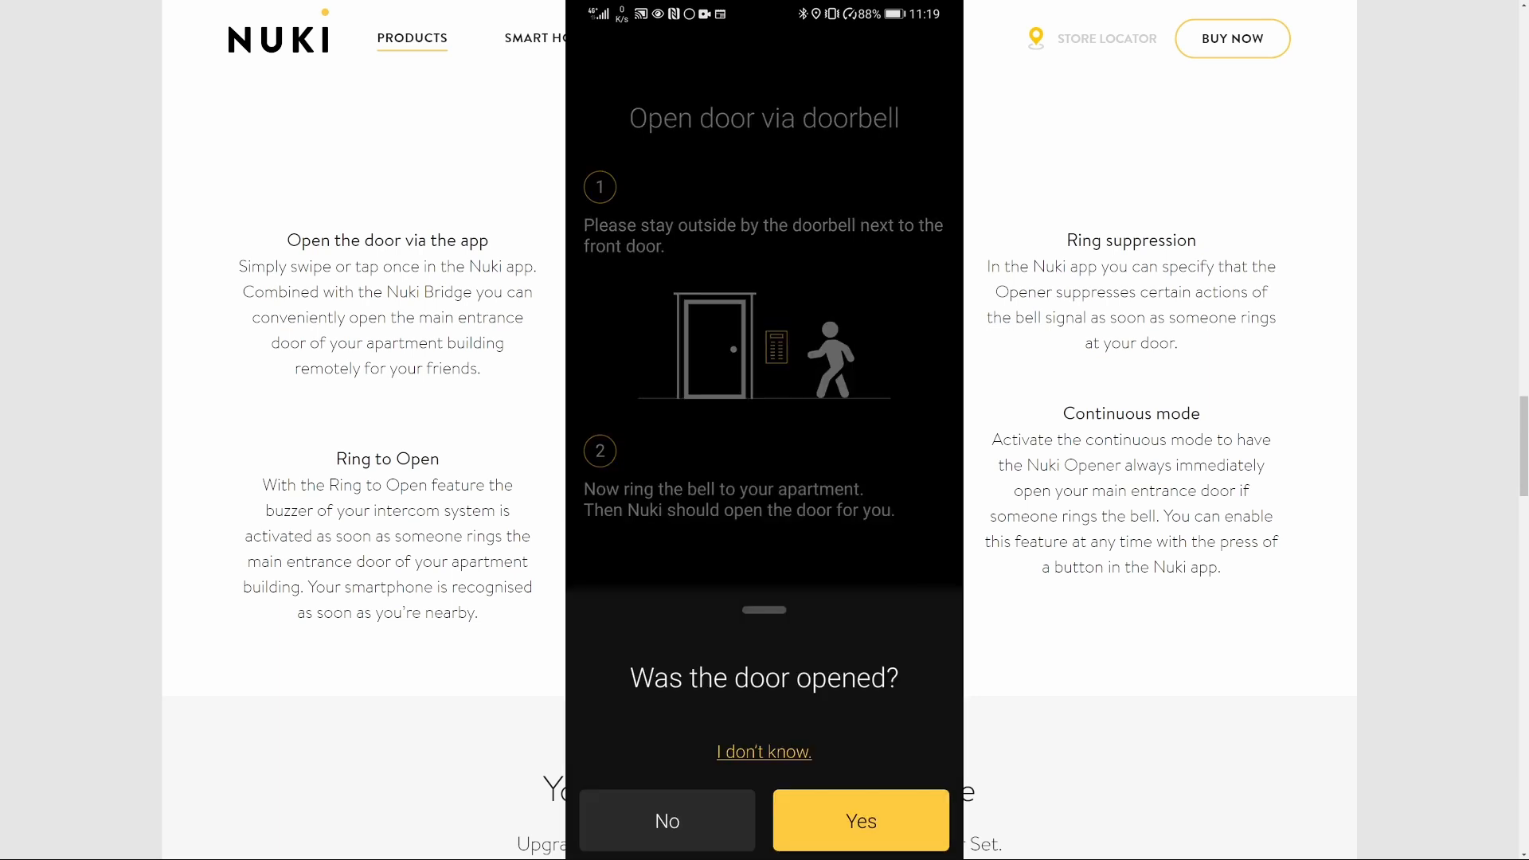
click(859, 820)
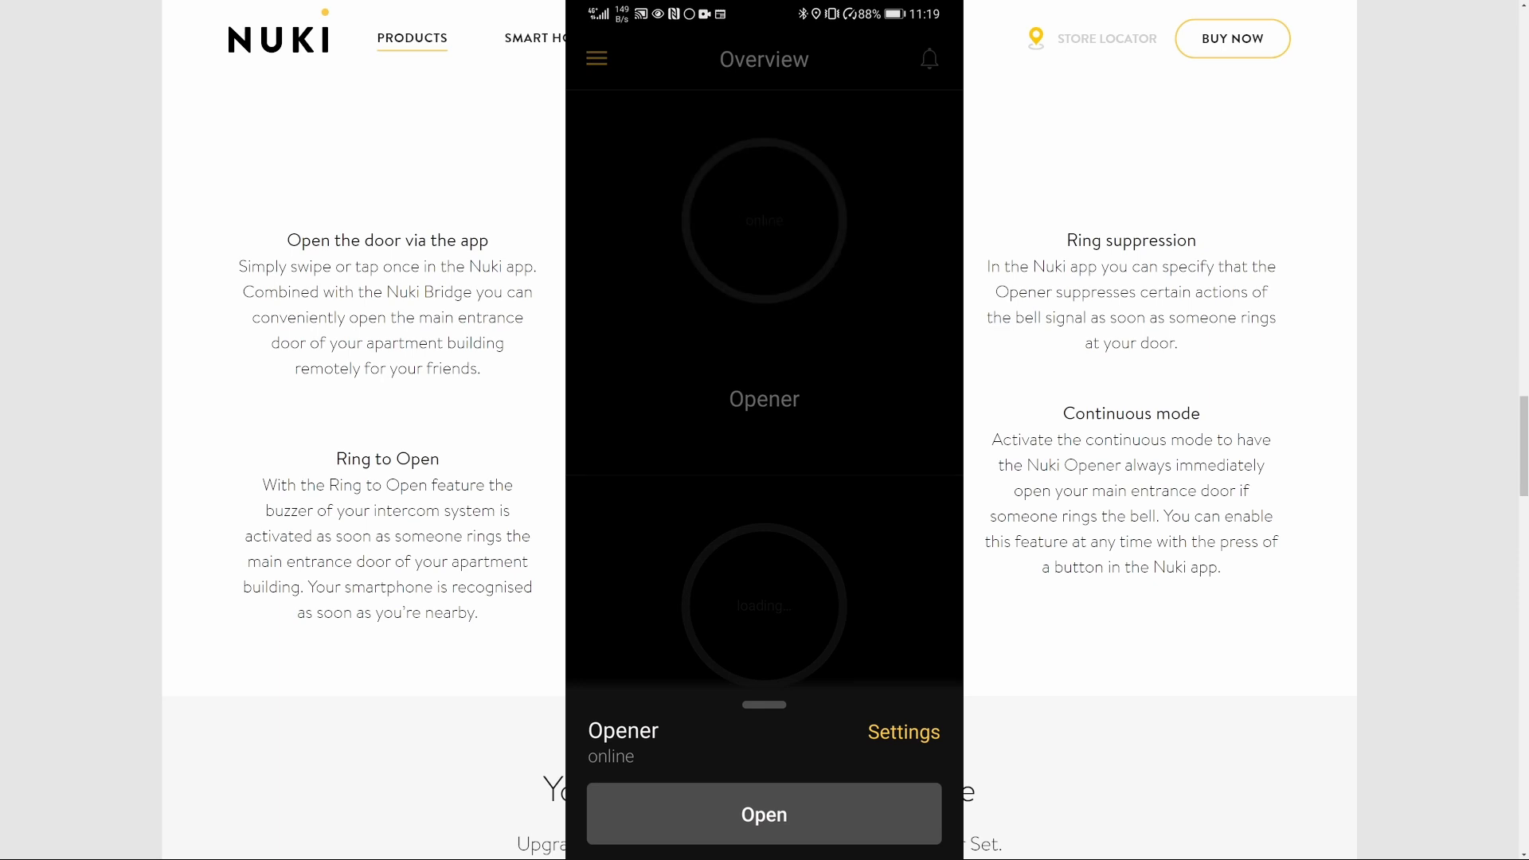
Step: Tap the Opener overview, leaving the Opener listed as online
click(764, 814)
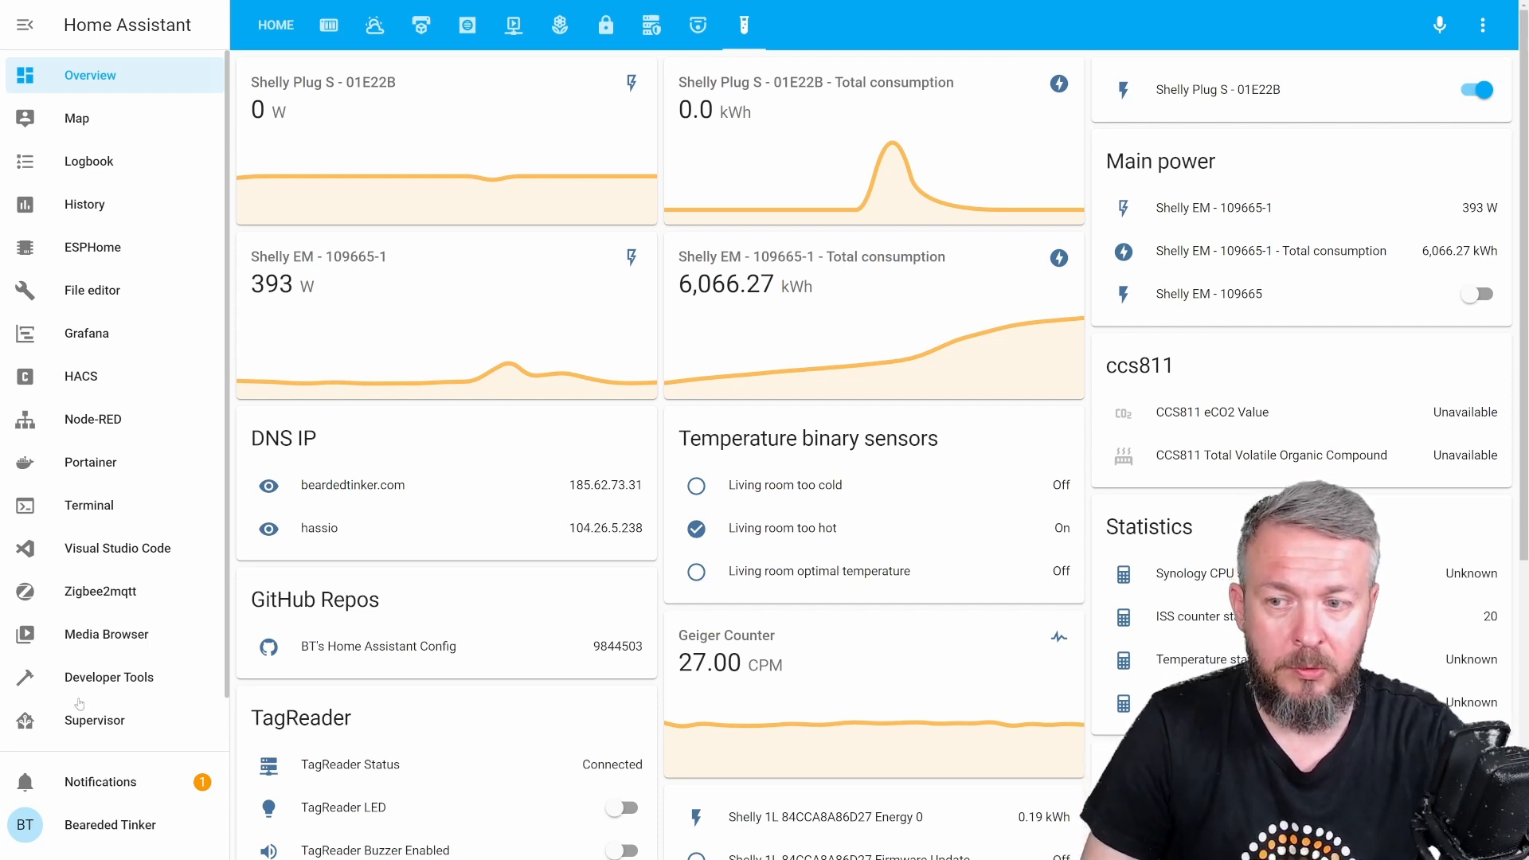
Step: Check that Nuki is listed under Integrations, then go back to the Configuration overview
scroll(down, 3)
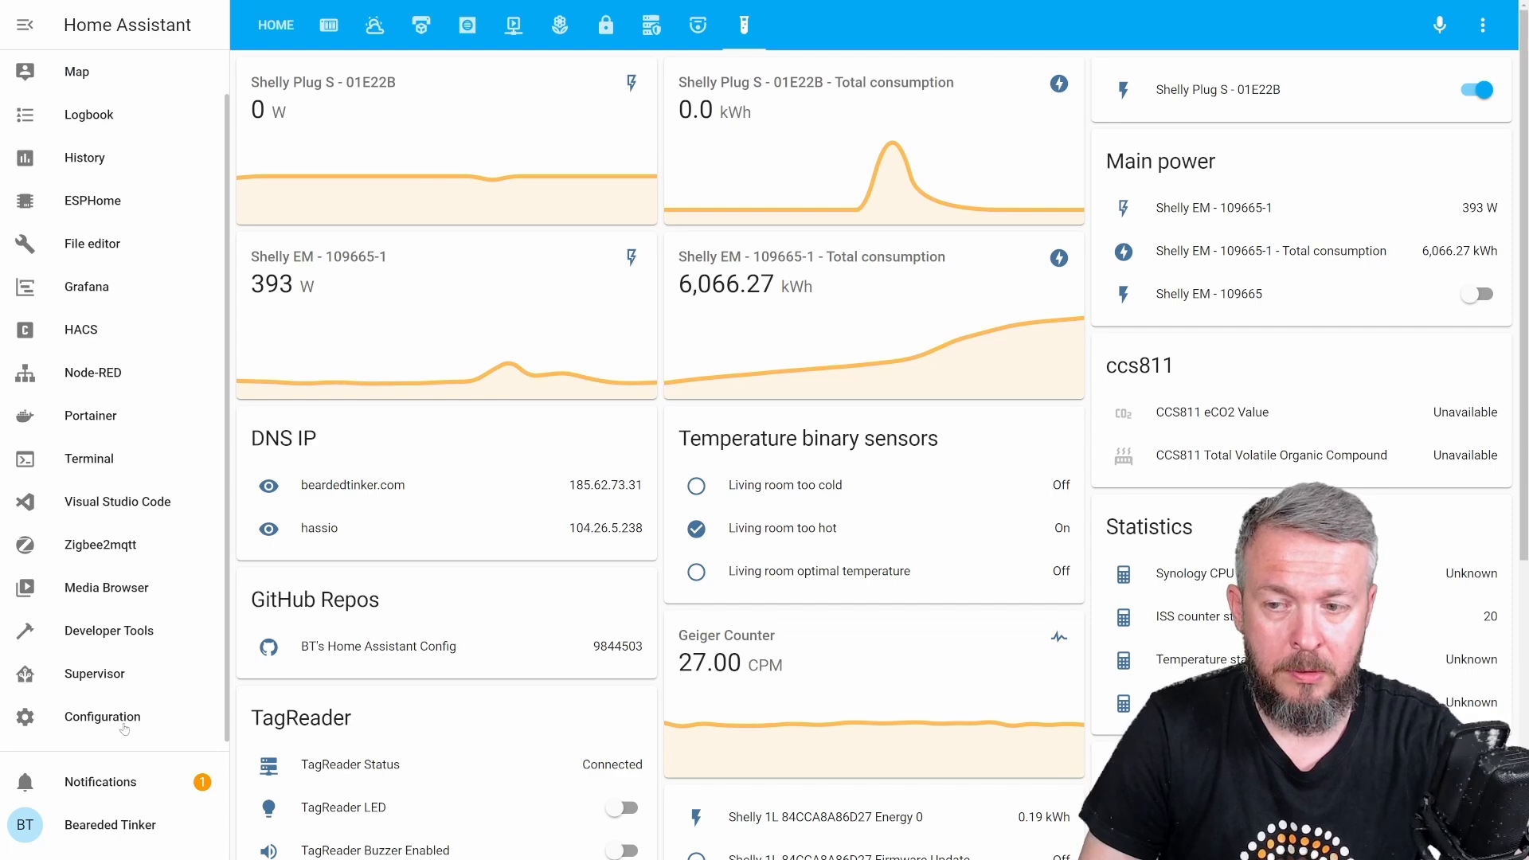
click(101, 717)
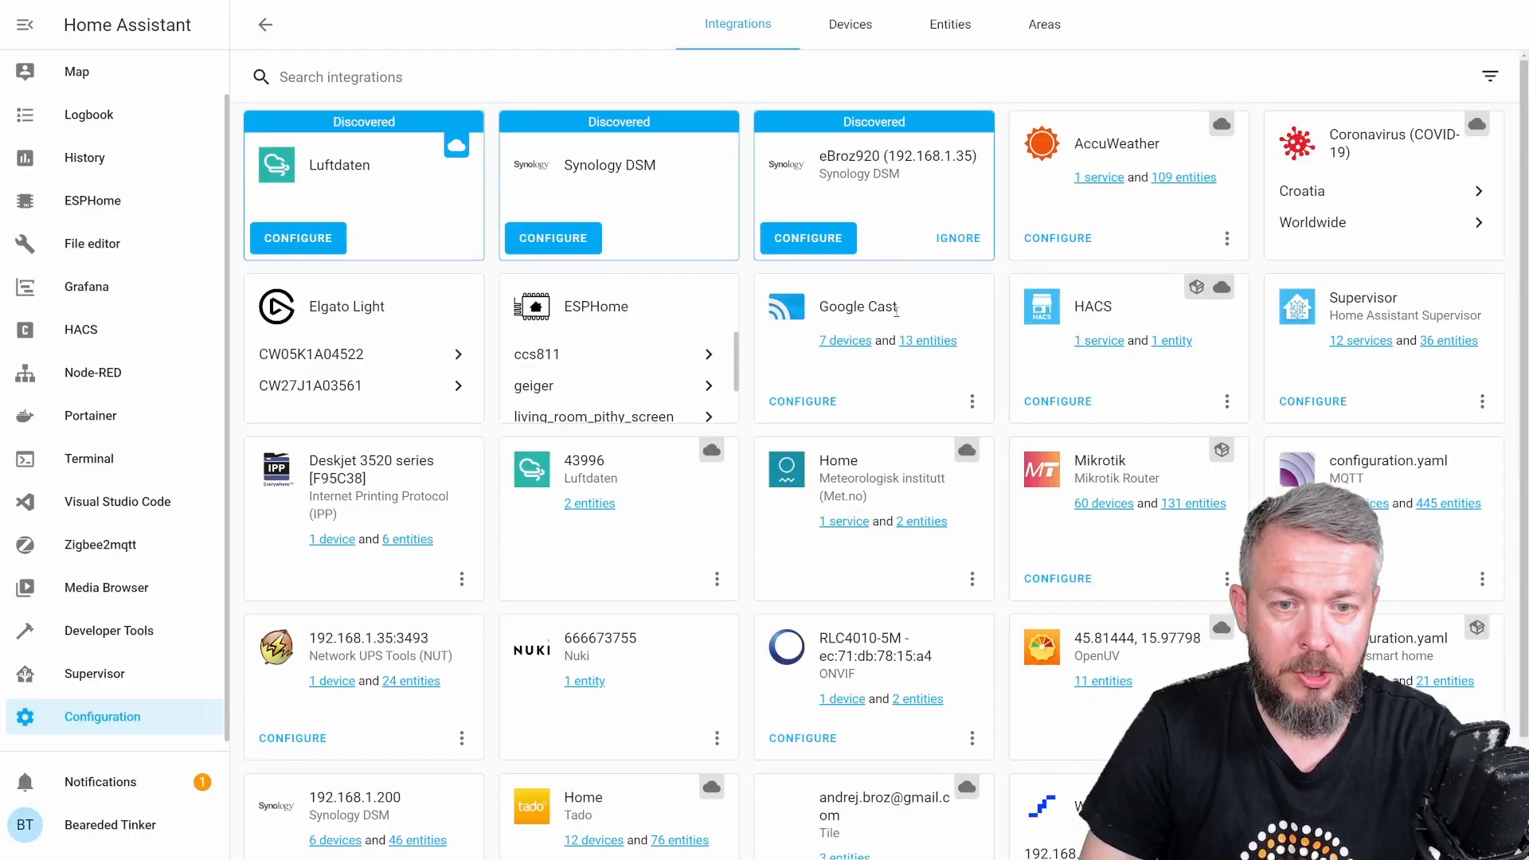
scroll(down, 3)
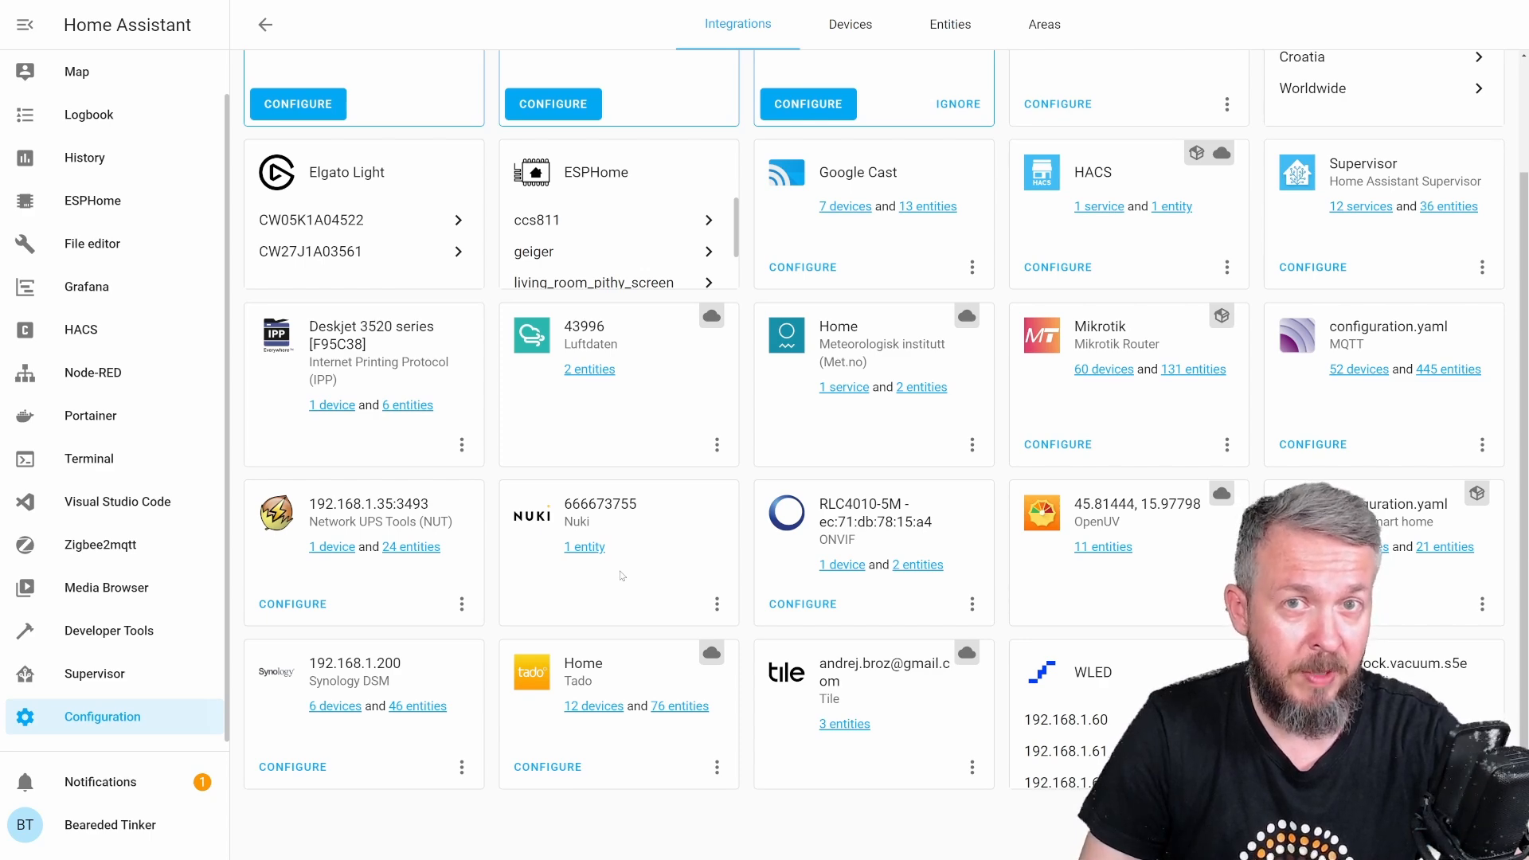
click(264, 25)
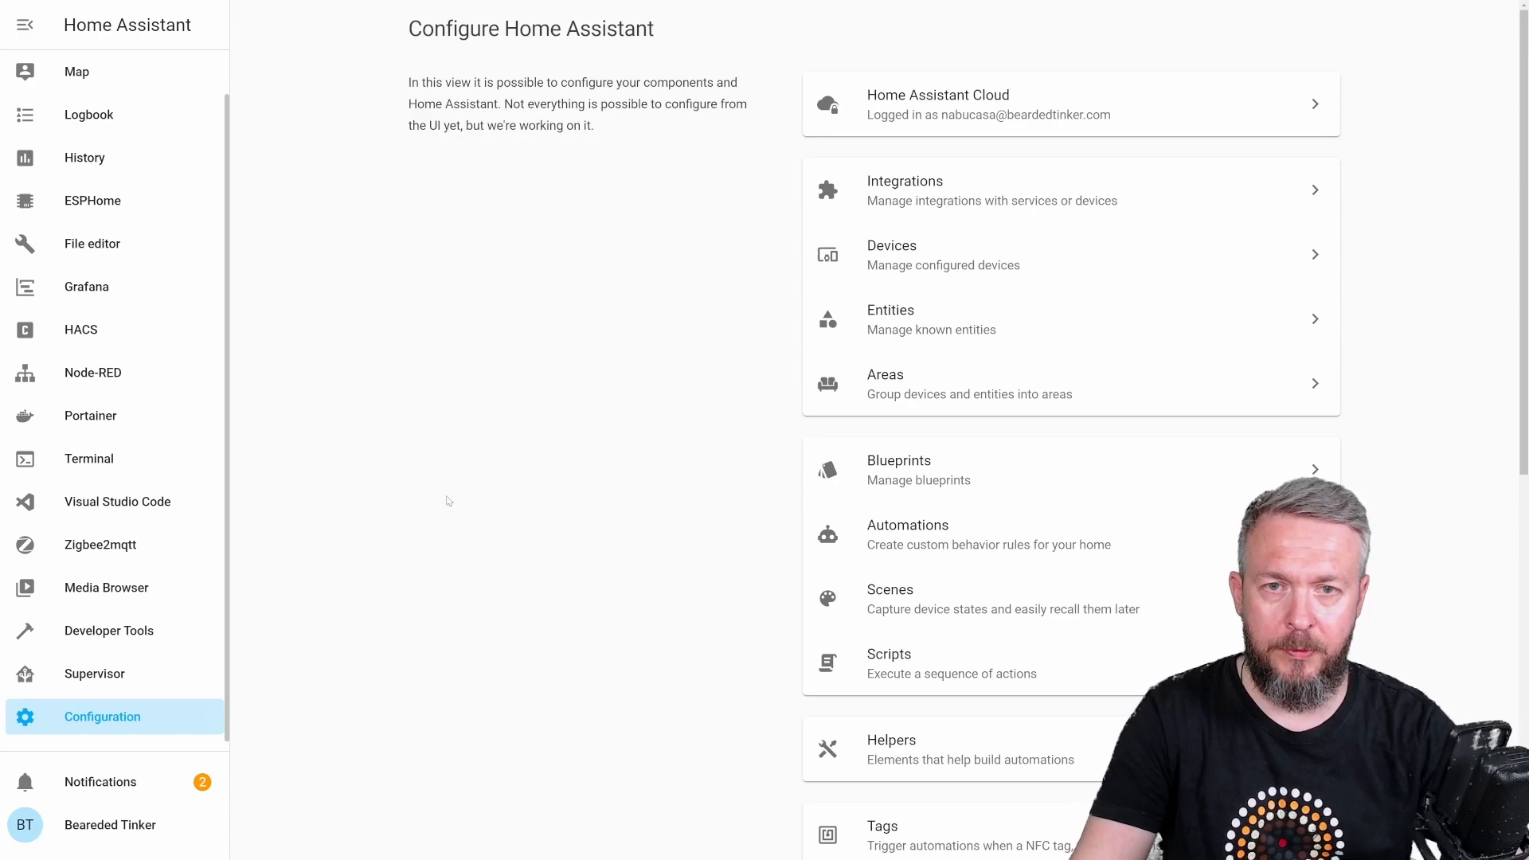
Step: Reopen Integrations and scroll through the installed integration cards
click(904, 190)
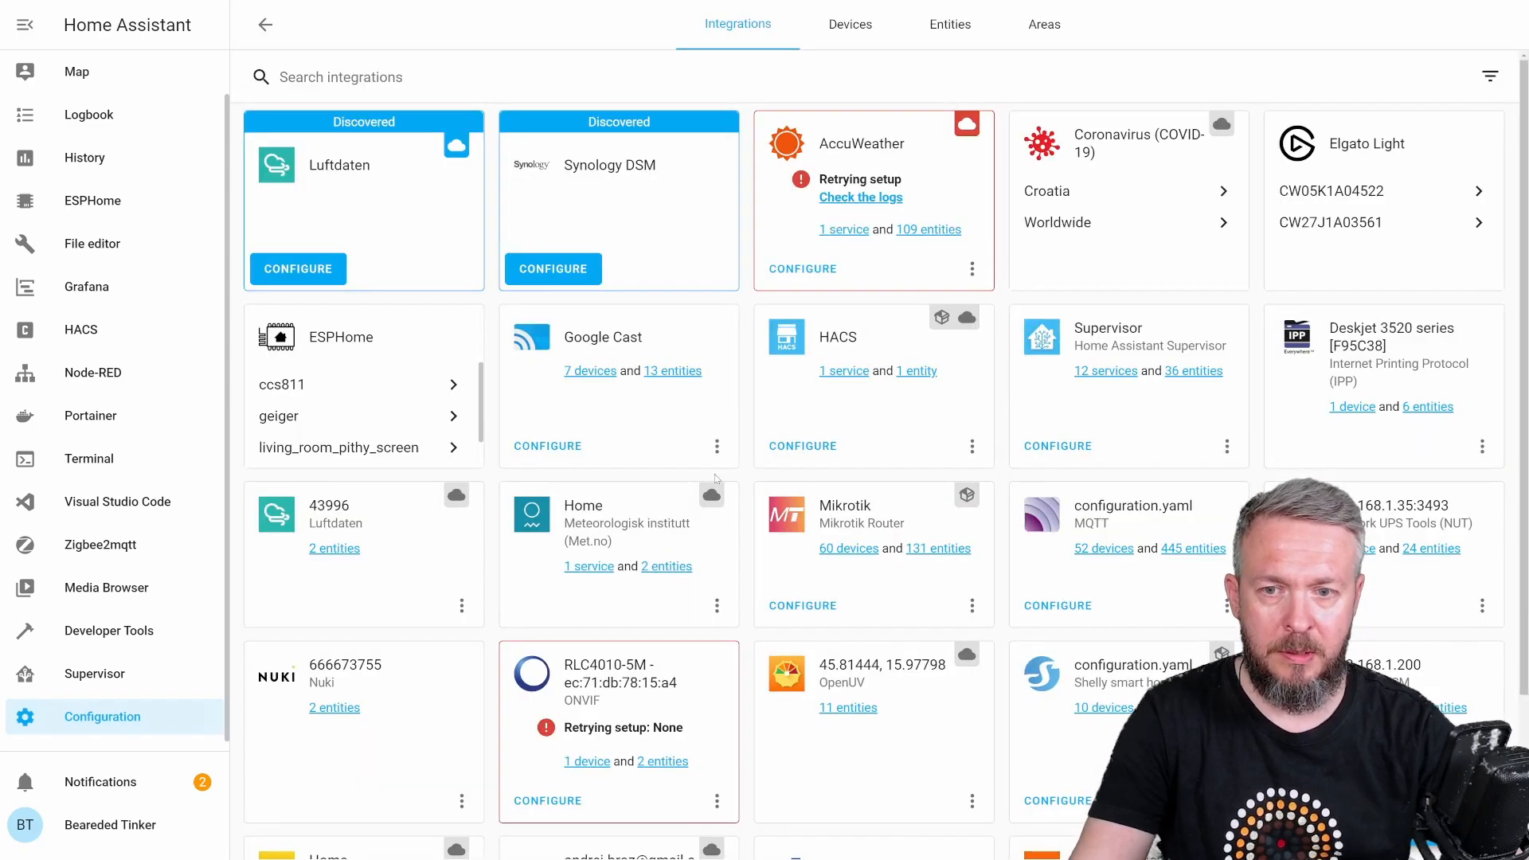
scroll(down, 3)
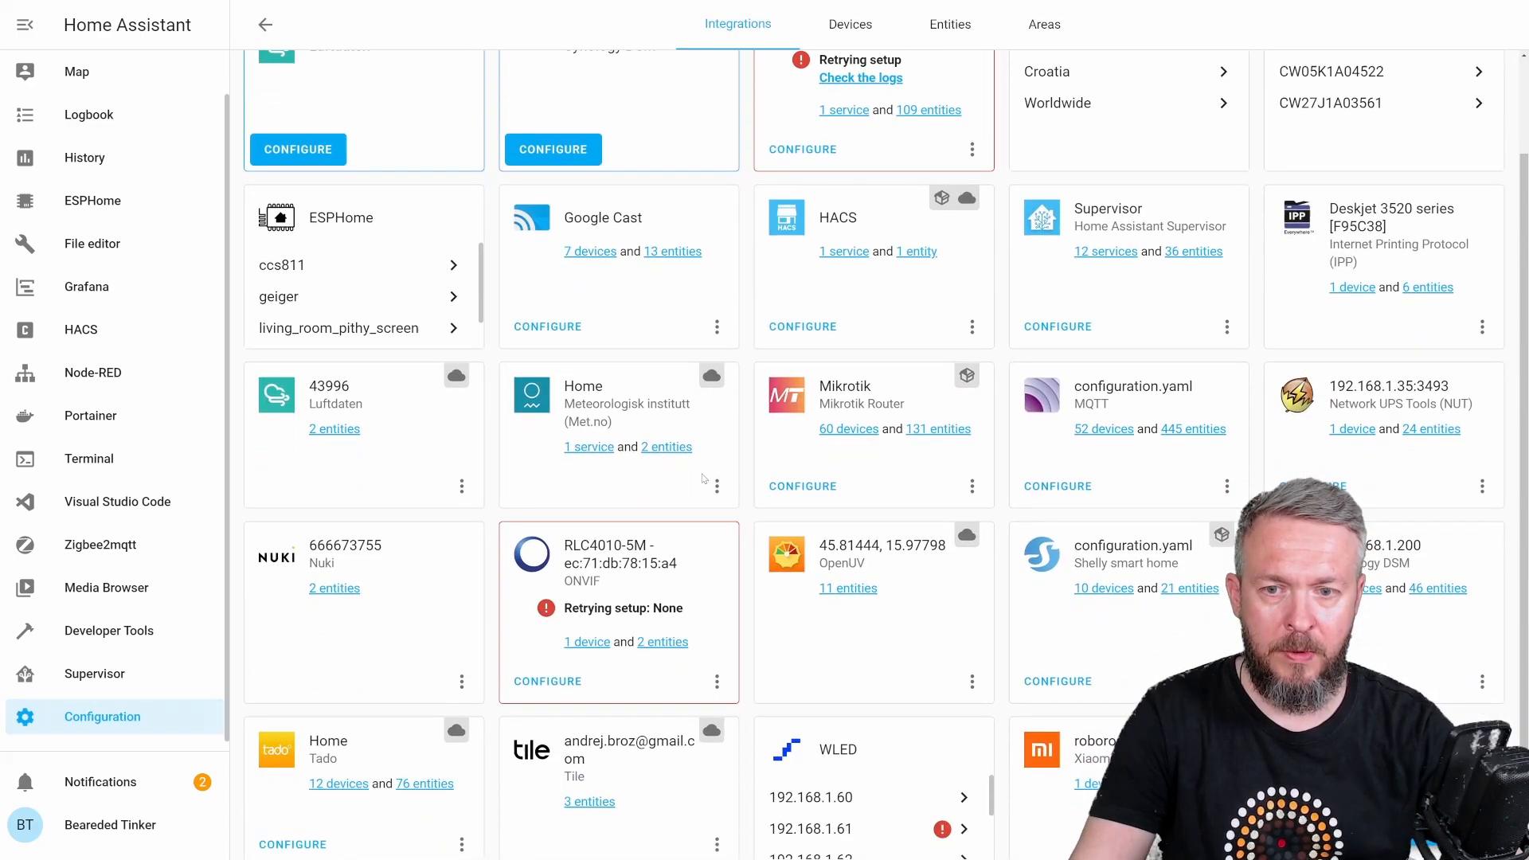
scroll(down, 3)
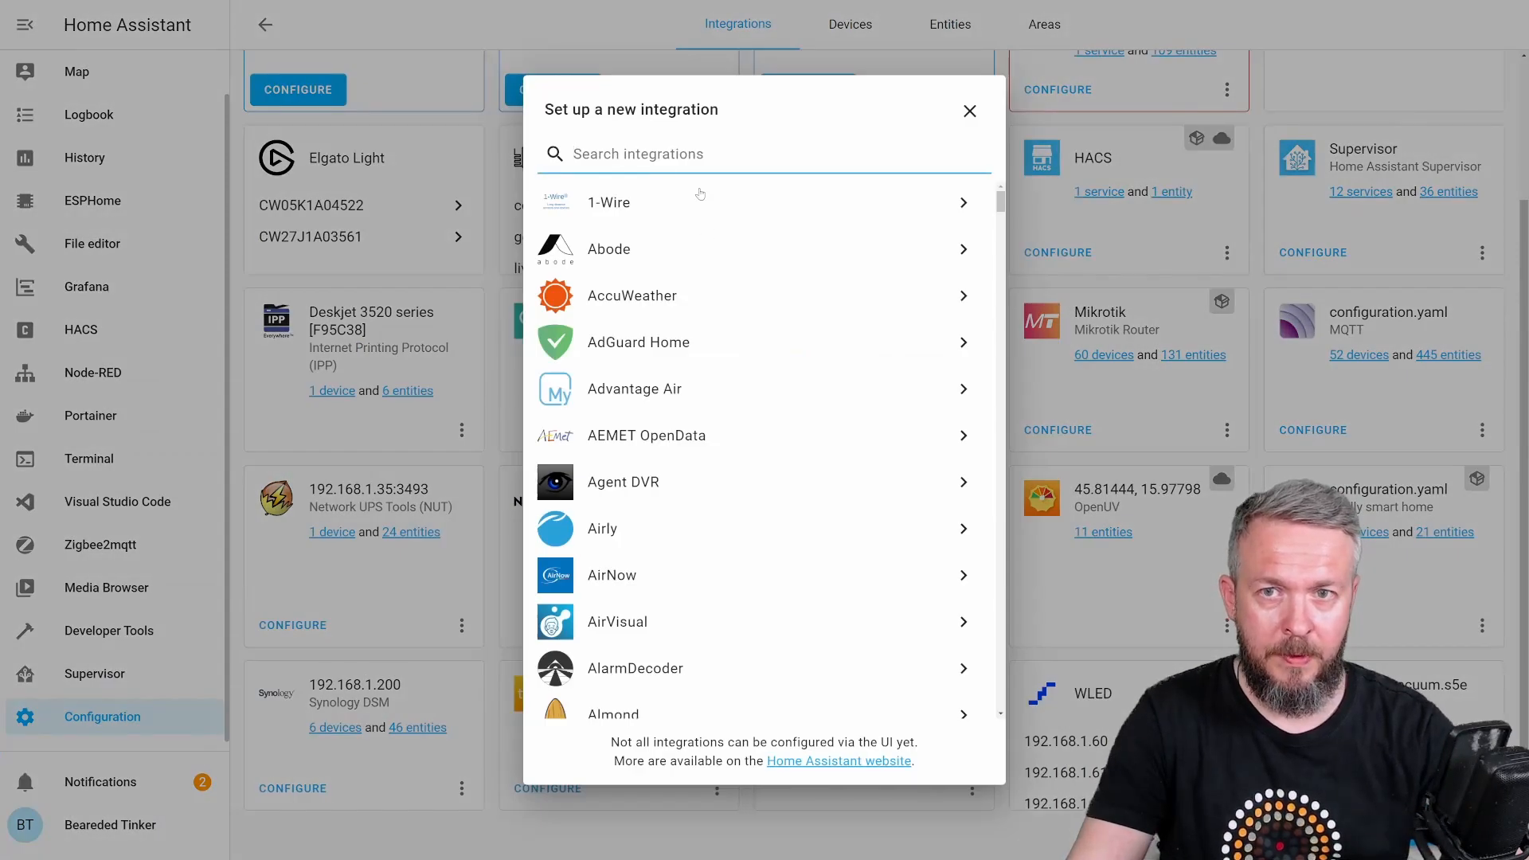
Step: Search 'nuk', open the Nuki host, port and access token form, then close it
text(nuk)
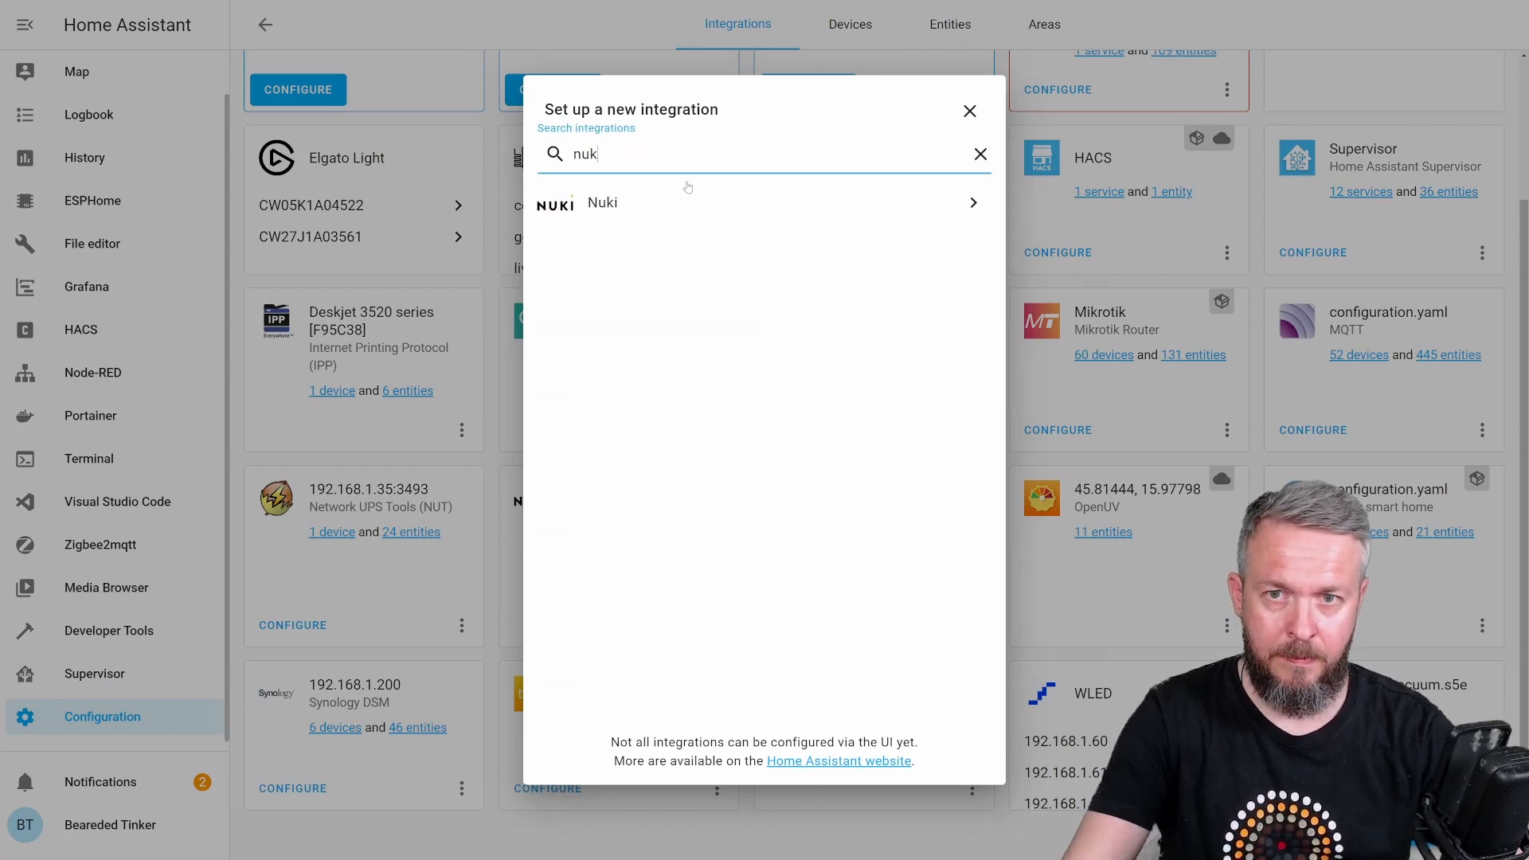
click(603, 203)
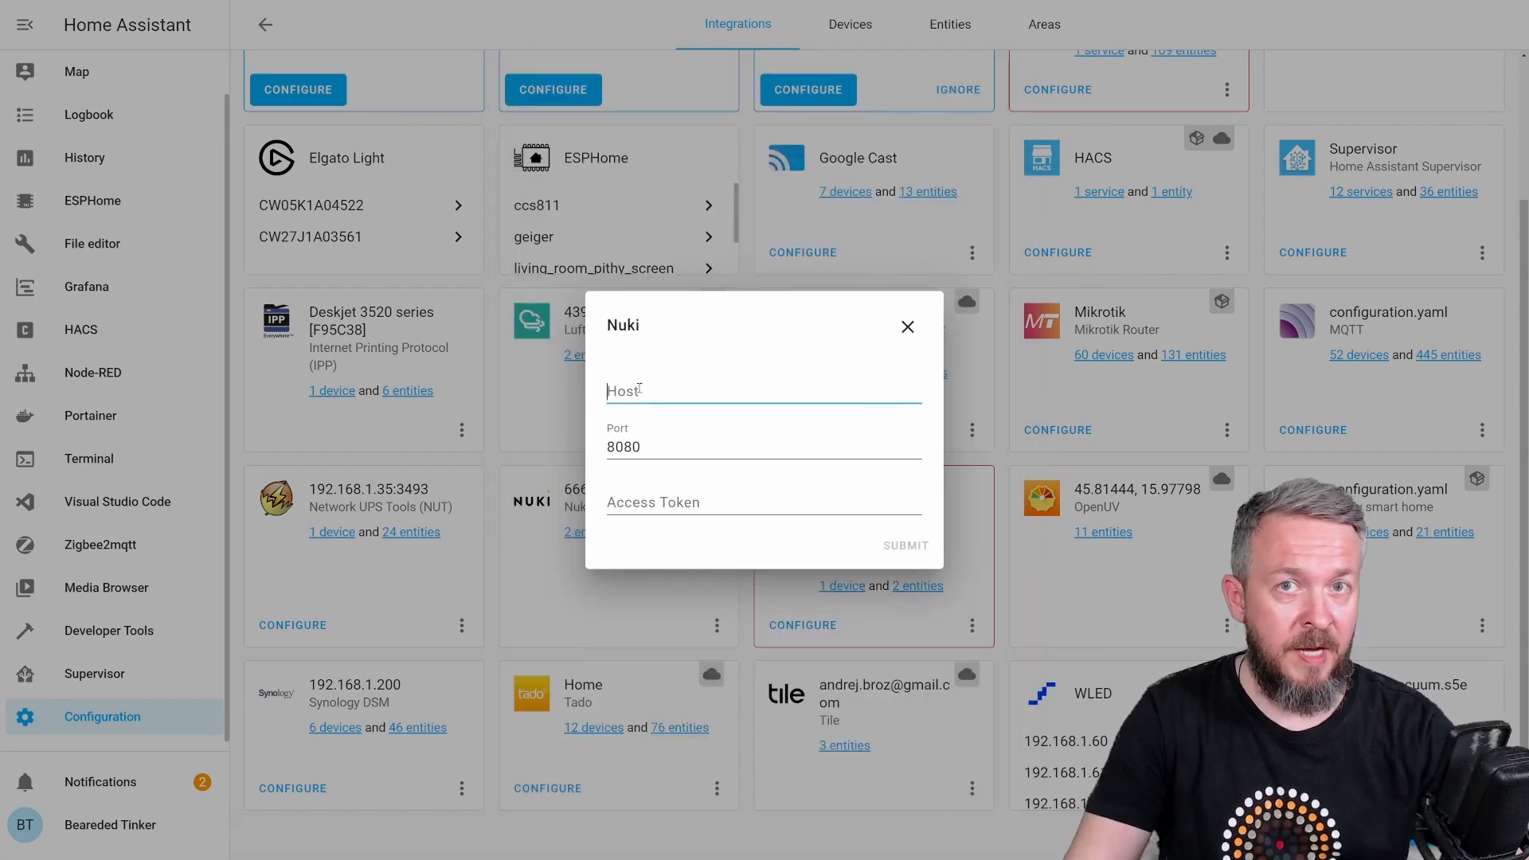
mouse_move(659, 503)
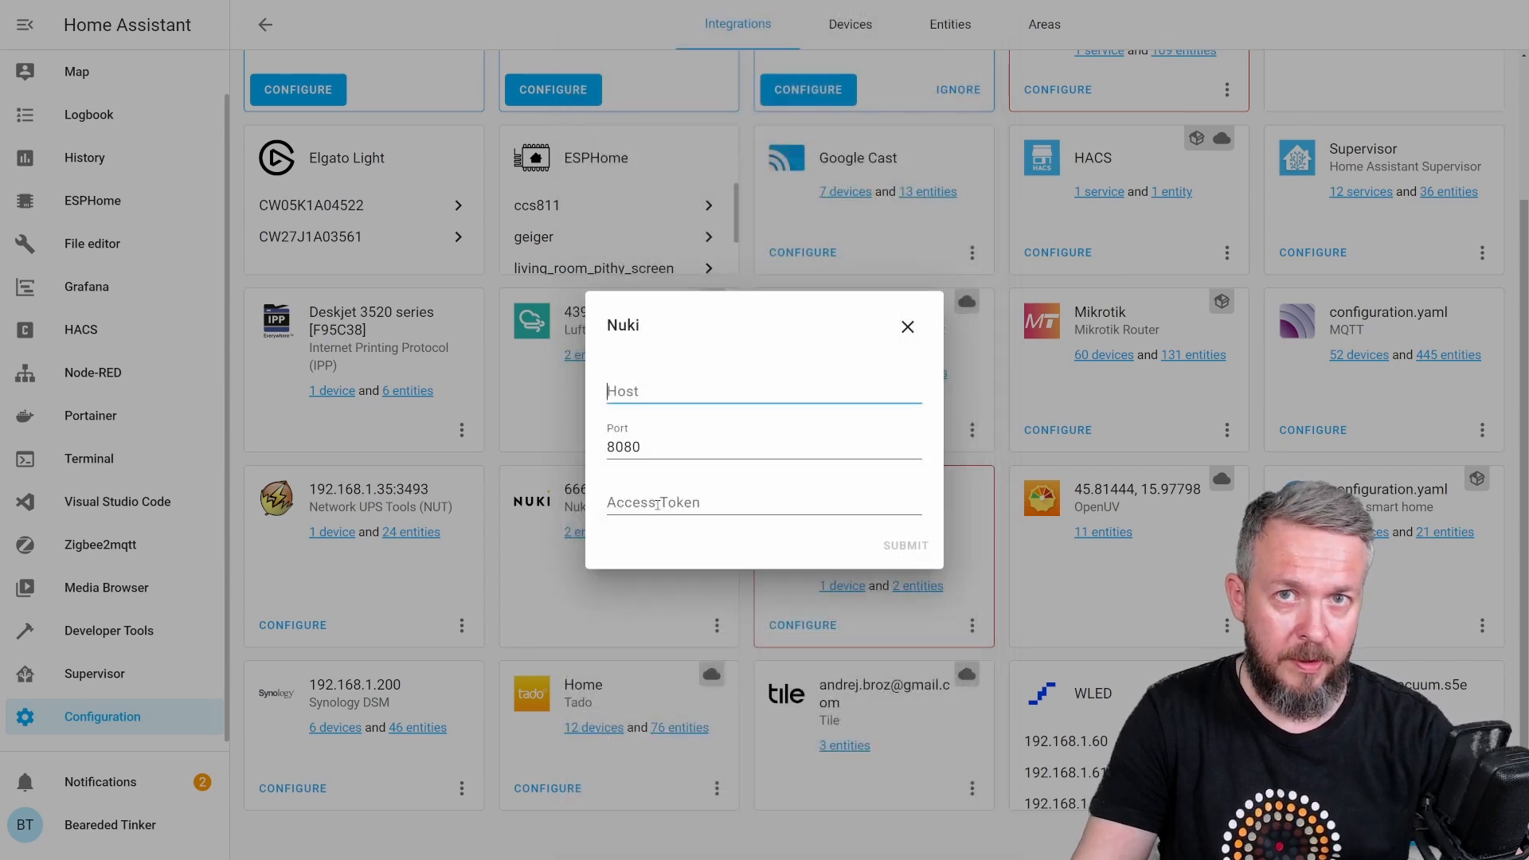
click(907, 327)
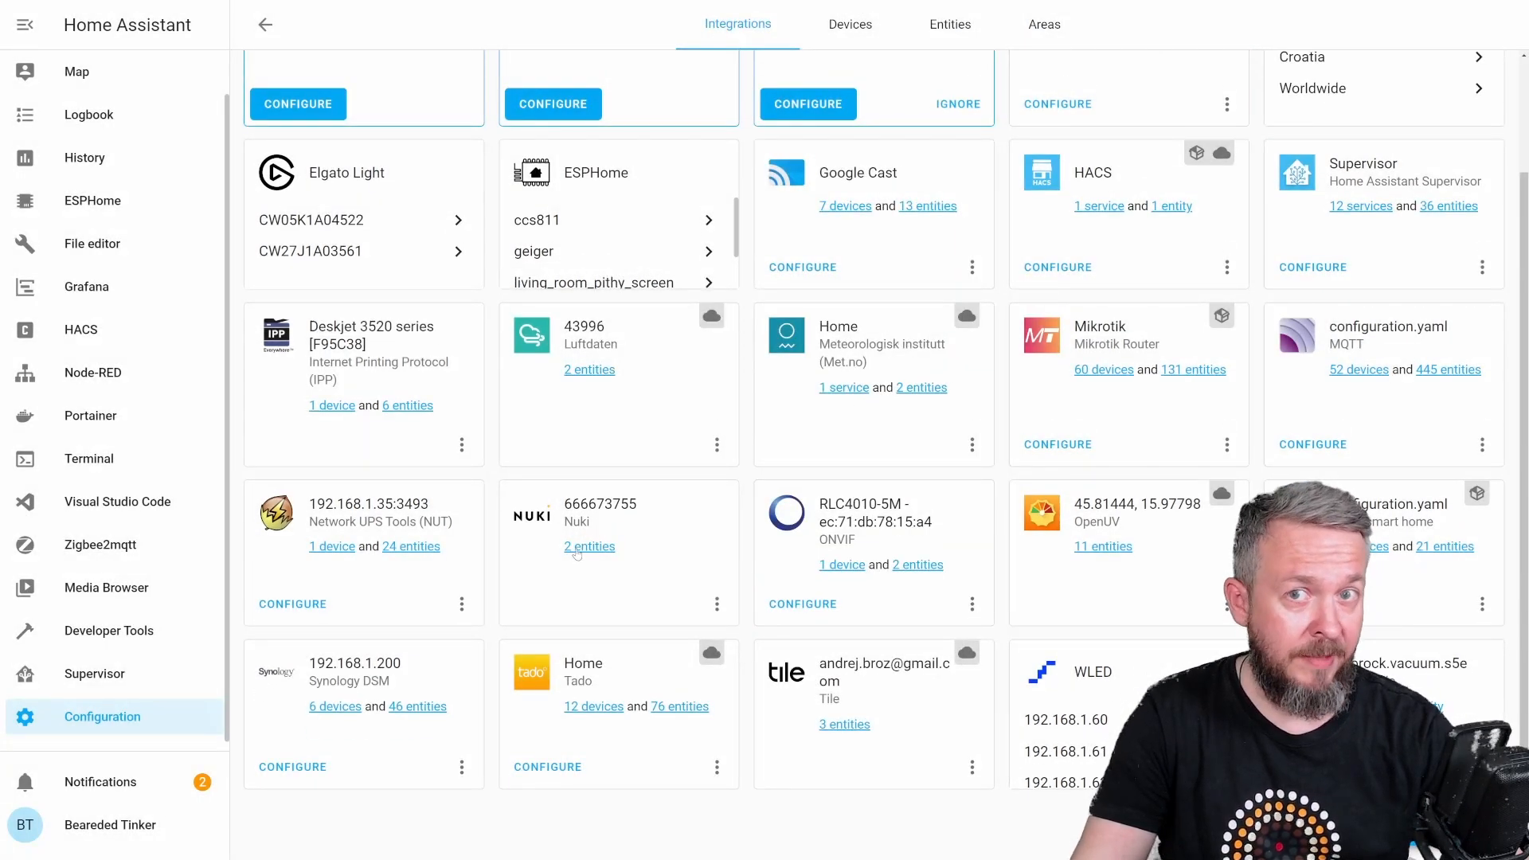
Step: View the Nuki Front Door and Opener lock entities, then go to Overview
click(589, 547)
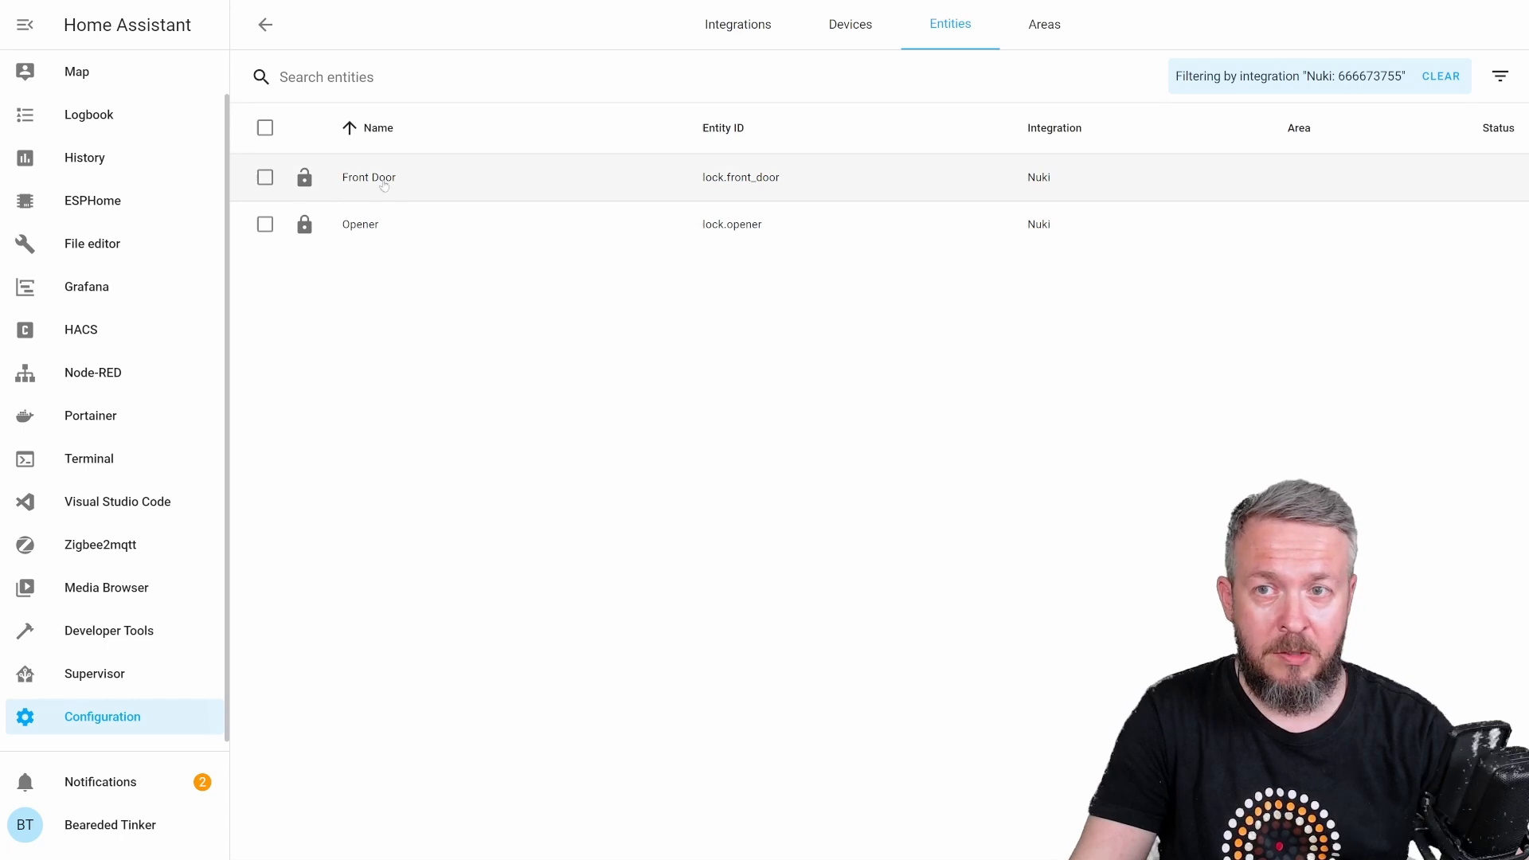
mouse_move(360, 223)
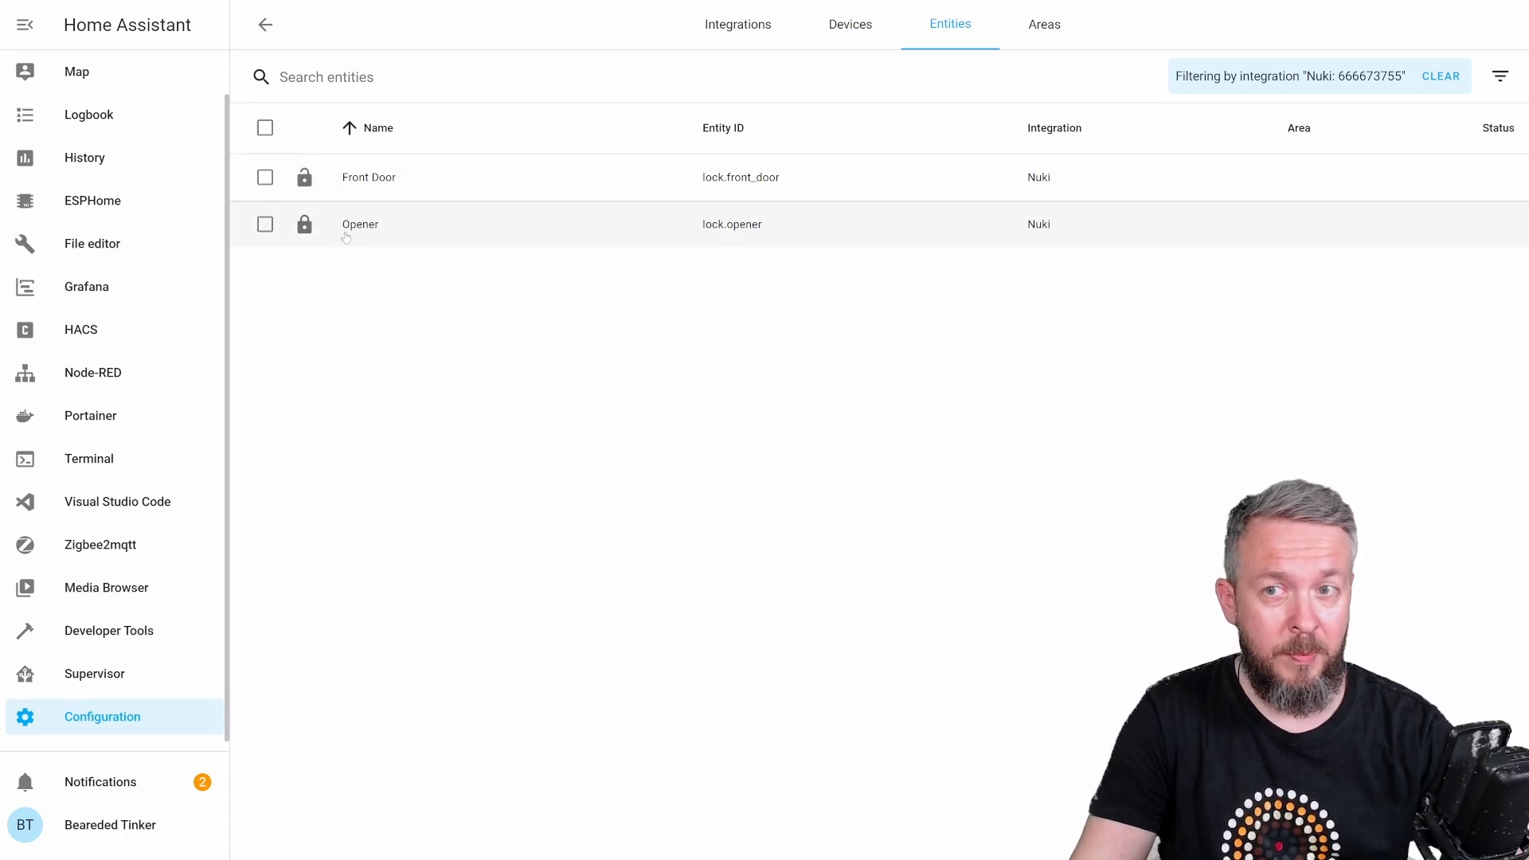
click(360, 223)
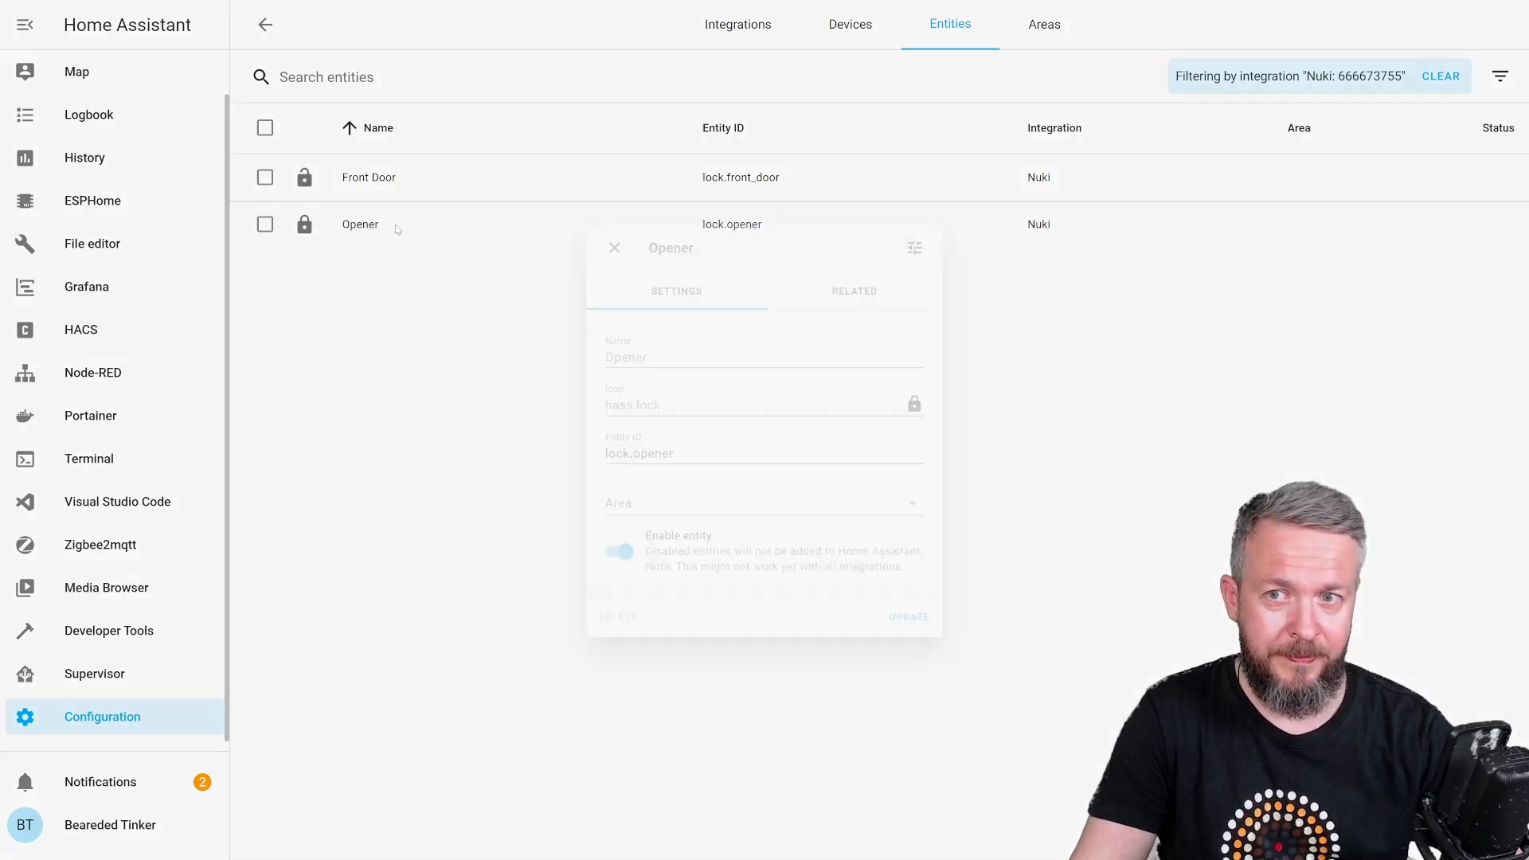
click(614, 248)
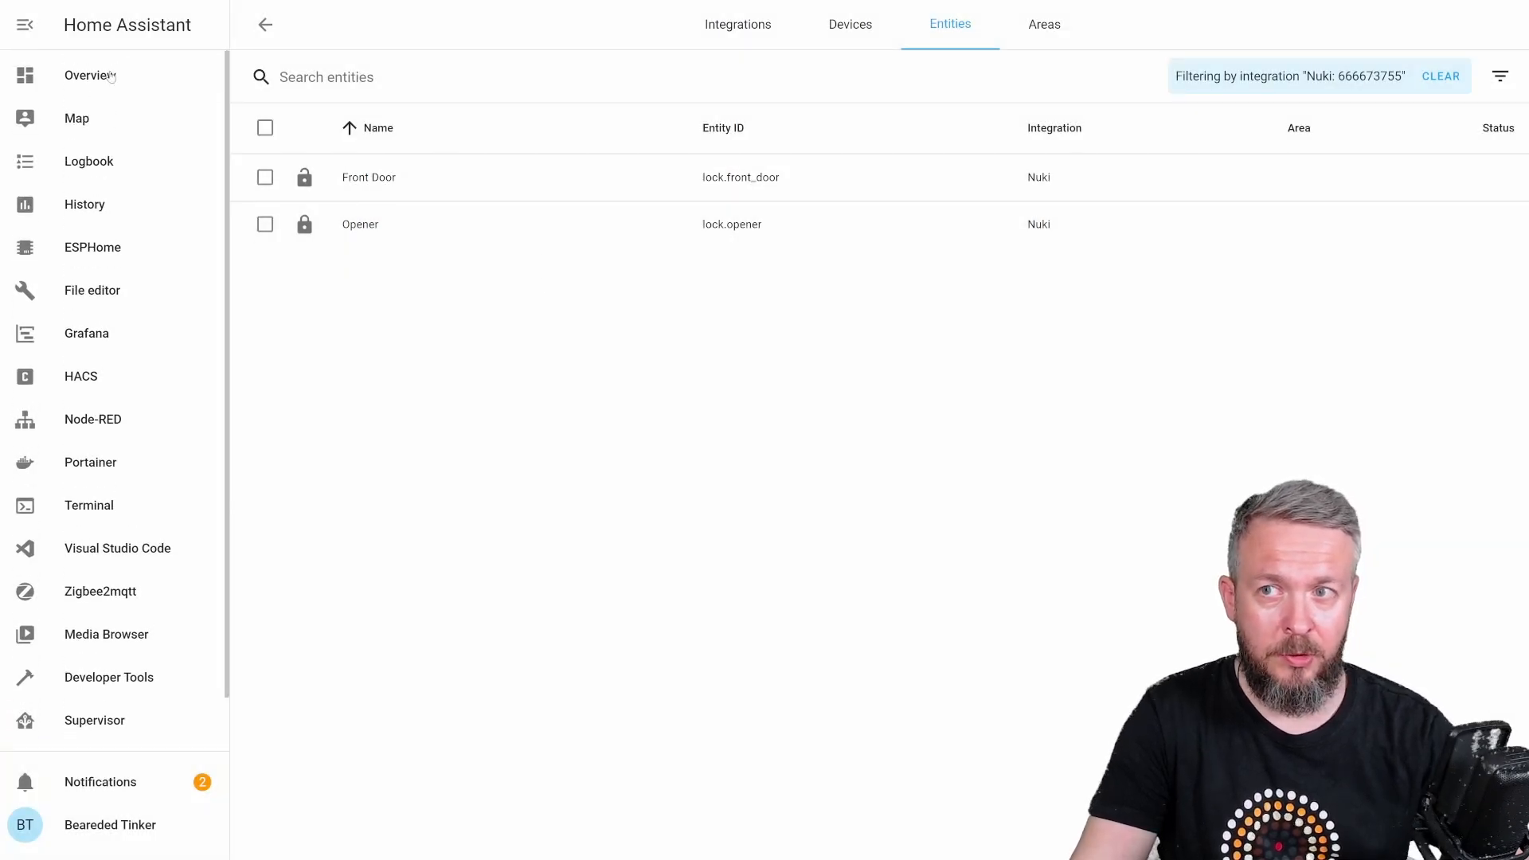
click(89, 75)
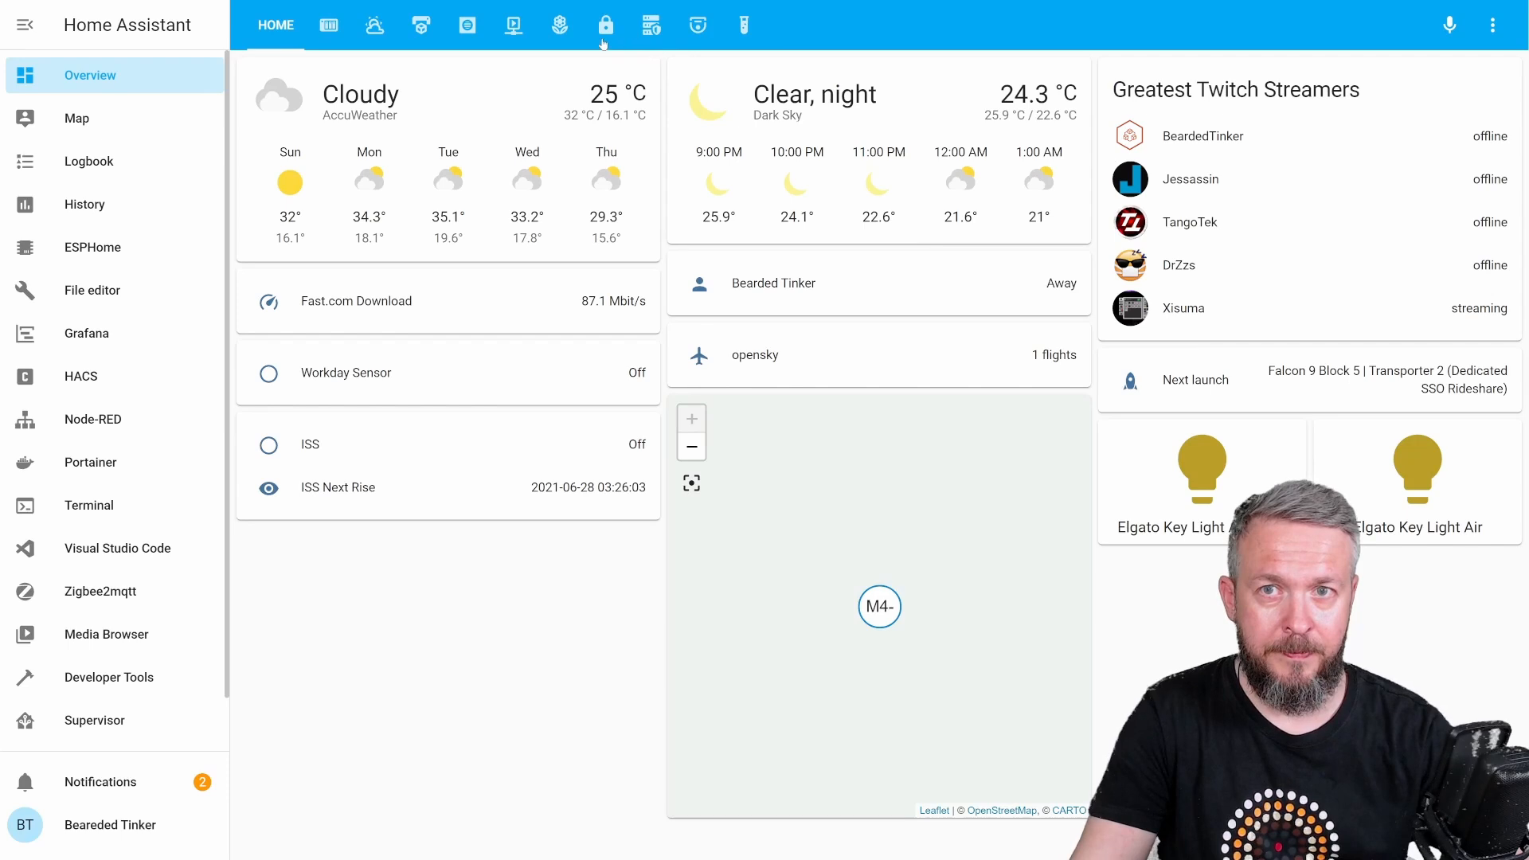
Step: Switch to the Nuki locks dashboard view and enter edit mode
click(605, 25)
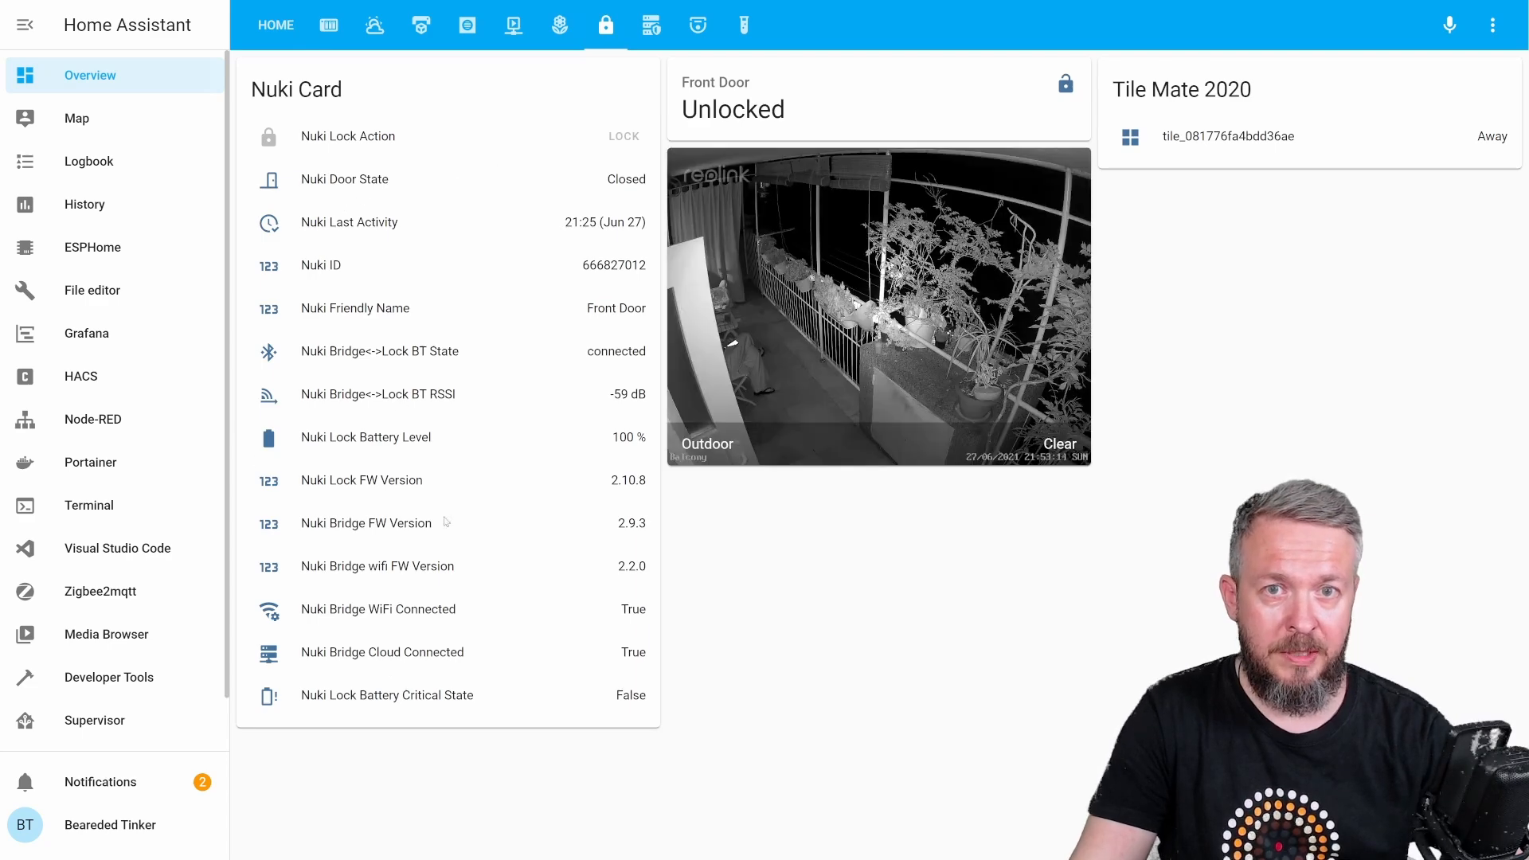
click(1492, 25)
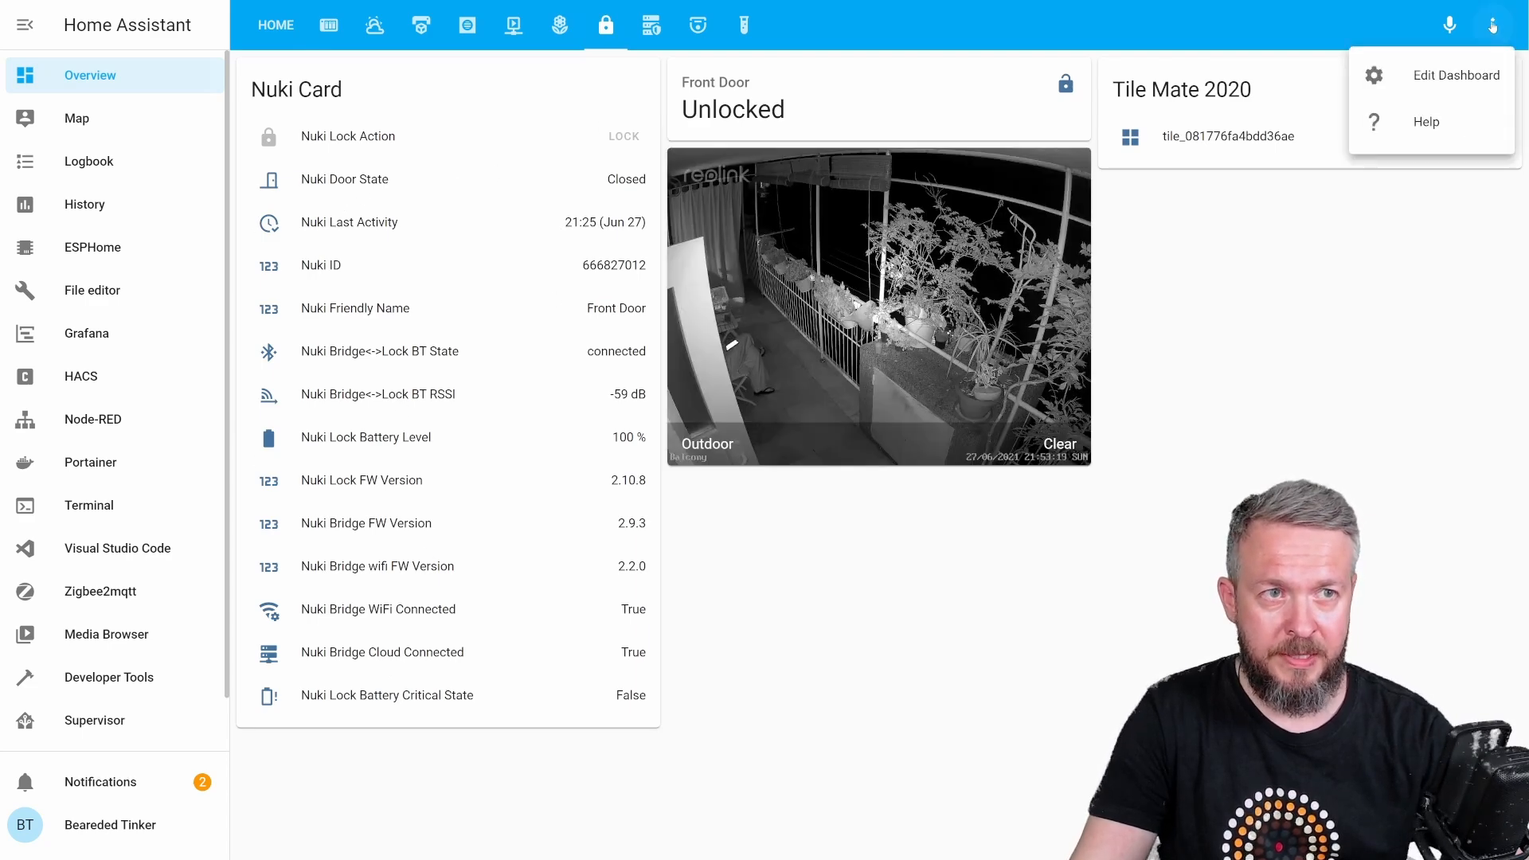
click(1454, 74)
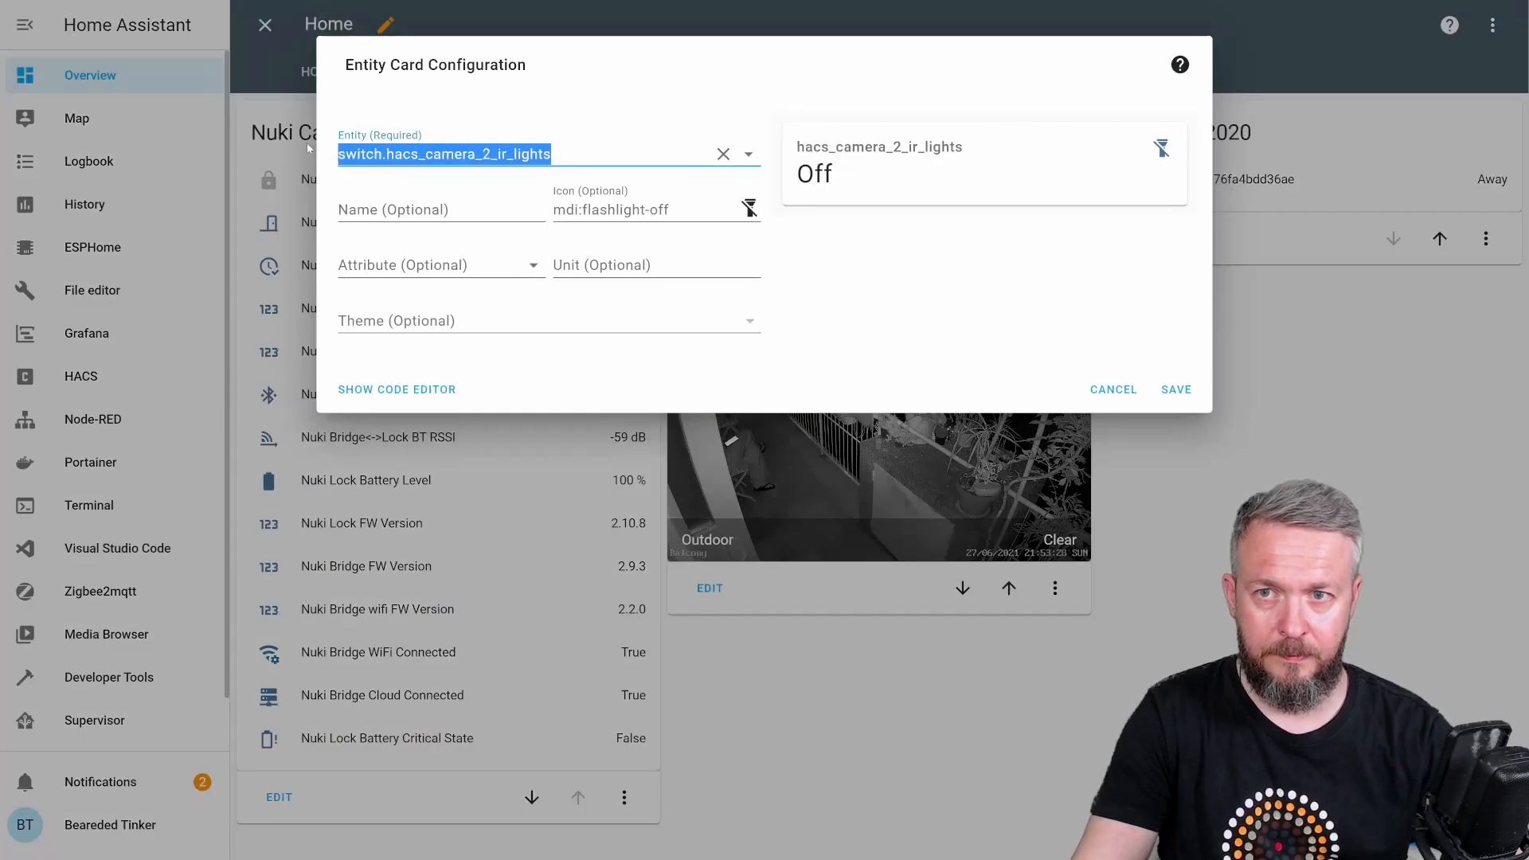
Step: Save an Entity card showing lock.opener on the dashboard
text(lock)
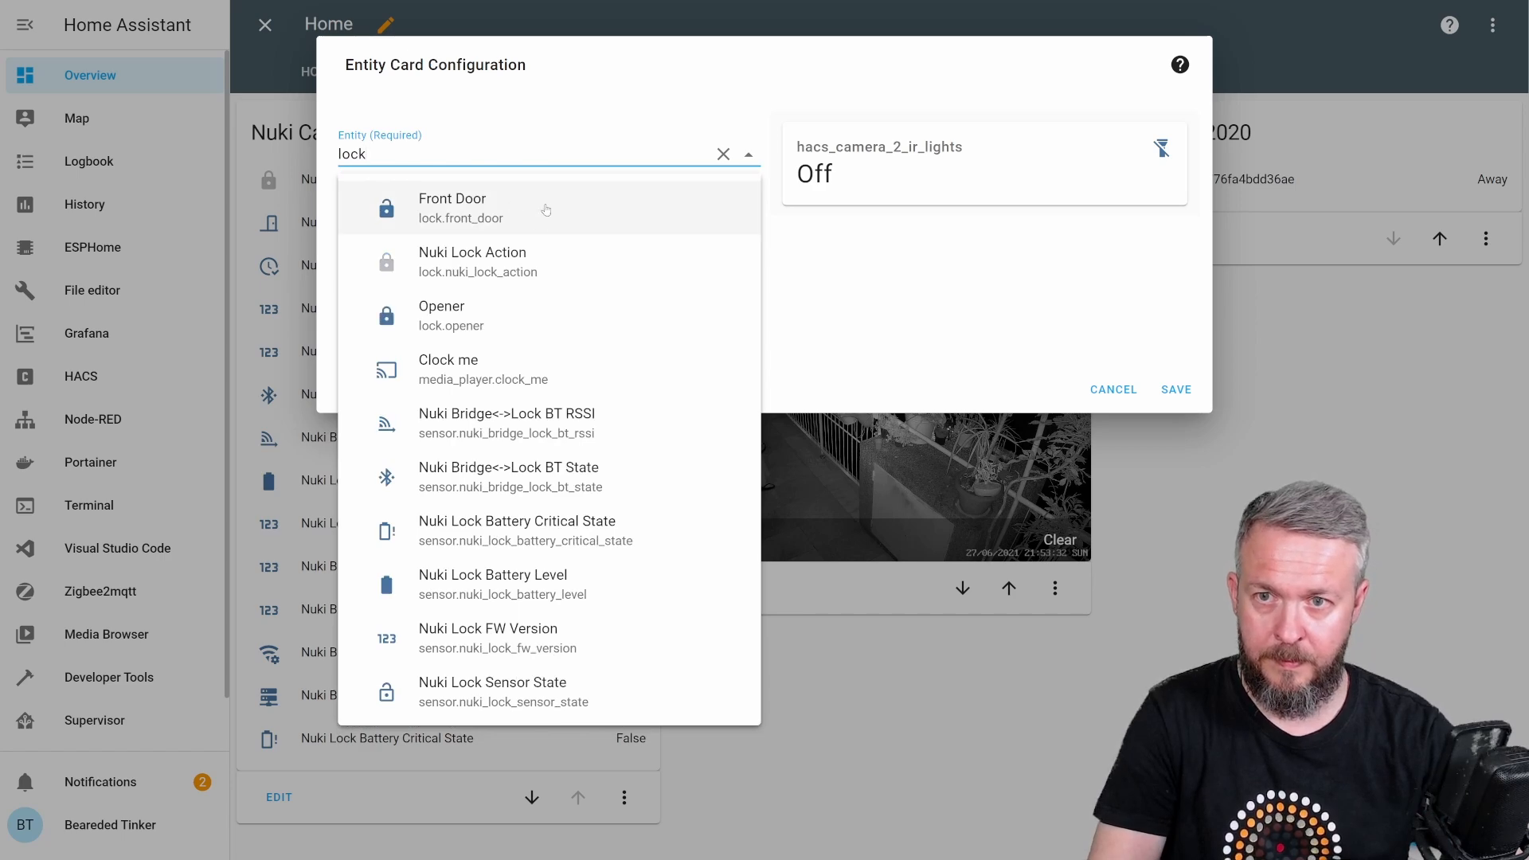
click(442, 315)
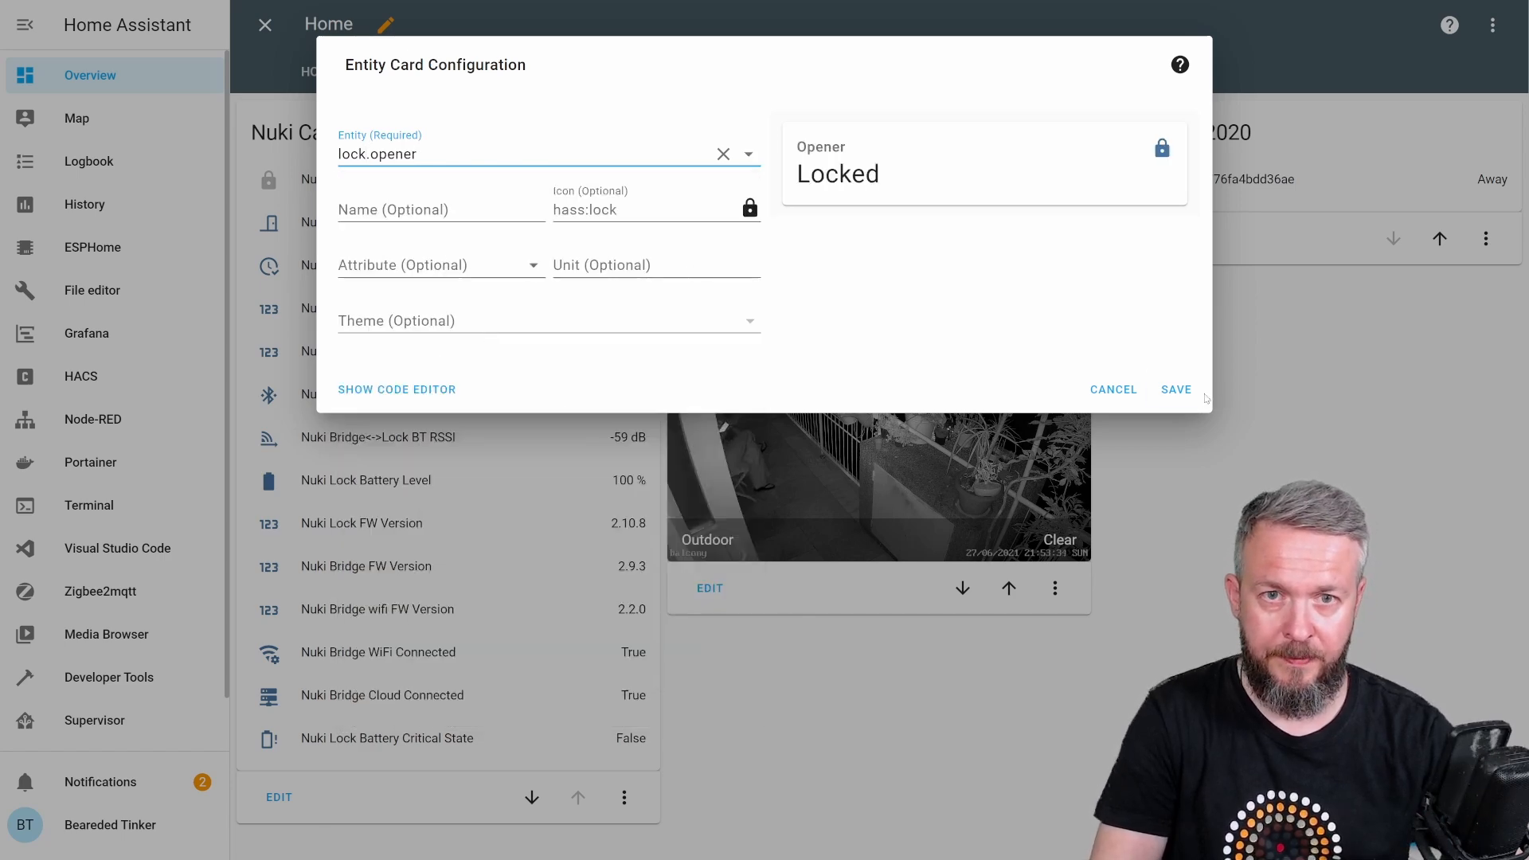
click(1176, 389)
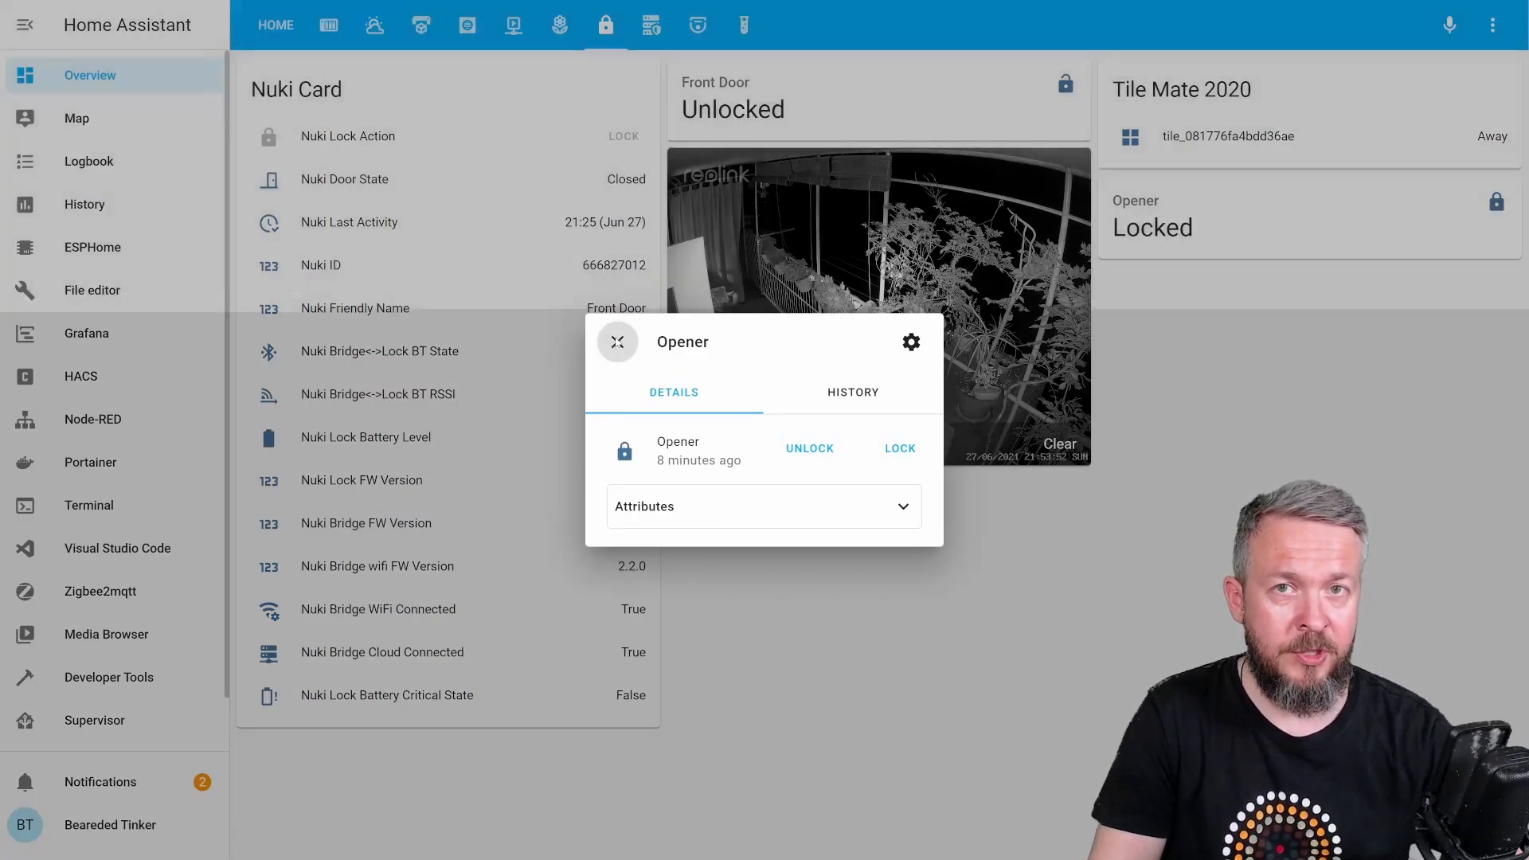
Step: Dismiss the Opener details dialog and switch to the room thermostats view
click(617, 342)
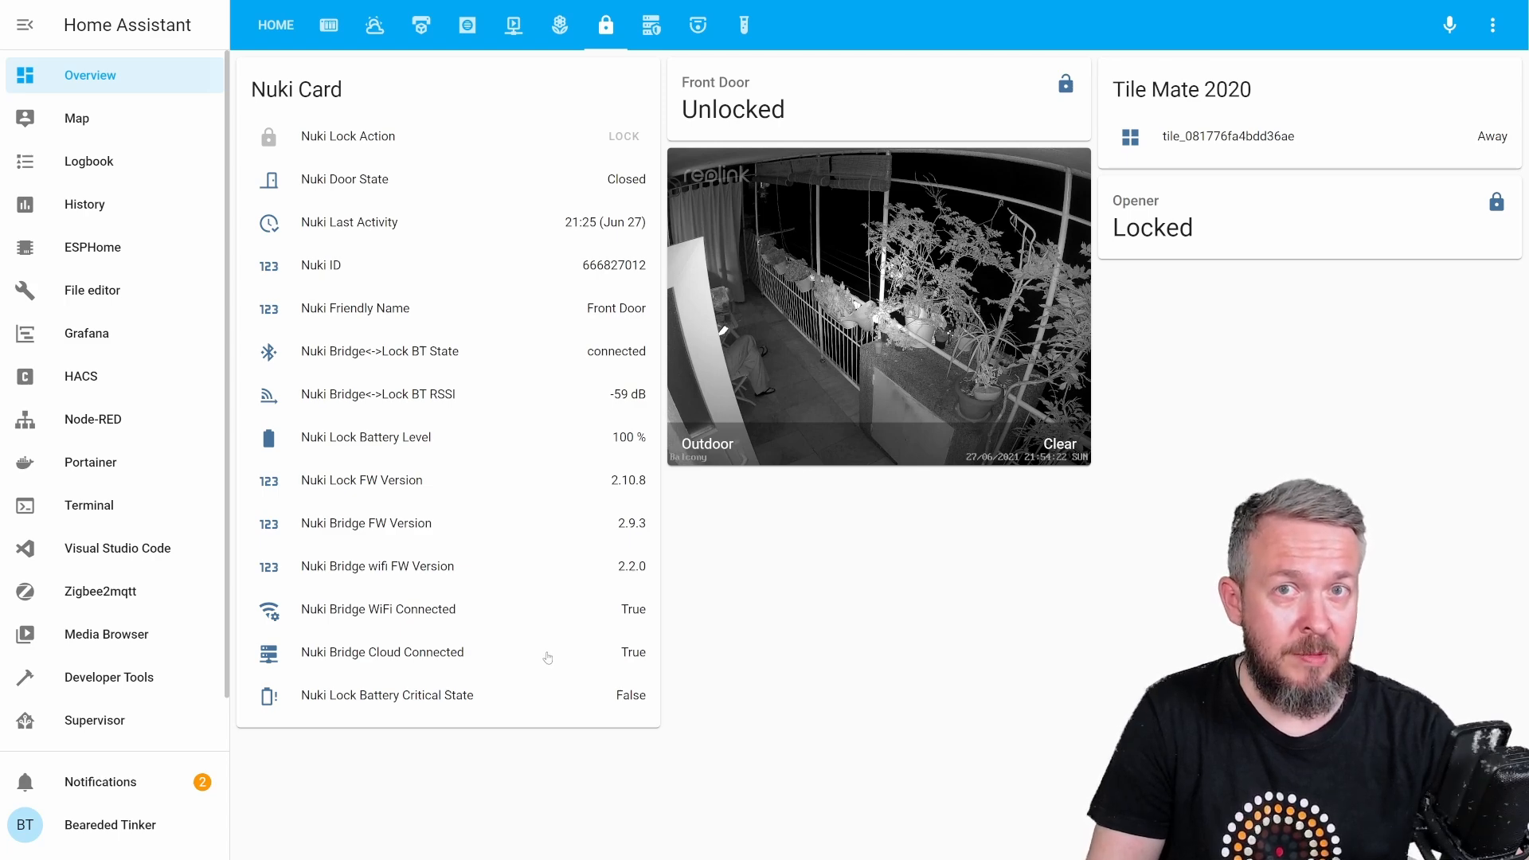
mouse_move(439, 159)
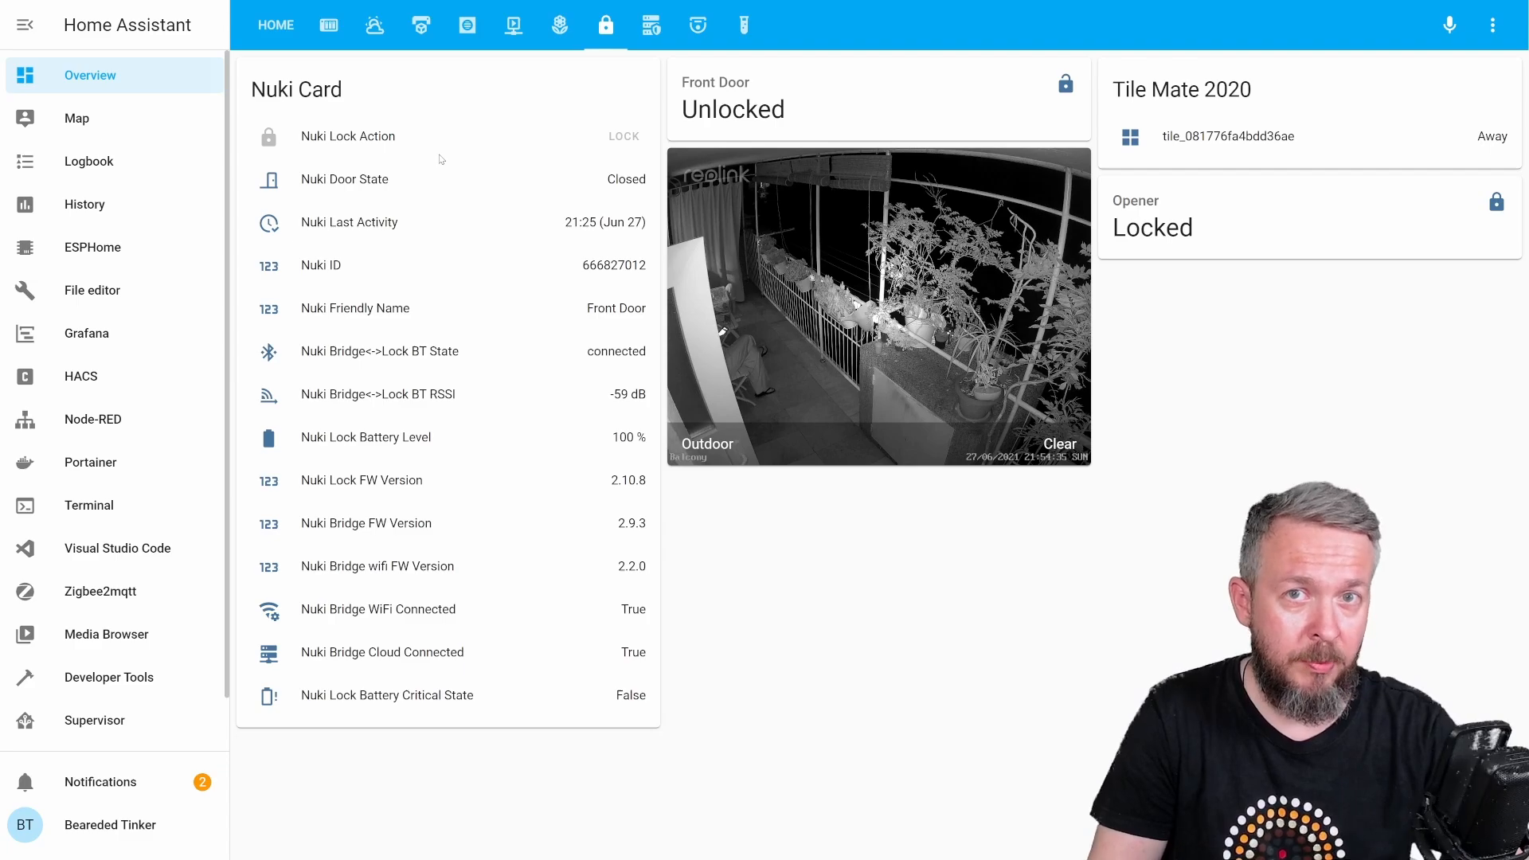
click(470, 26)
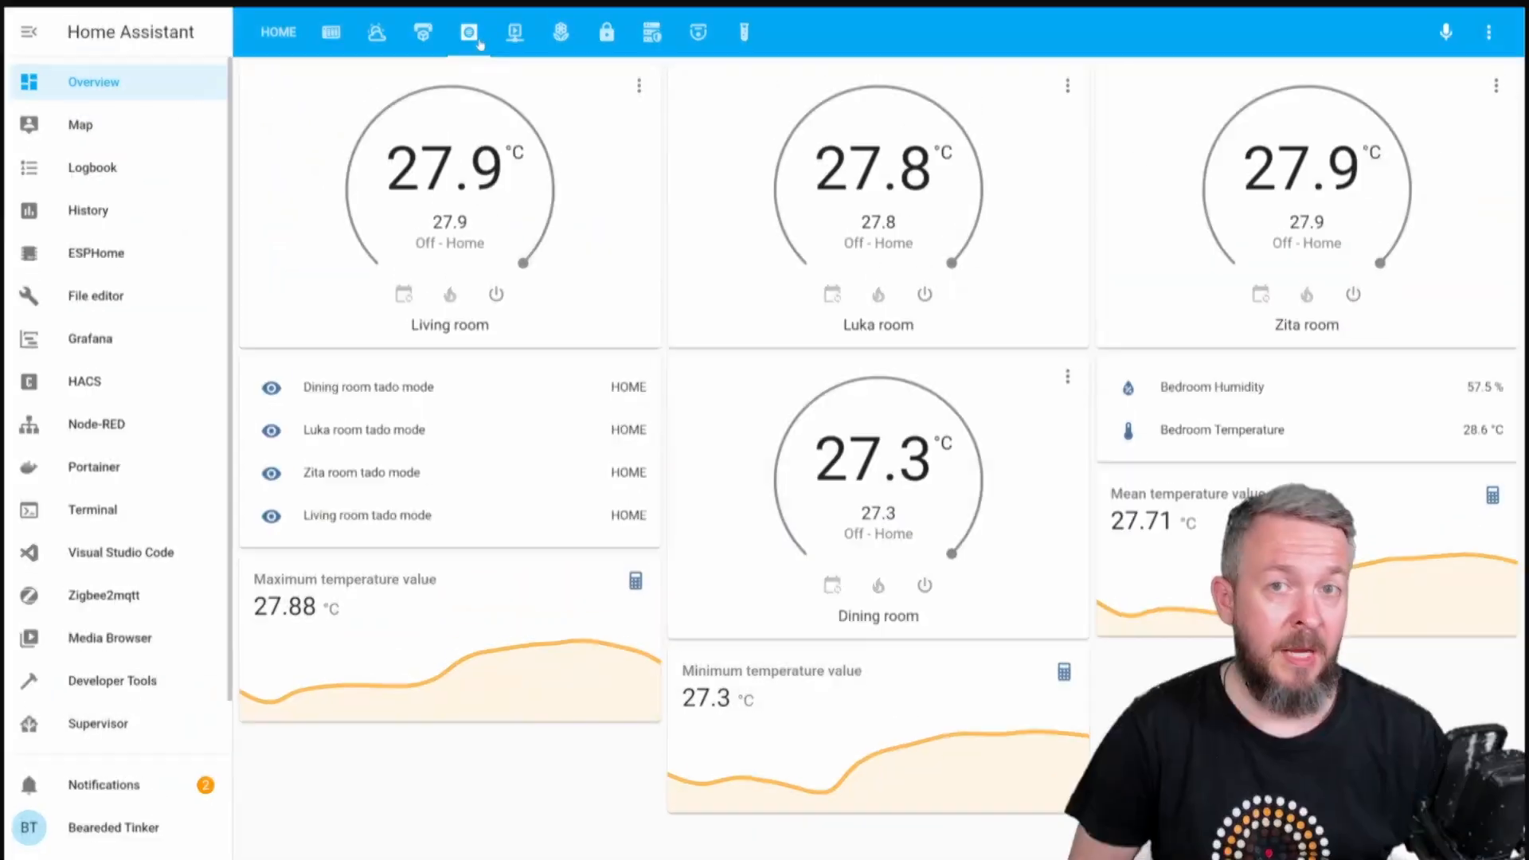